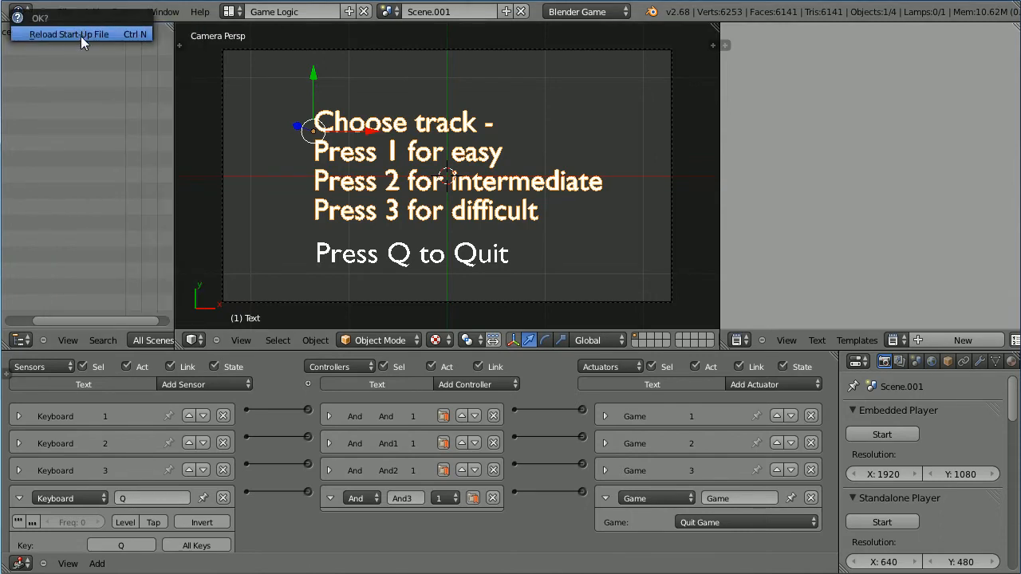
Step: Reload the start-up file, add a new Scene.001 and delete the default Scene
click(68, 33)
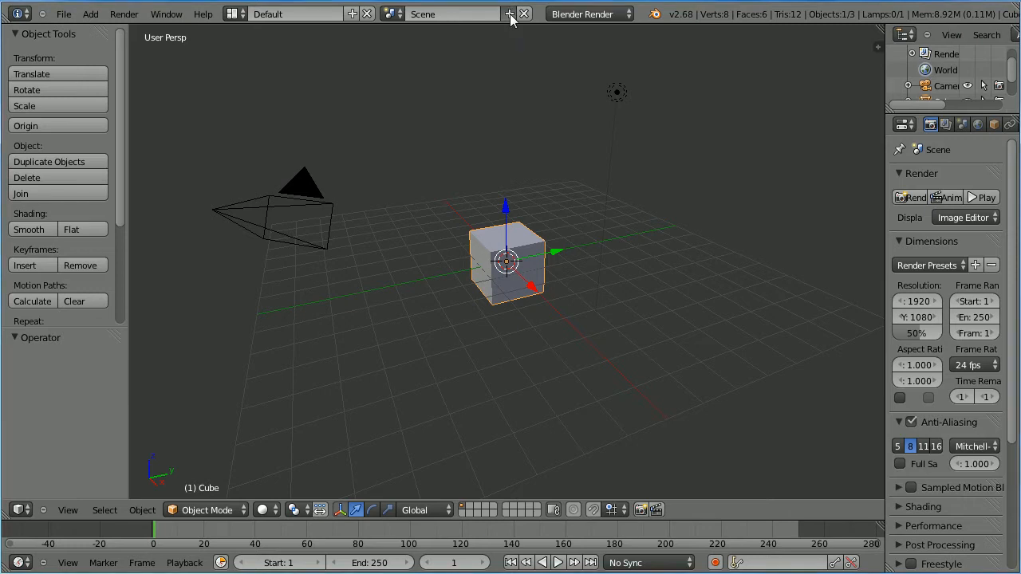
click(508, 13)
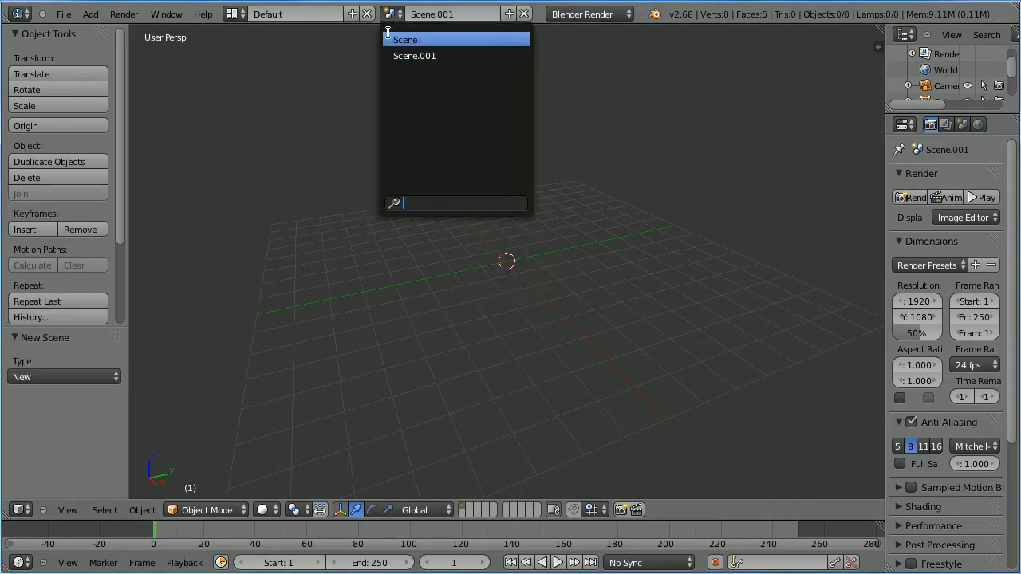
click(405, 39)
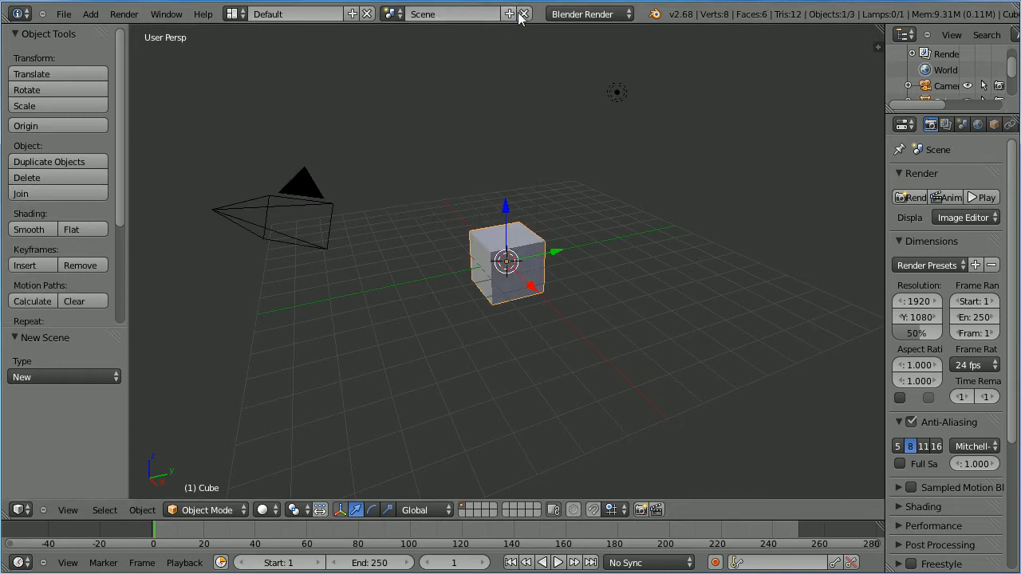
click(508, 13)
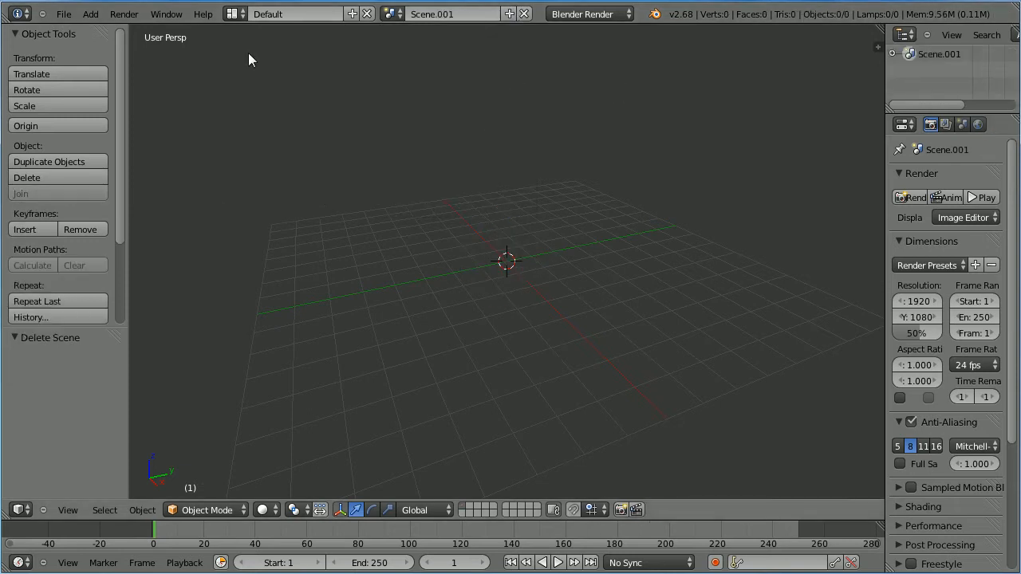
Step: Add a camera and set its Location Z to 5 in the Object properties
click(90, 13)
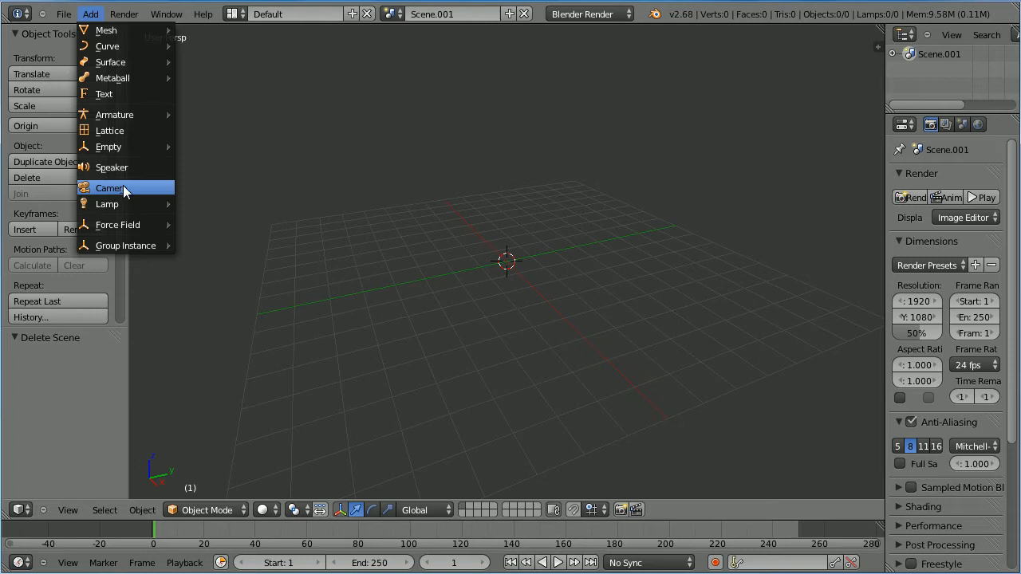
click(108, 188)
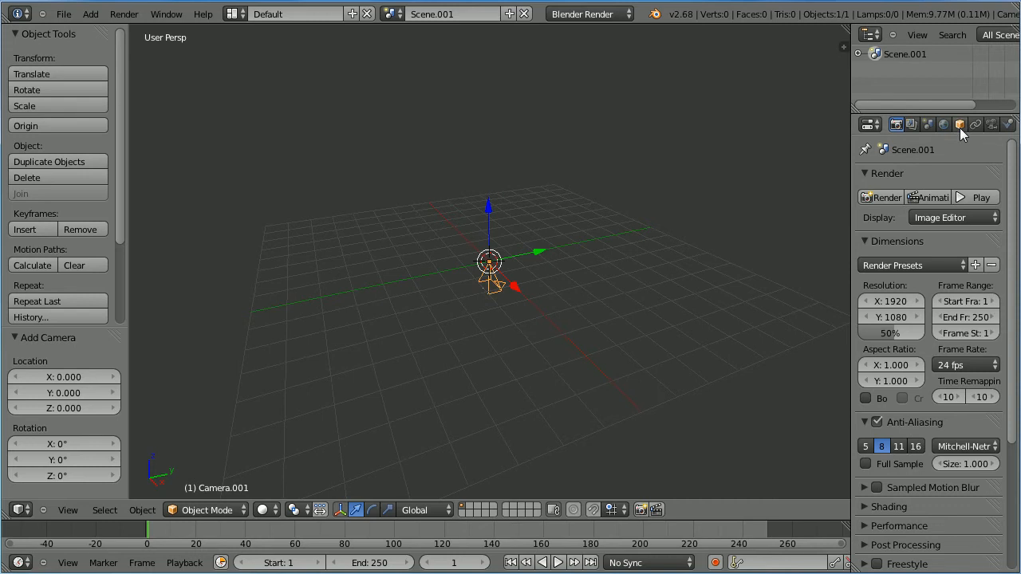
click(960, 124)
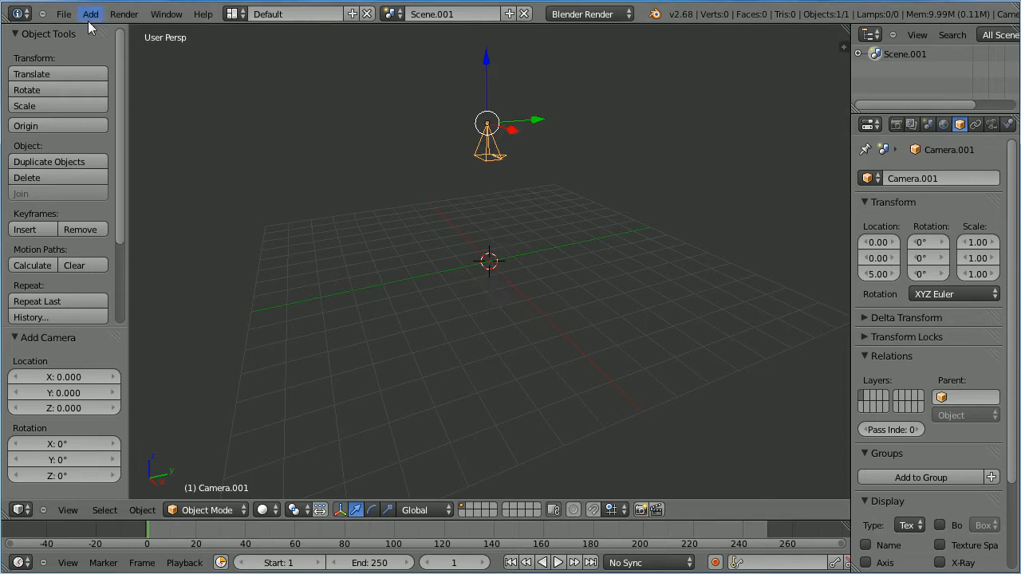
Step: Add a Hemi lamp and raise its Location Z to 5 as well
click(89, 12)
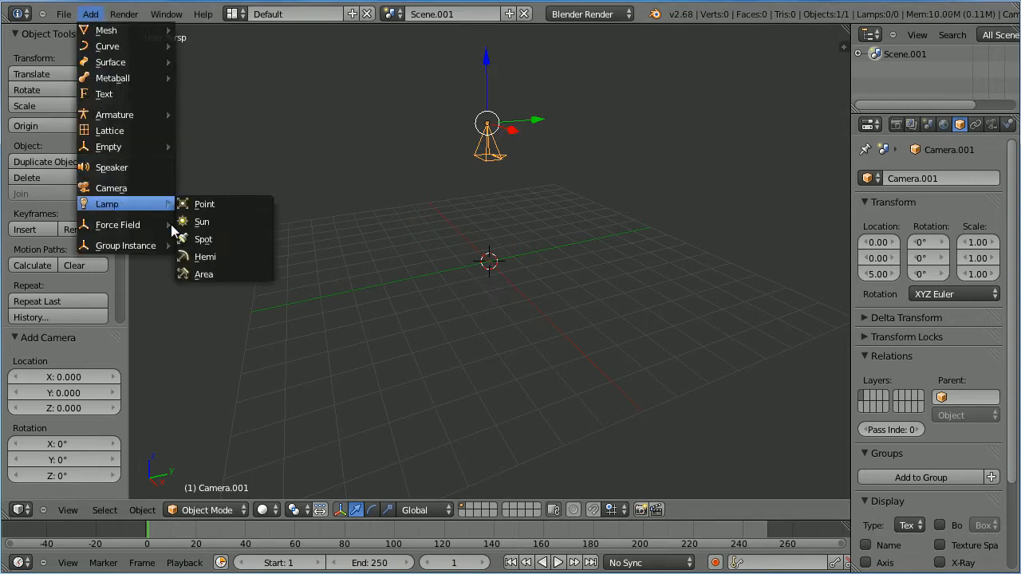
click(204, 255)
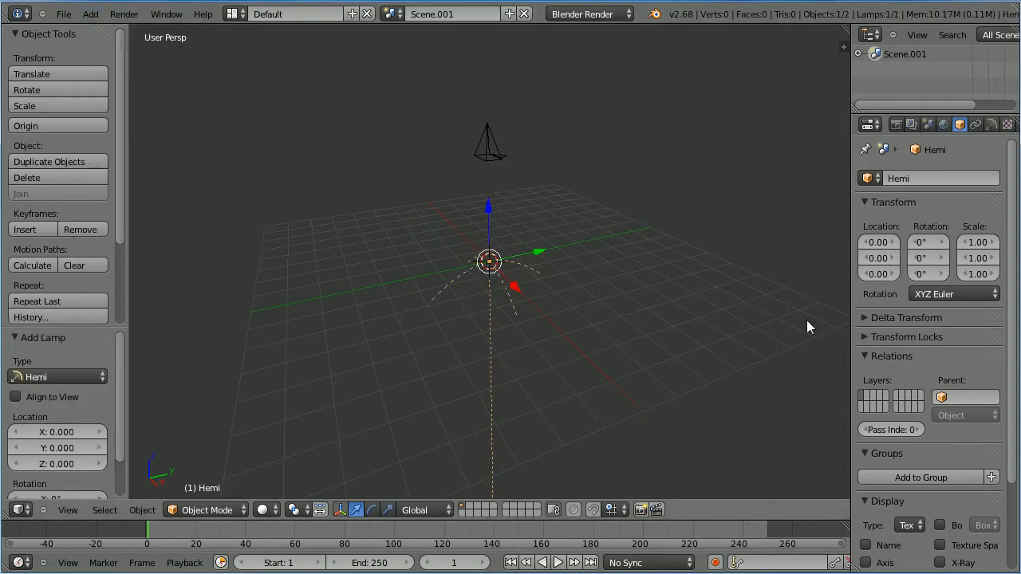
click(878, 275)
text(5)
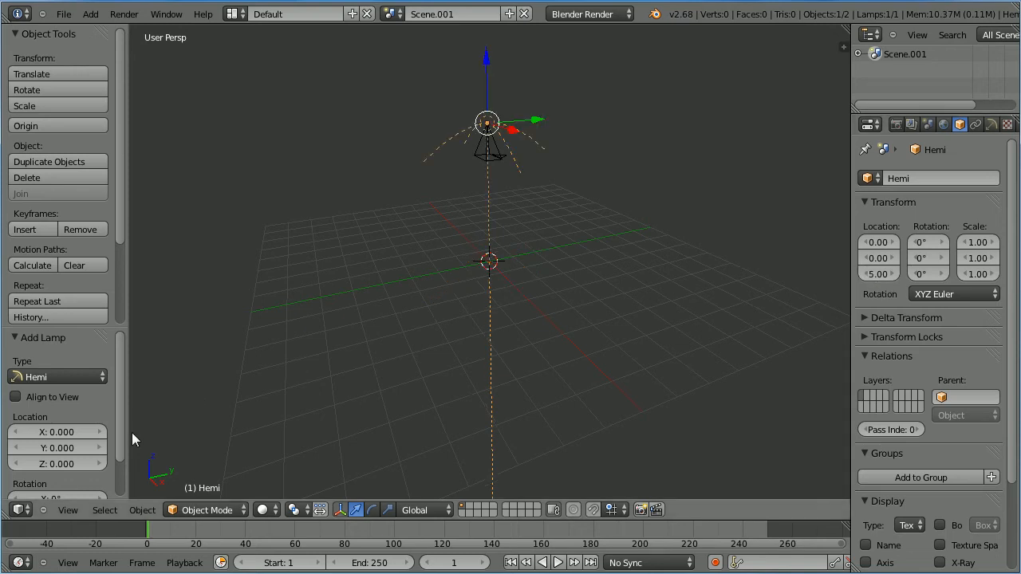
Step: Look through the camera and add a Text object scaled to 0.3 in the upper left
click(67, 511)
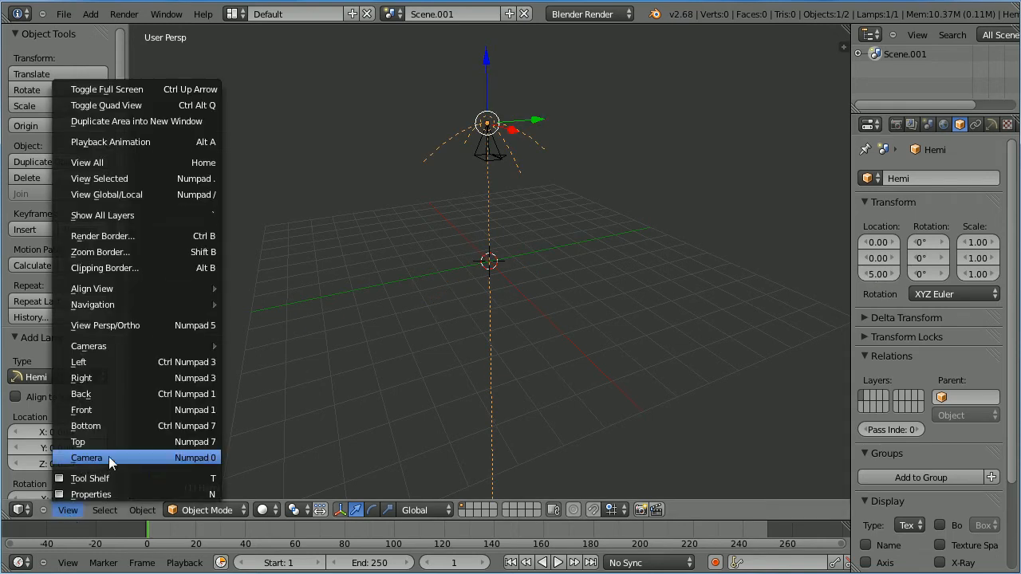
click(86, 456)
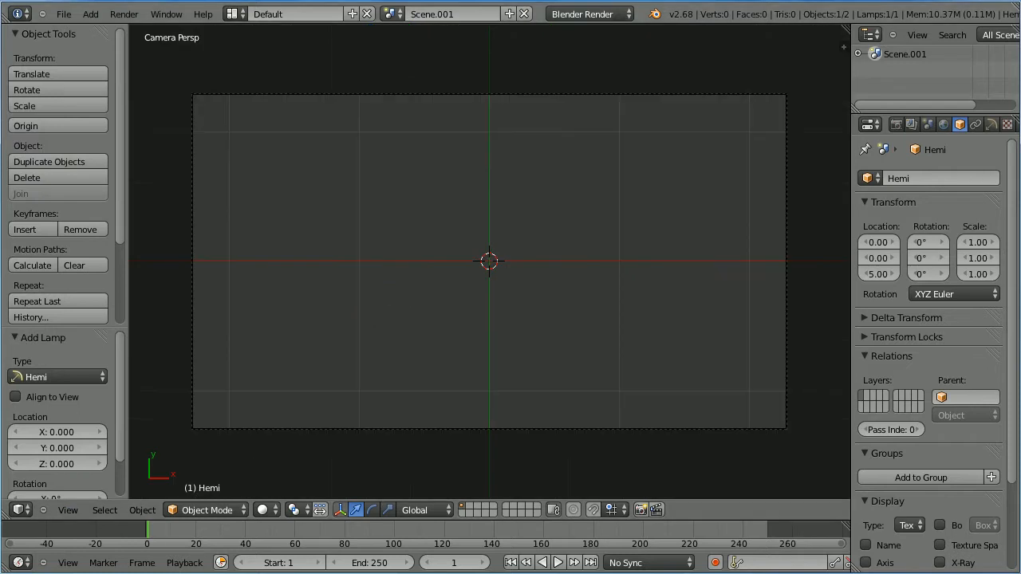
click(89, 13)
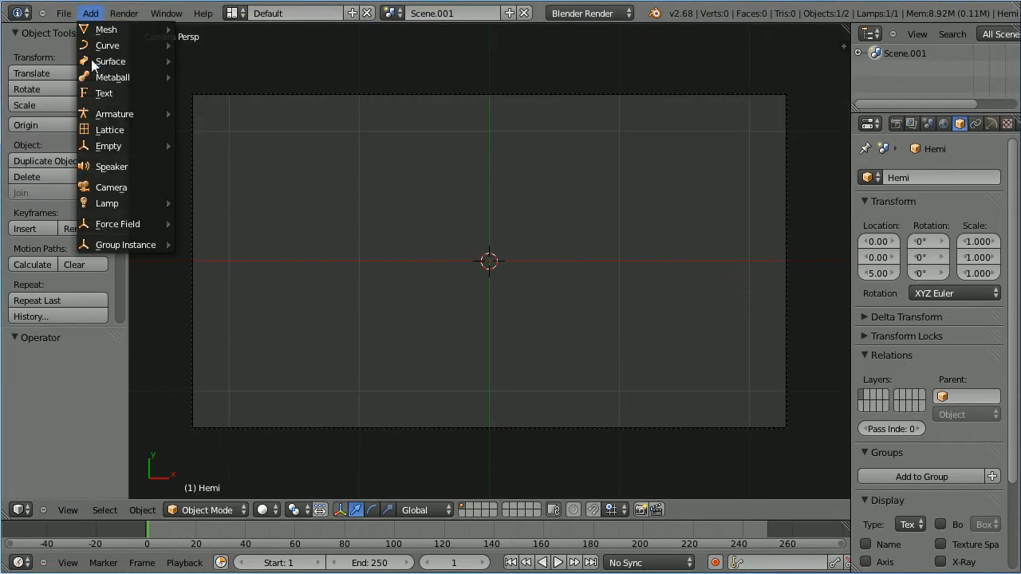
click(104, 93)
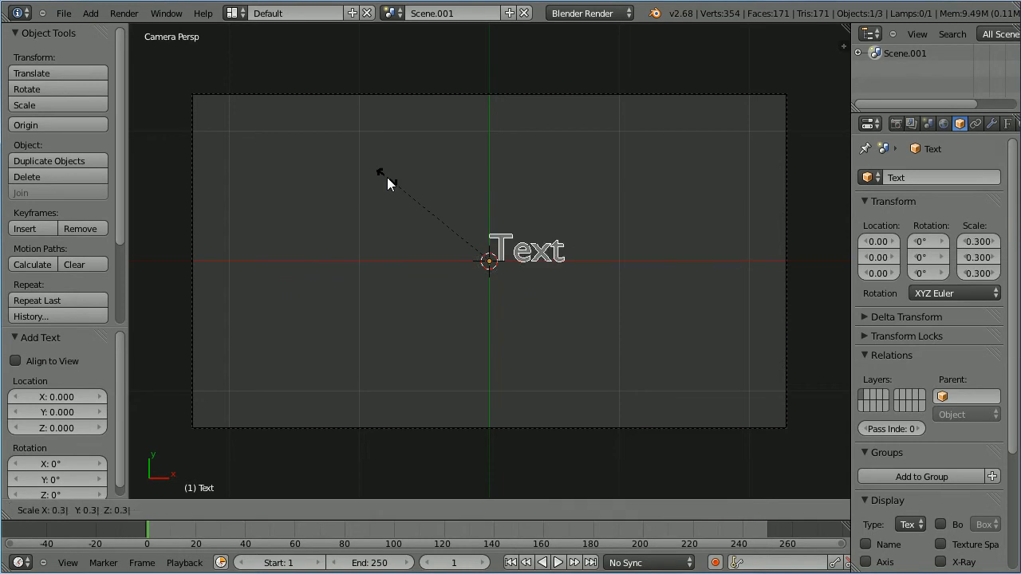
click(548, 270)
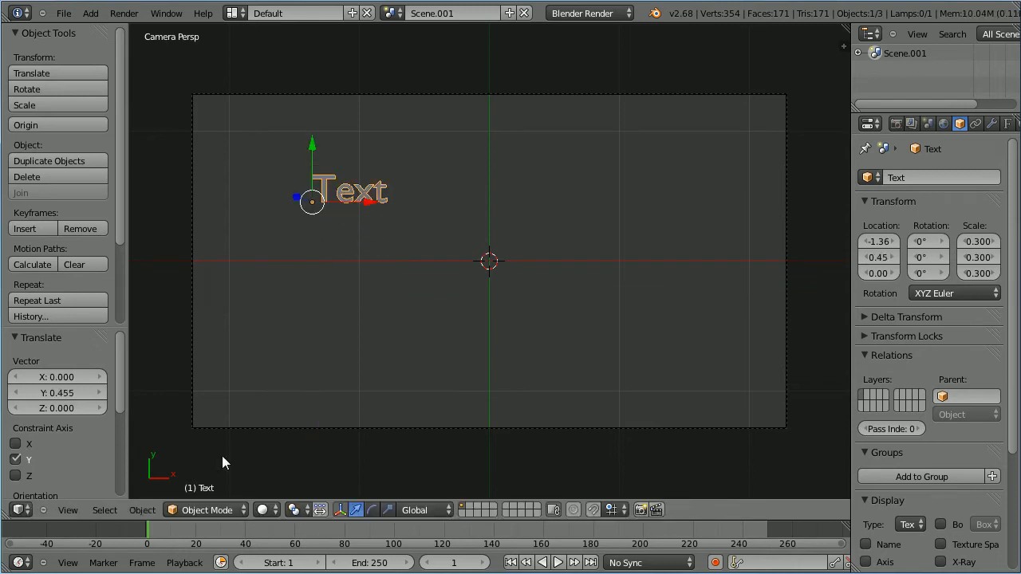
Step: Rewrite the text as 'Choose track / Press 1 easy / 2 intermediate / 3 difficult'
key(Tab)
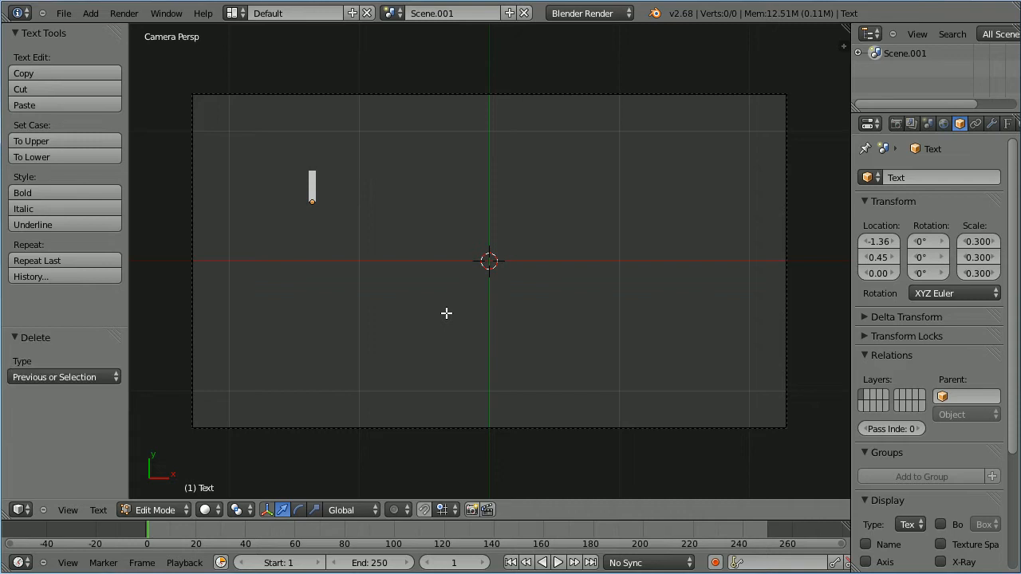
text(Choose)
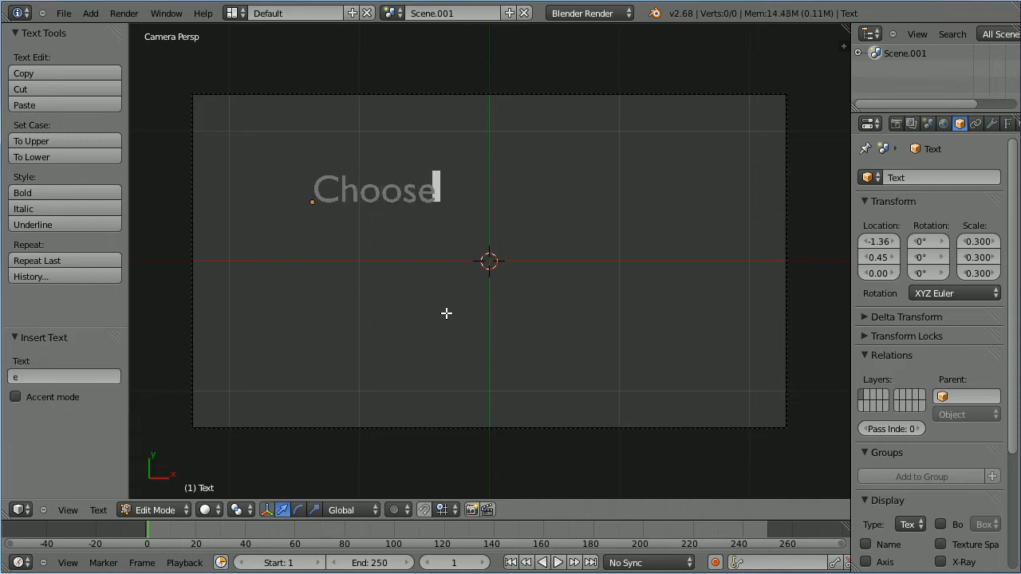
text(track -)
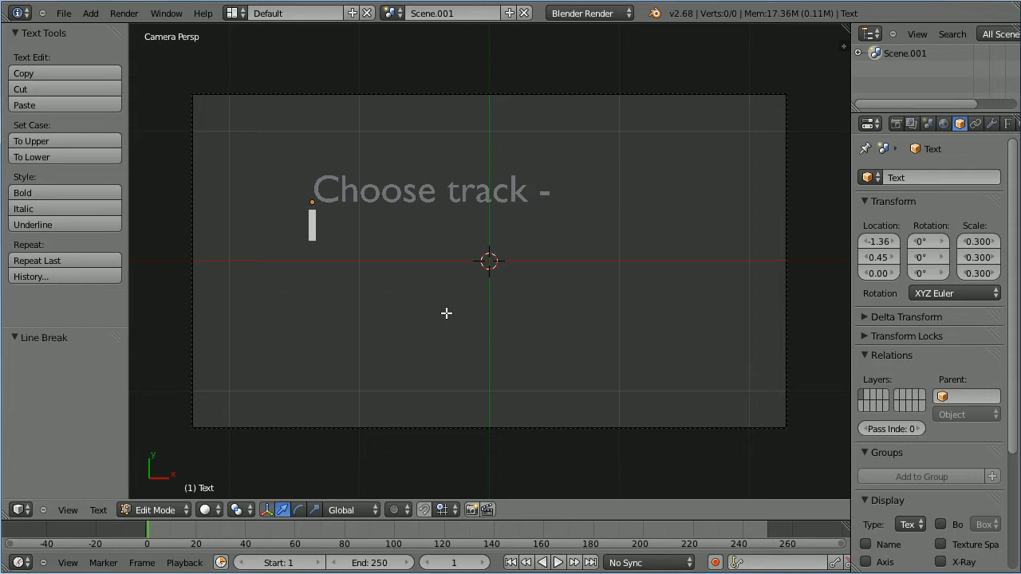
text(Press 1 for)
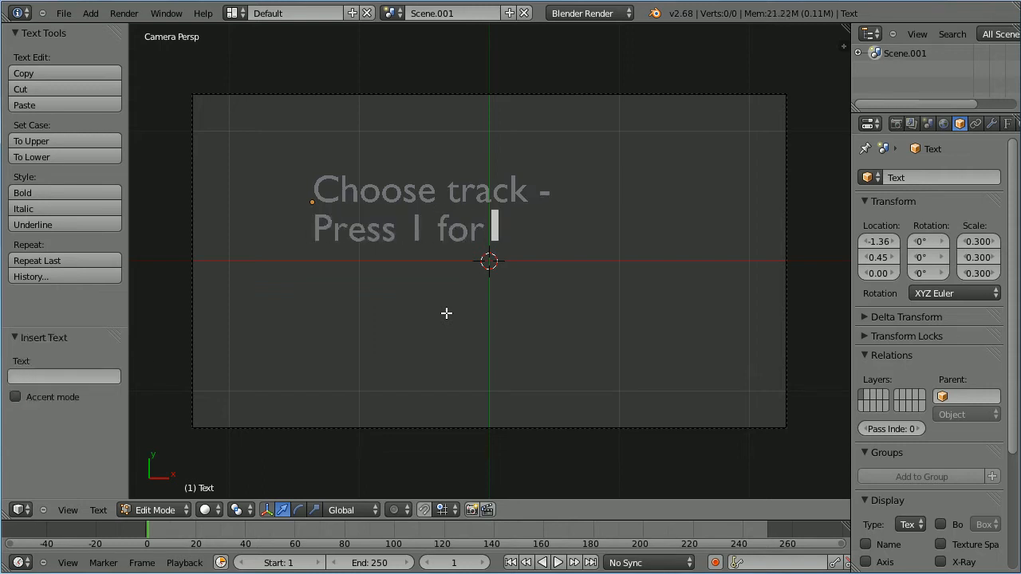
text(easy)
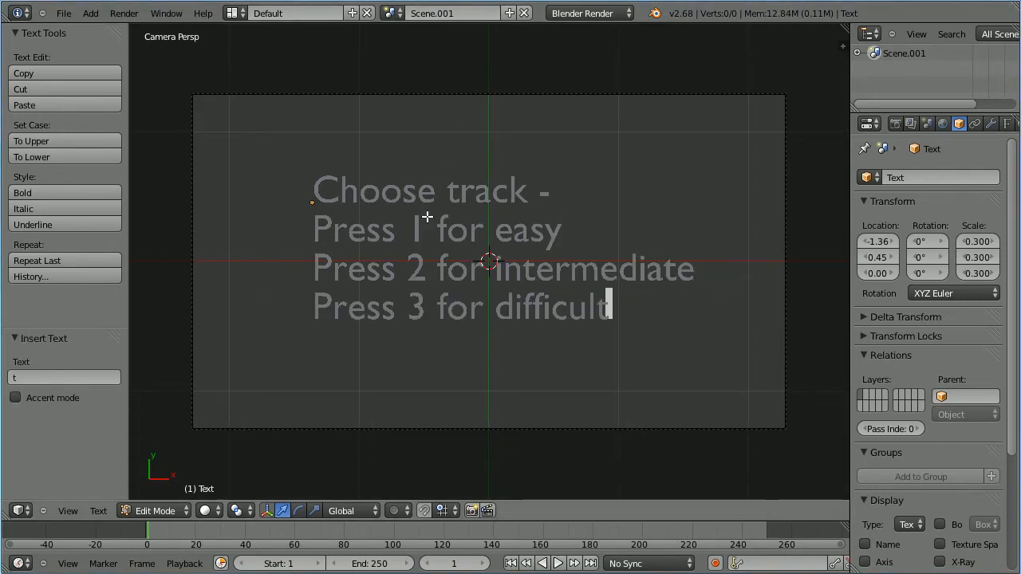
mouse_move(370, 354)
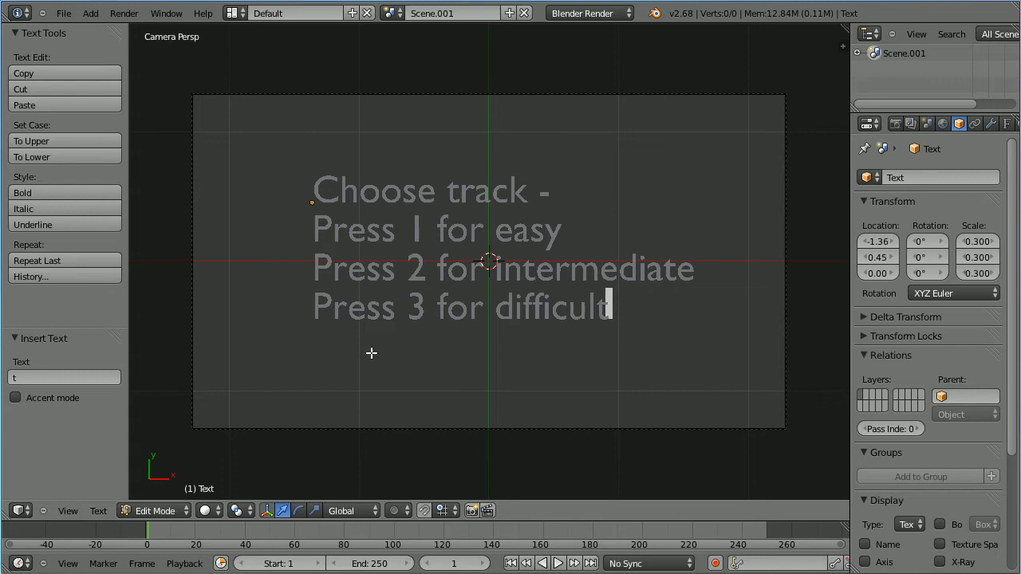
click(152, 511)
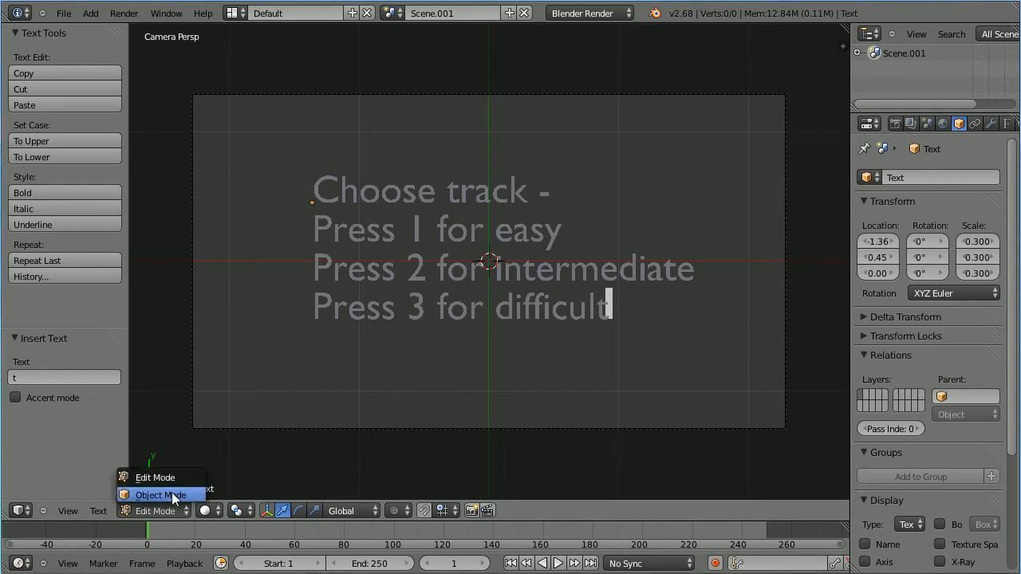
Step: Return to object mode, convert the menu text to a mesh and give it a new material
click(160, 494)
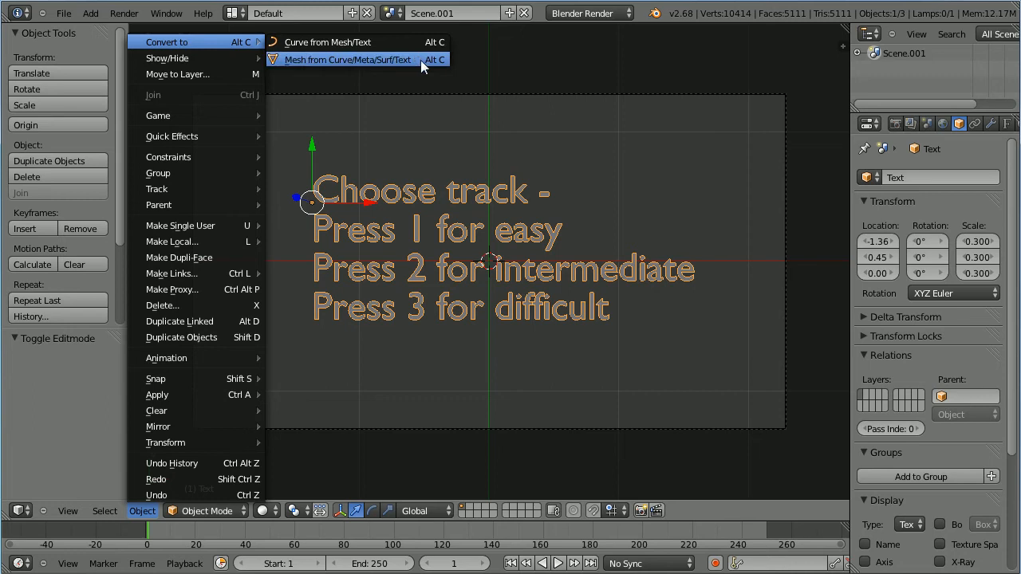
click(348, 61)
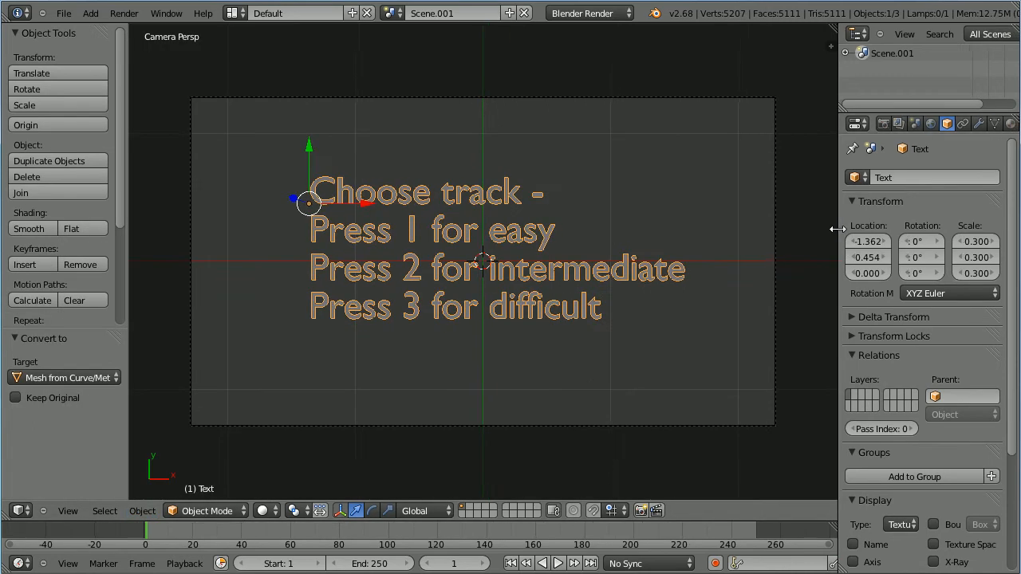
mouse_move(1010, 124)
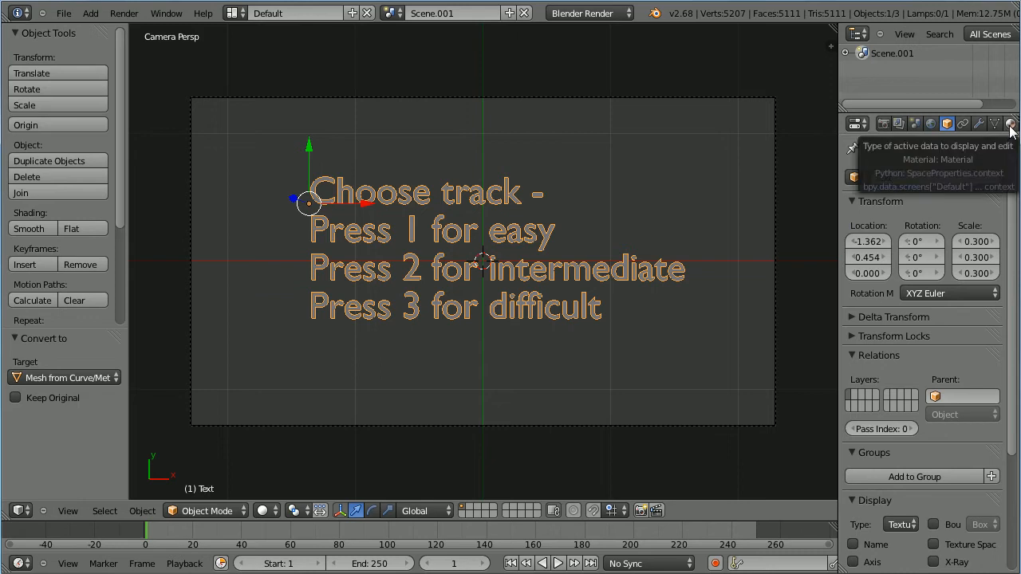
click(1011, 124)
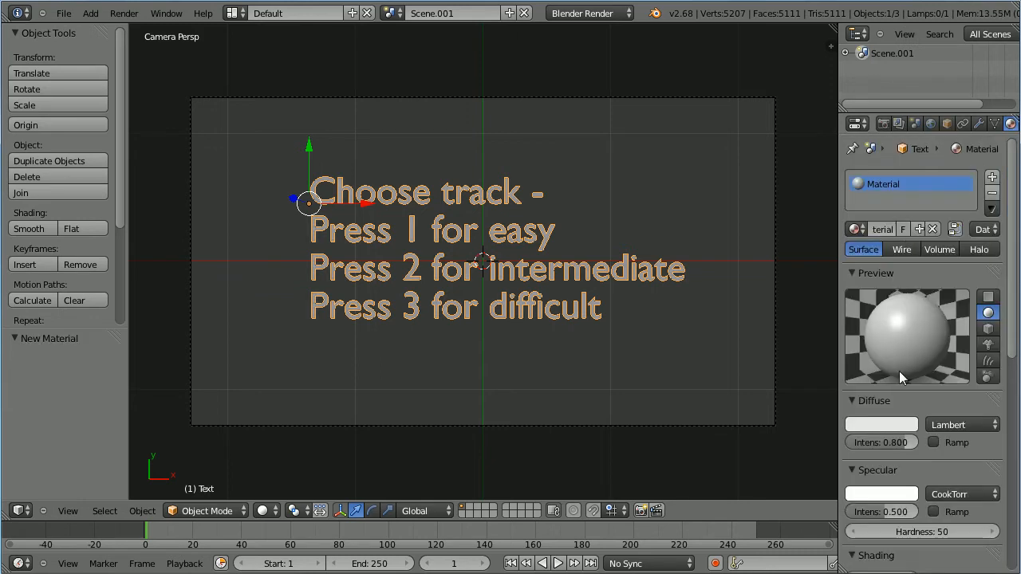
click(881, 425)
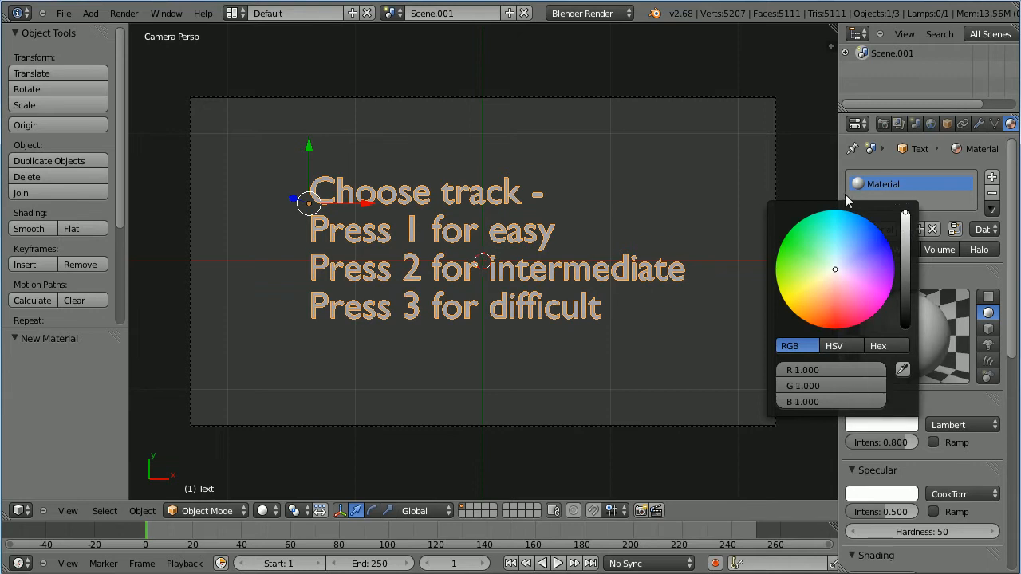
click(233, 13)
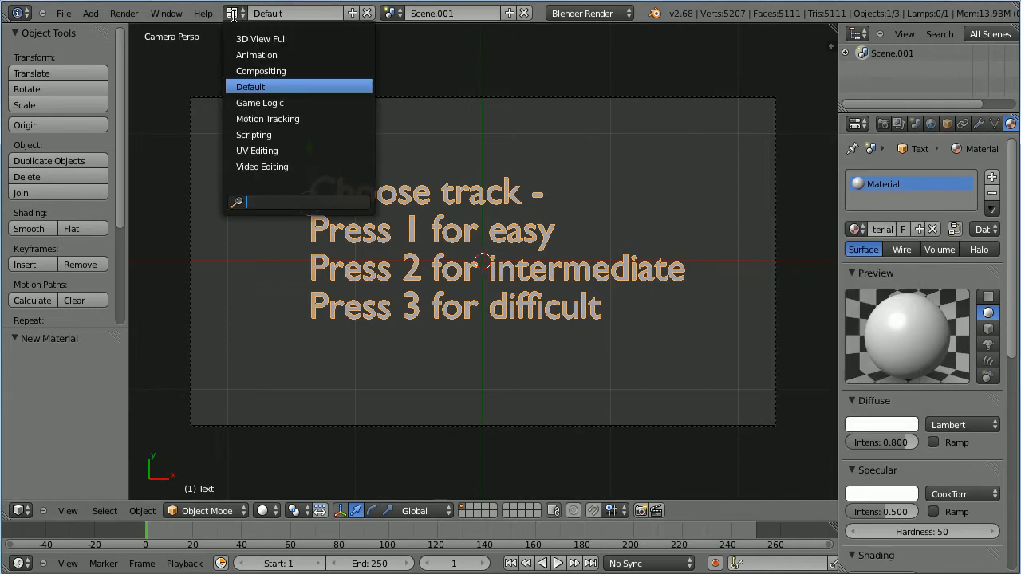
Step: Switch to the Game Logic layout, Blender Game engine and GLSL material shading
click(258, 102)
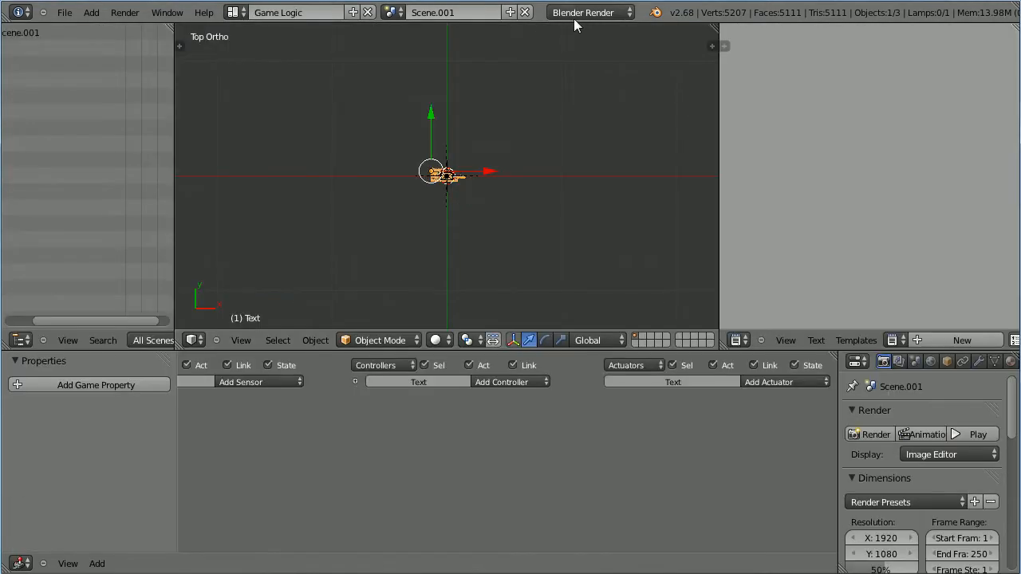
click(589, 13)
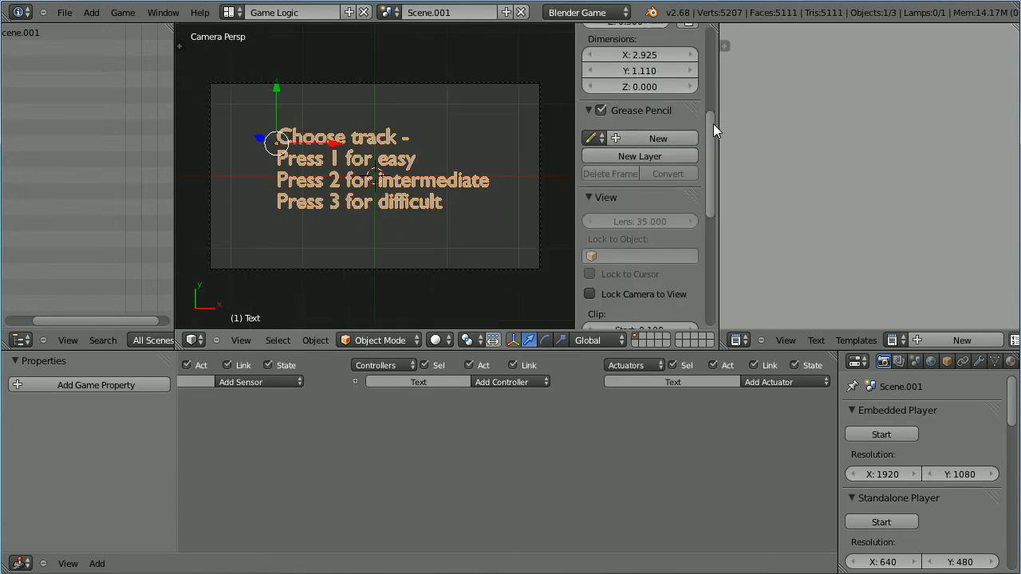
scroll(down, 3)
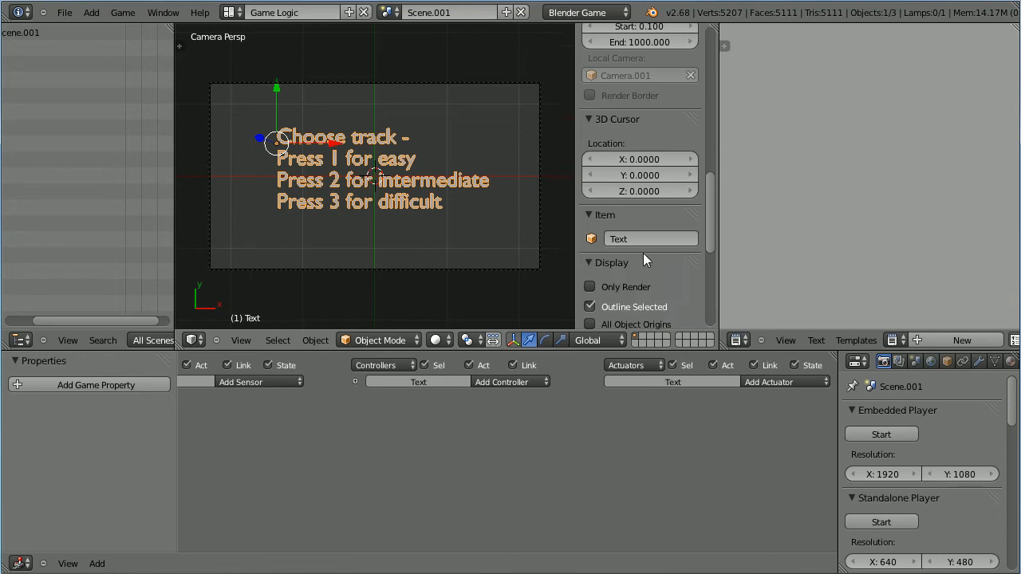
scroll(down, 3)
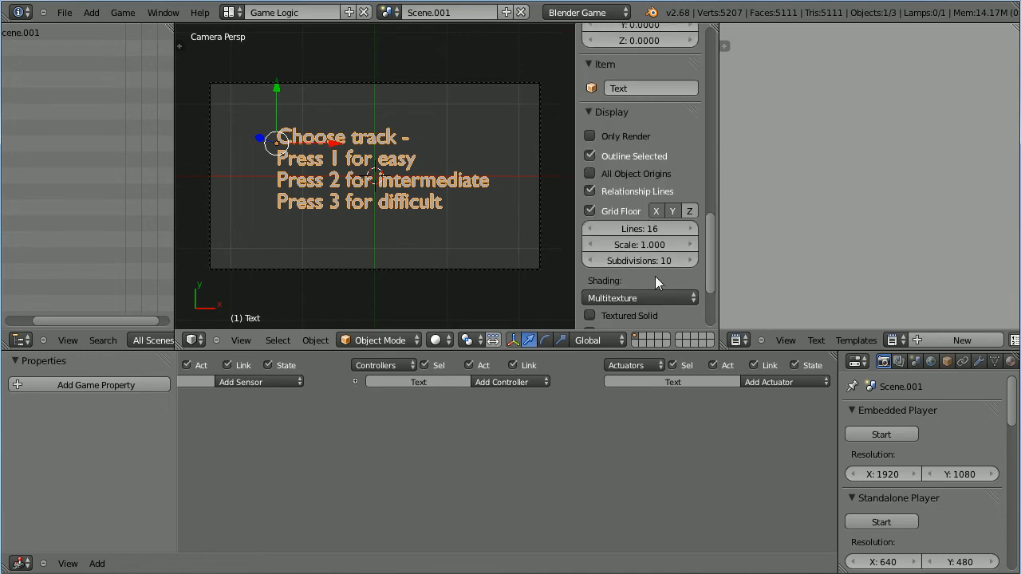
click(638, 298)
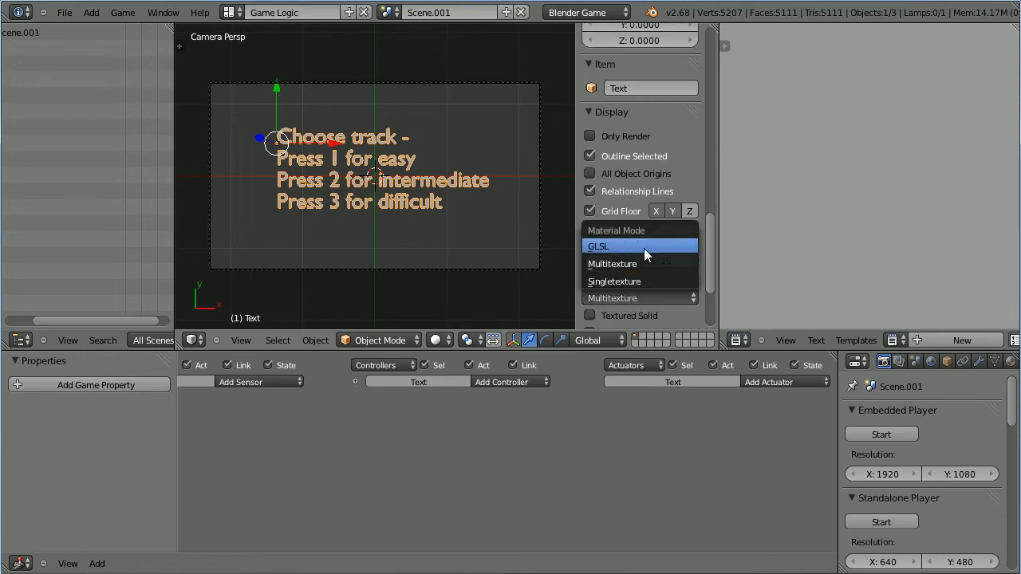
click(599, 246)
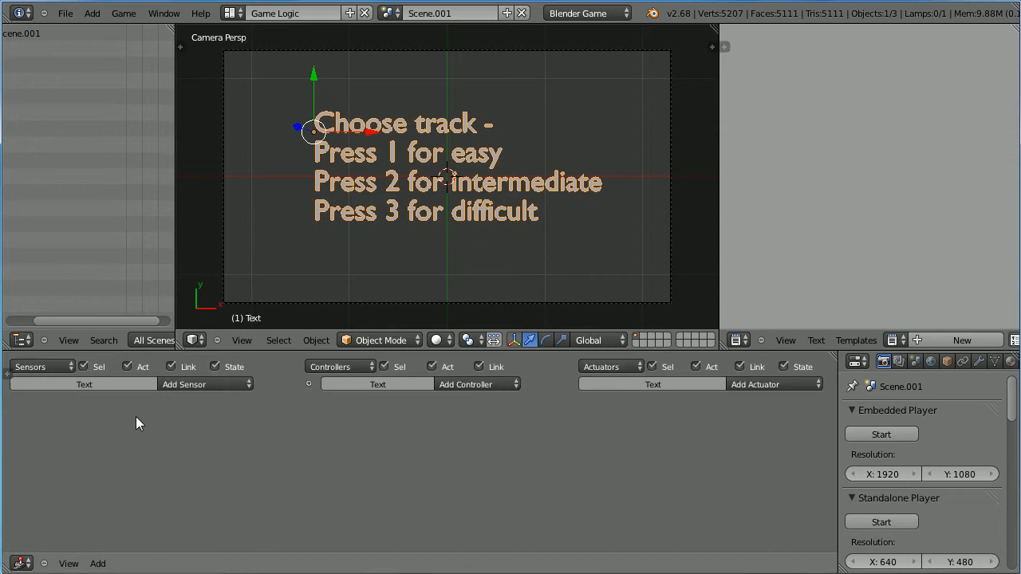
Step: Wire a key-1 Keyboard sensor through an And controller to a Start Game From File actuator
click(184, 383)
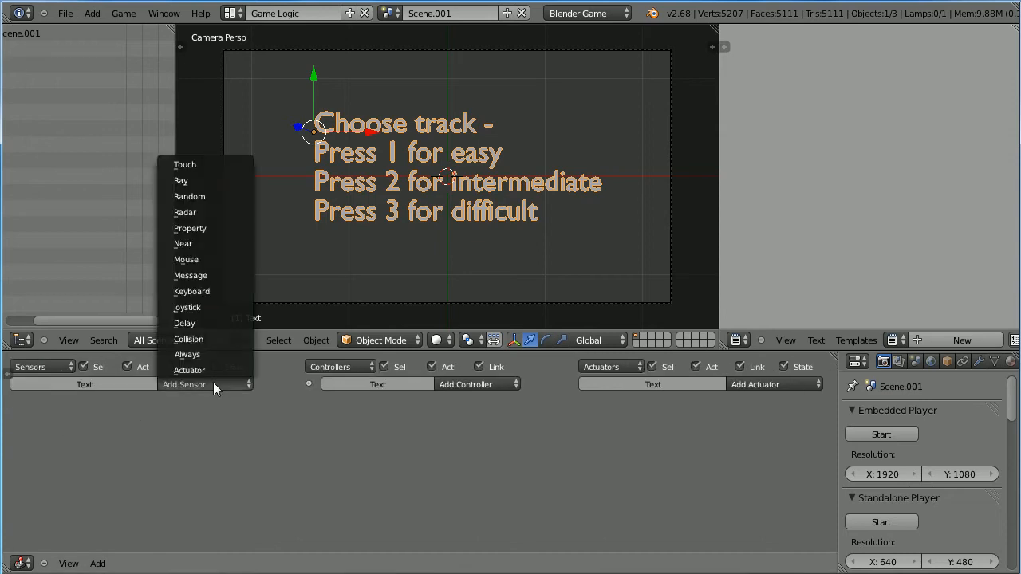
mouse_move(191, 290)
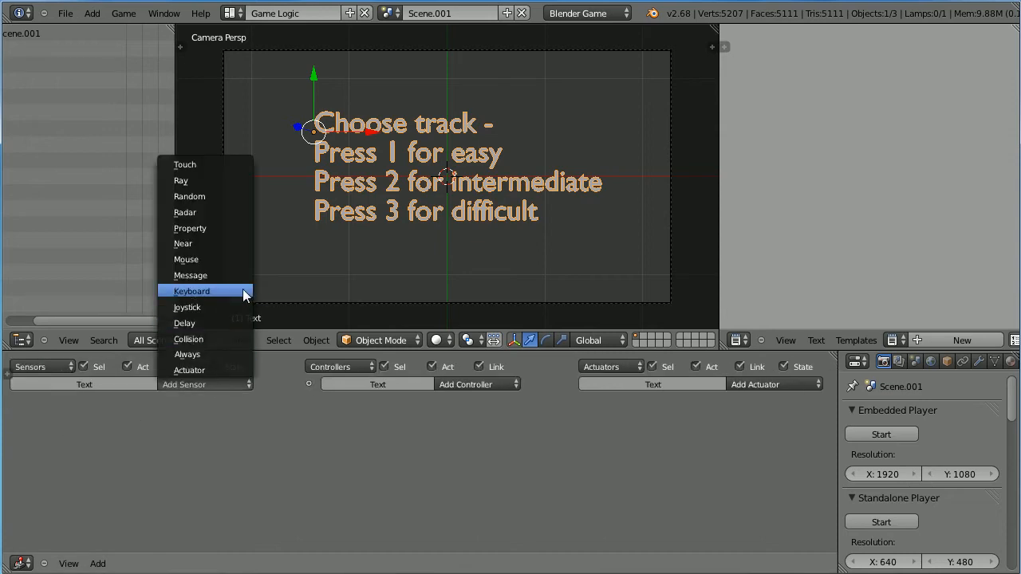
click(466, 385)
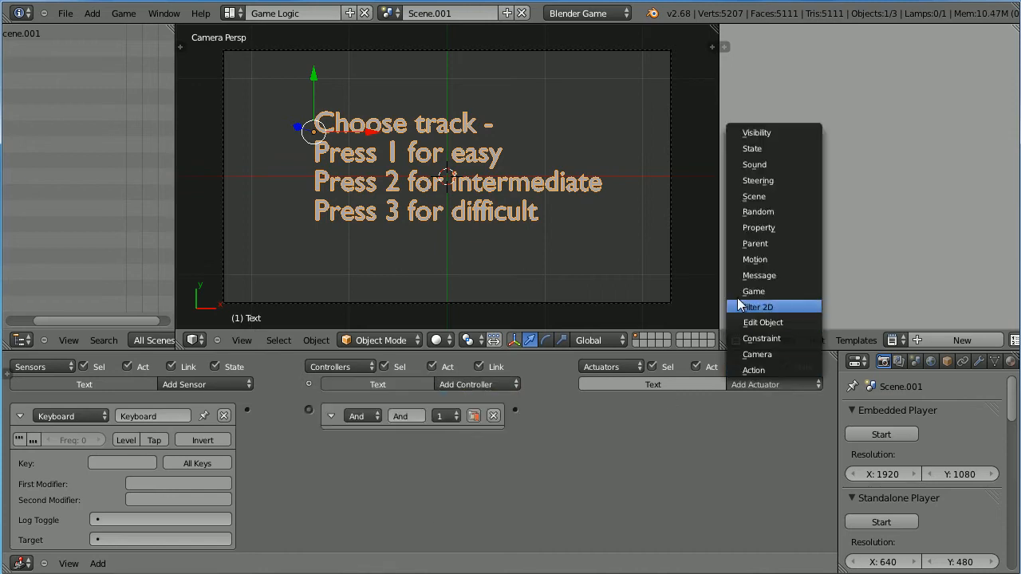
click(753, 290)
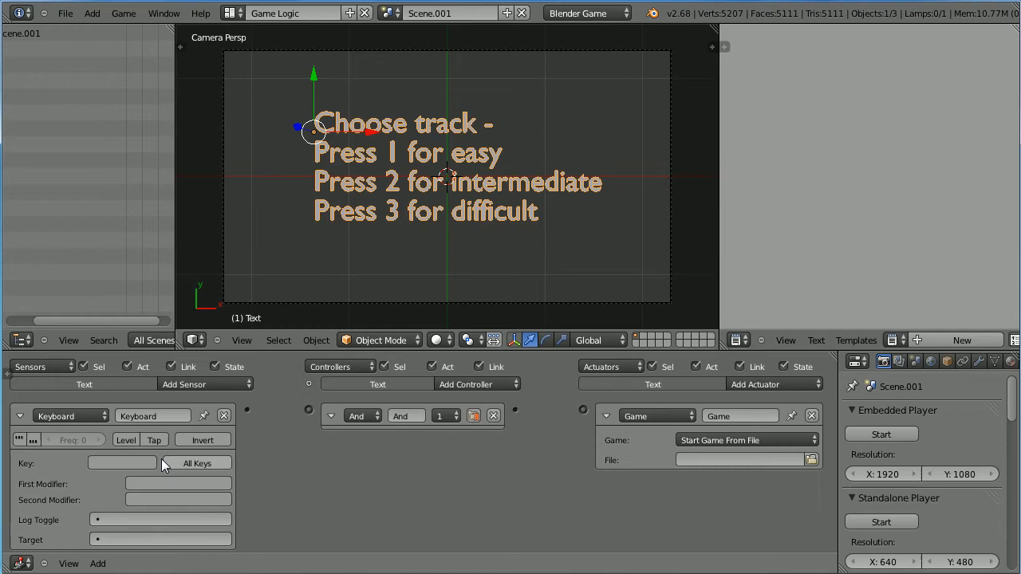
text(1)
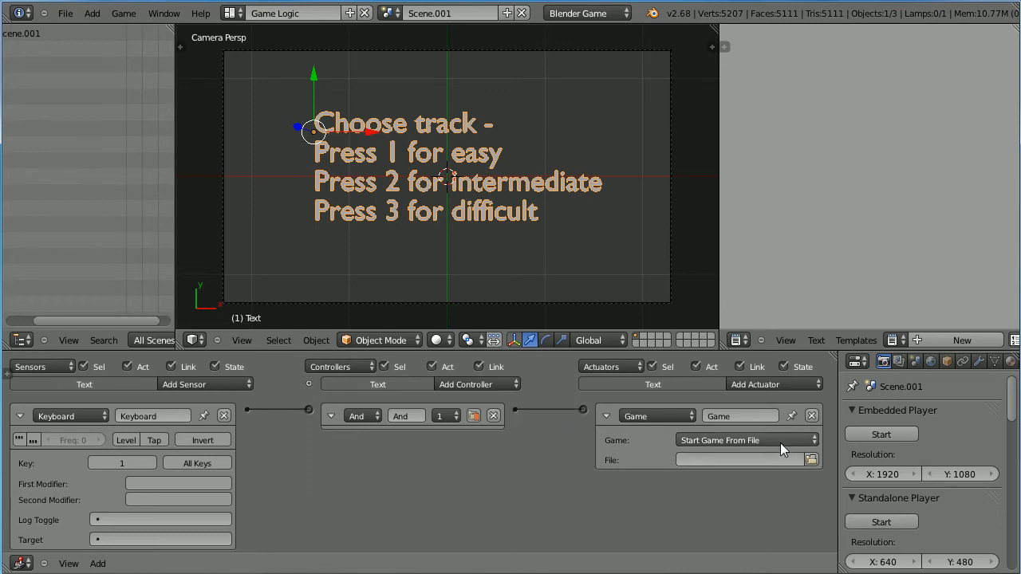
click(747, 440)
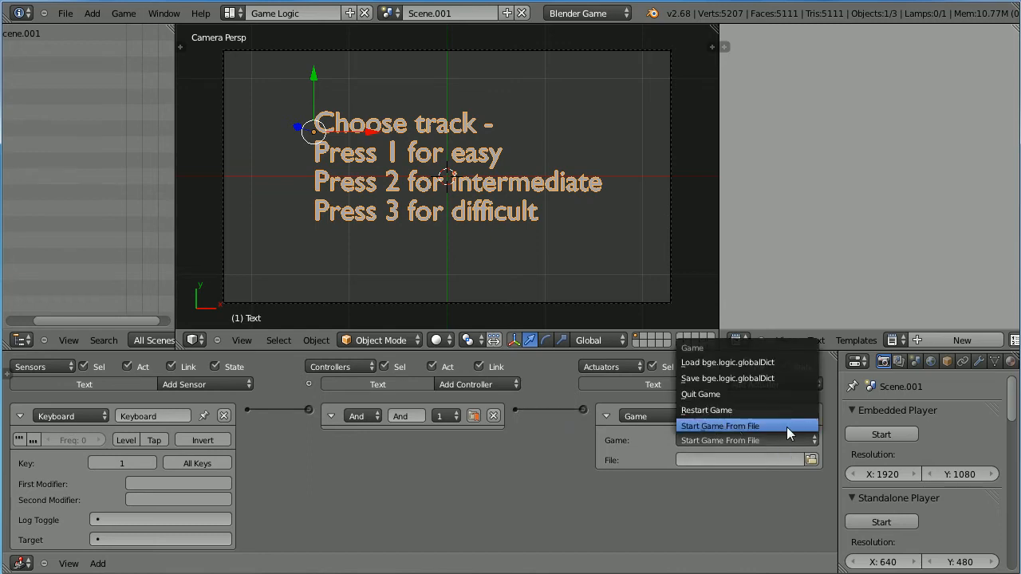
click(720, 425)
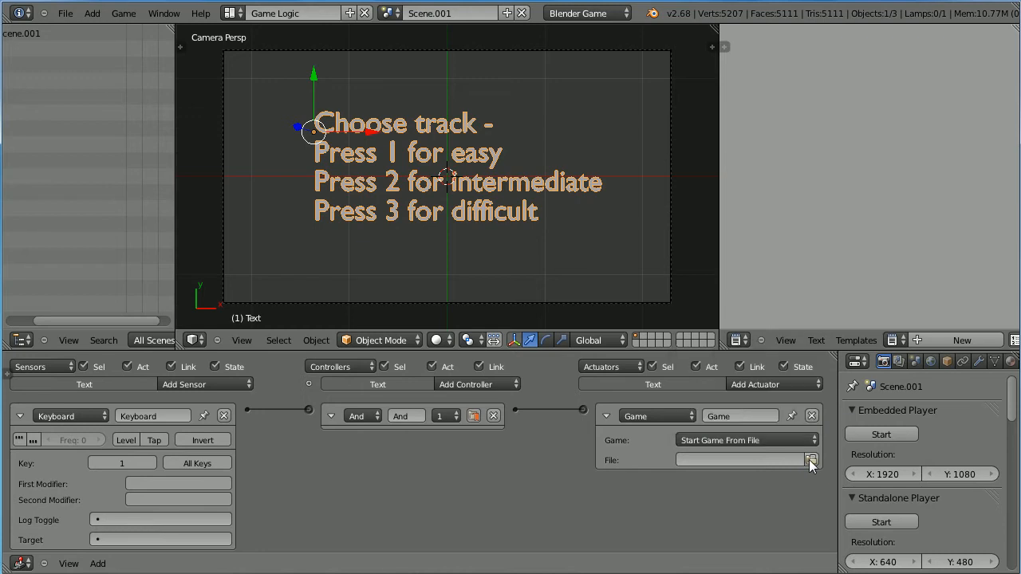
mouse_move(811, 460)
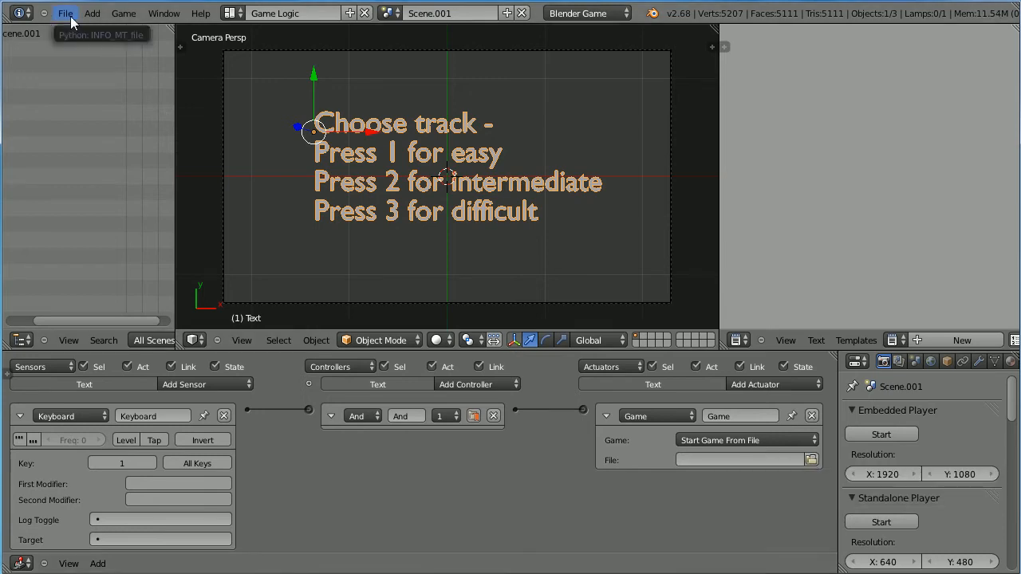
Step: Save the menu scene over menu.blend in C:\temp\blender\
click(66, 12)
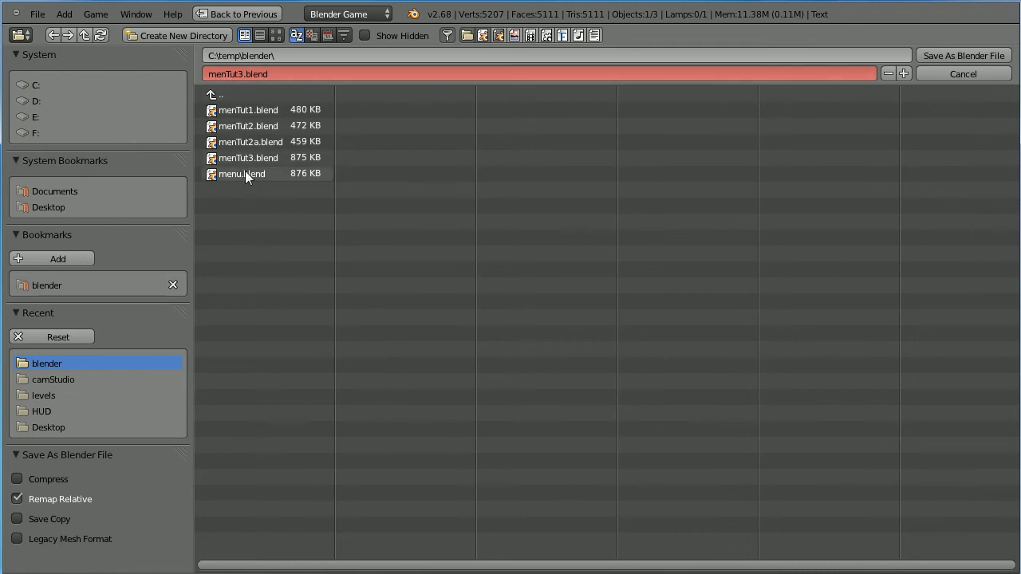
click(243, 174)
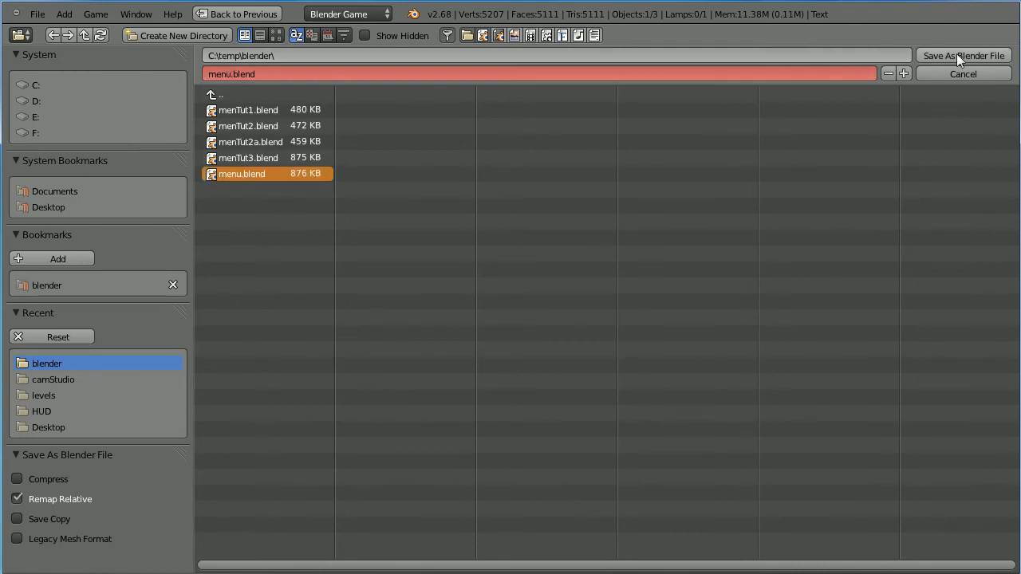
click(964, 54)
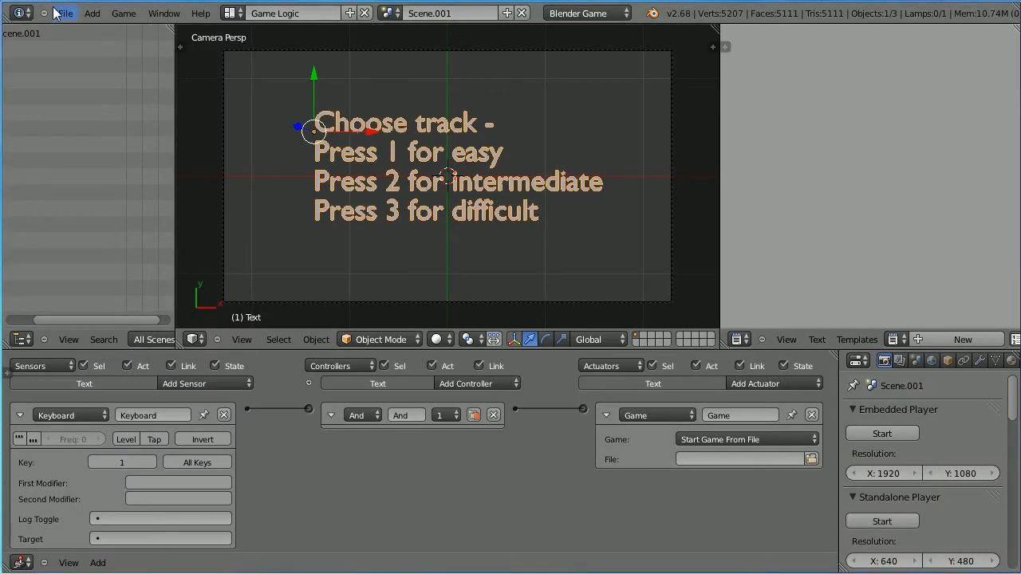
Step: Open the recent hudTut12.blend project and switch to its HUD scene
click(64, 13)
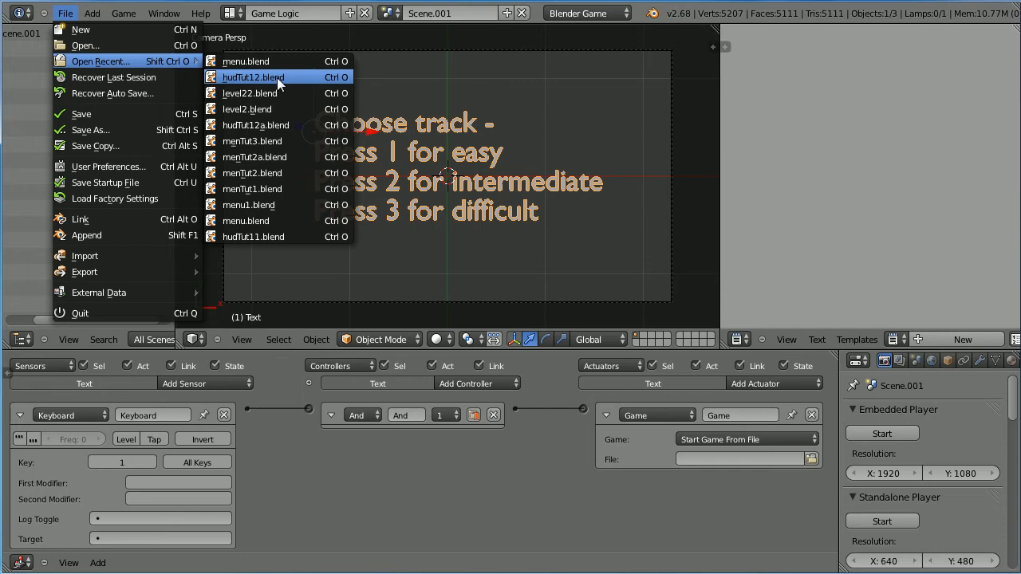
click(252, 76)
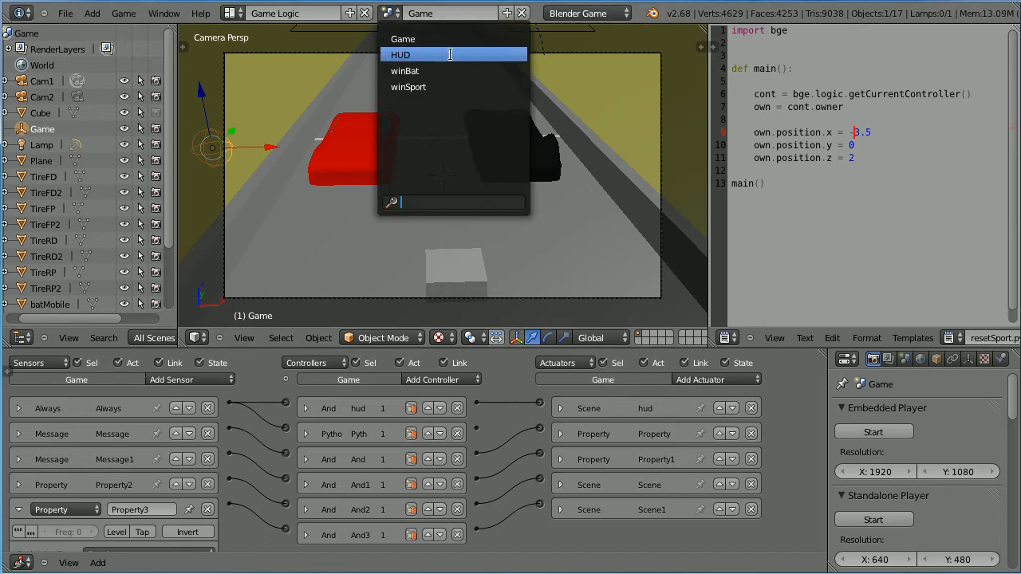
click(400, 55)
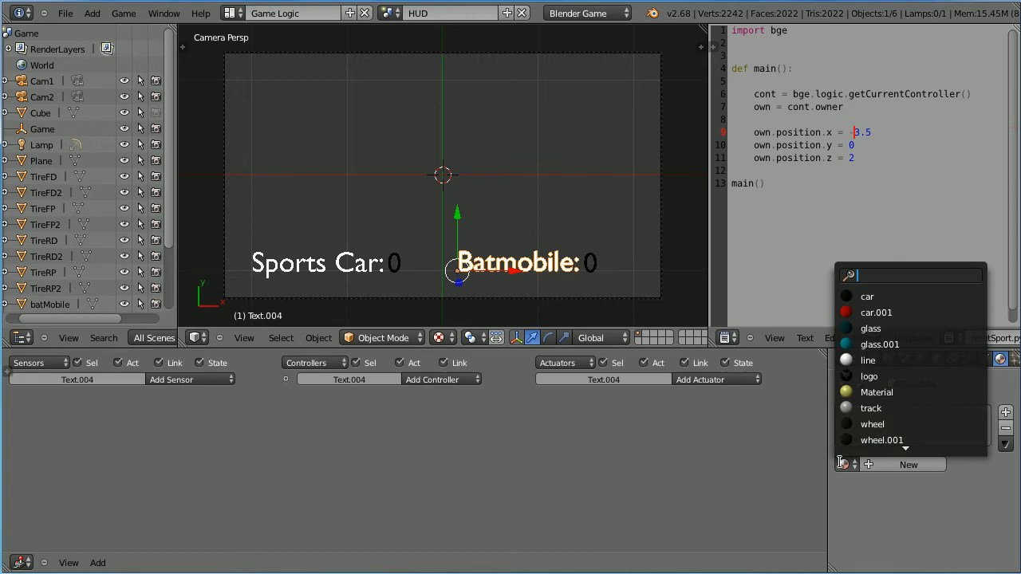
Step: Check the HUD score texts' materials, then switch to the winBat scene with GLSL shading
click(868, 361)
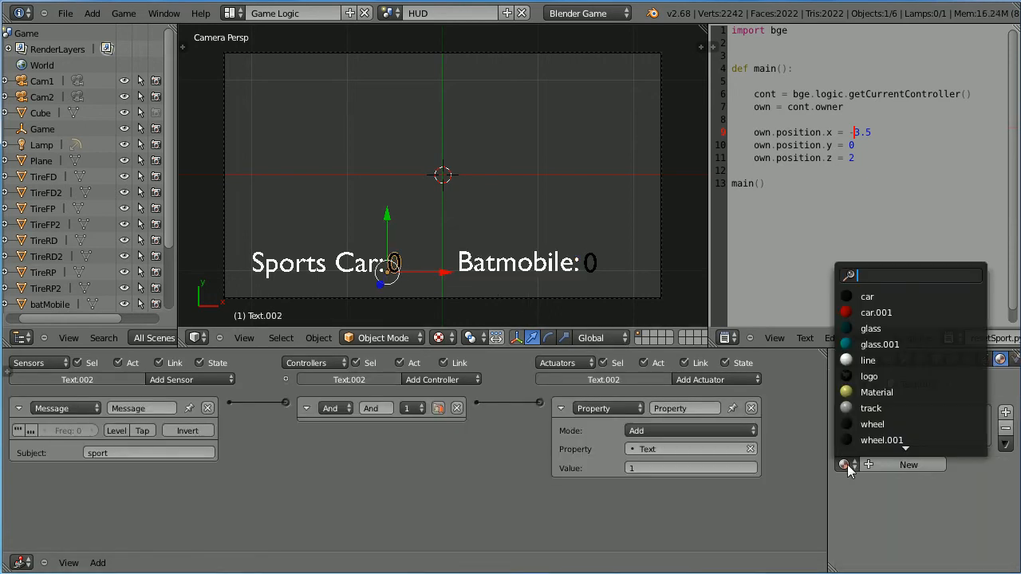
click(868, 361)
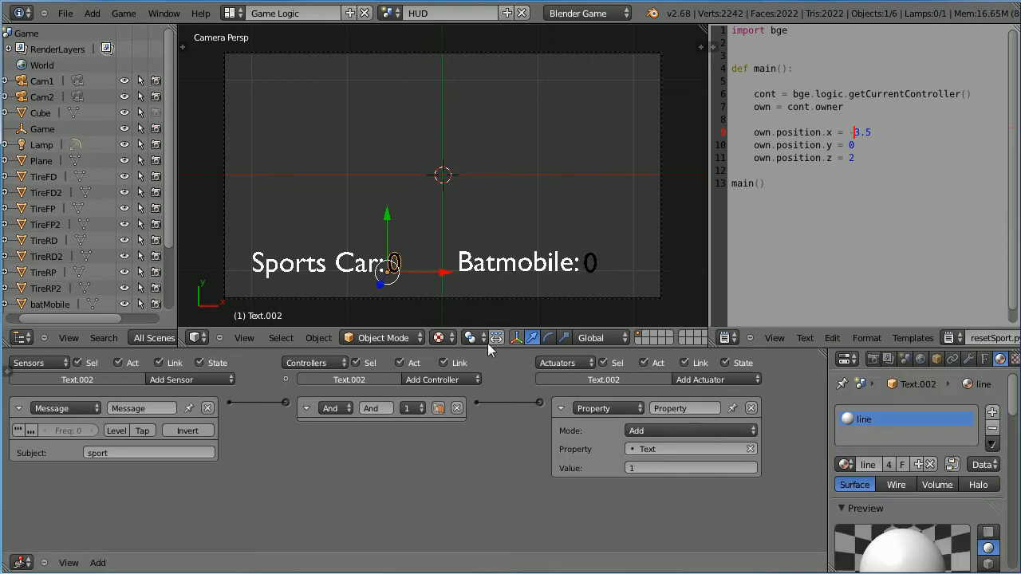
click(846, 465)
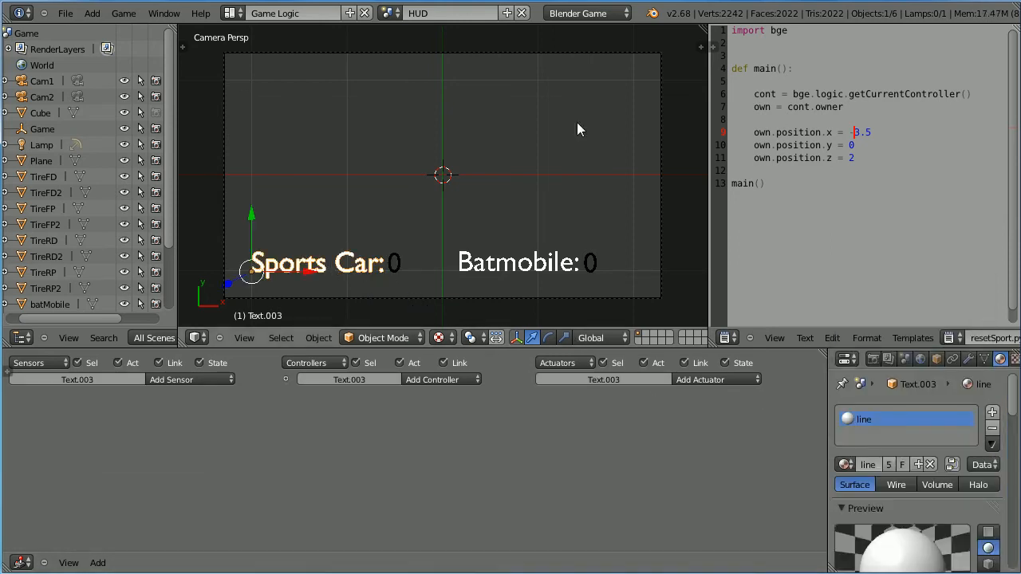
click(389, 13)
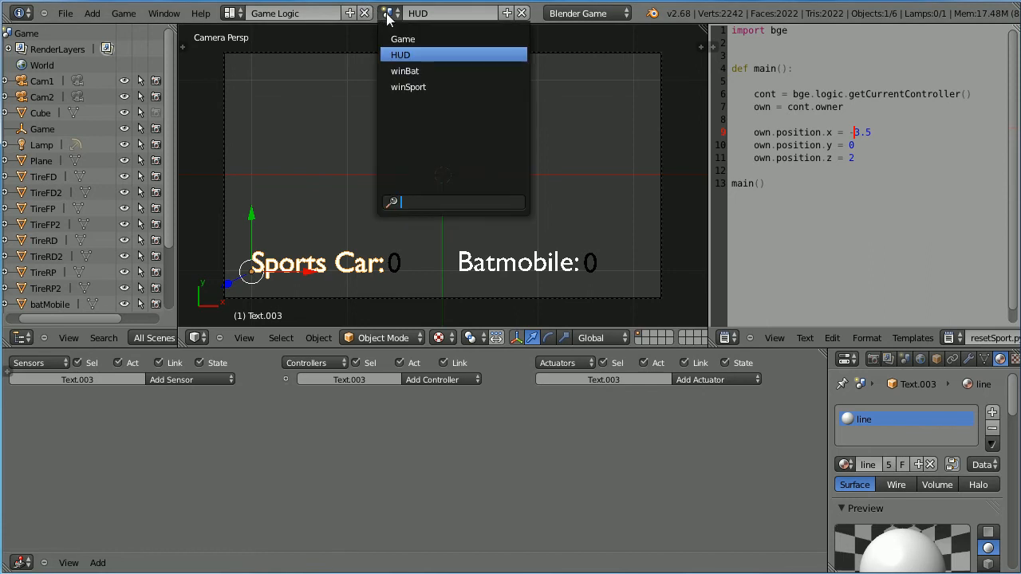
click(405, 70)
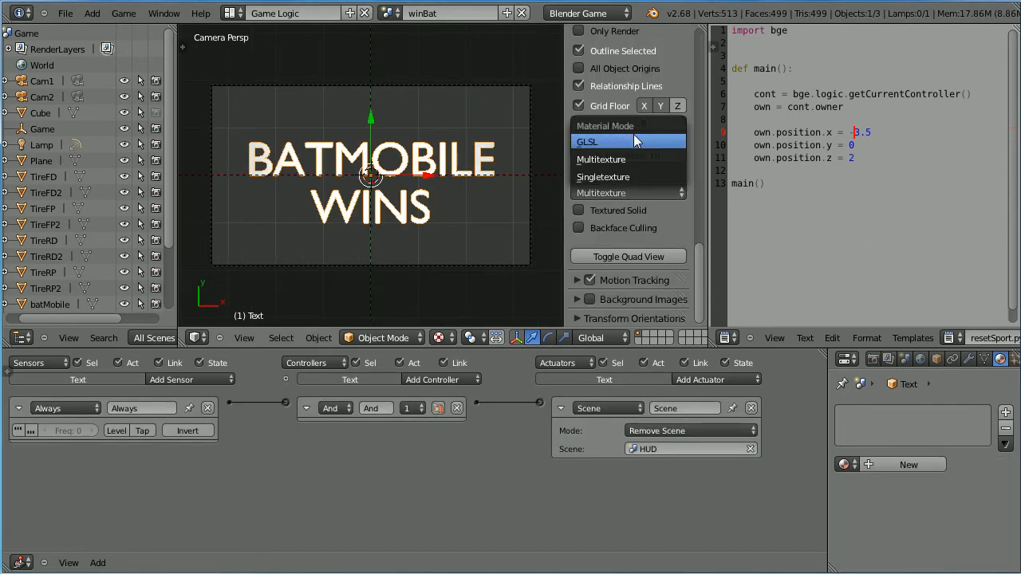
click(587, 140)
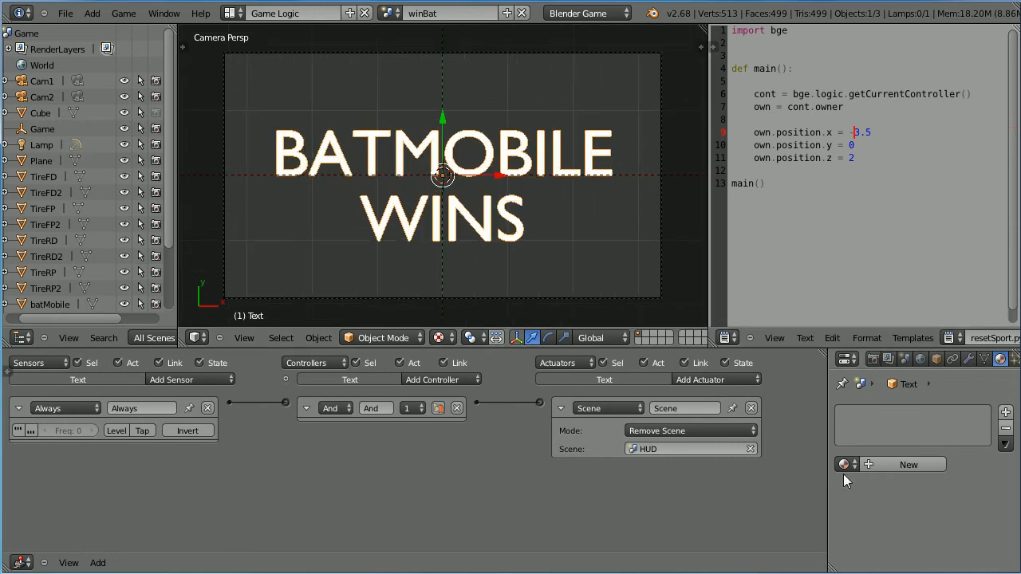
Step: In the winSport scene set GLSL shading and assign the 'line' material to the wins text
click(908, 465)
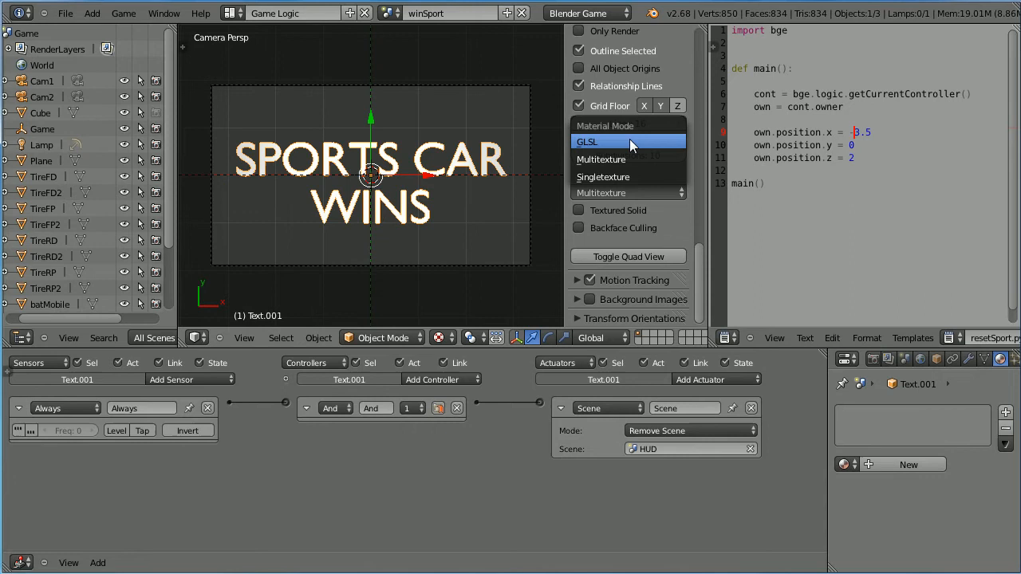
click(589, 140)
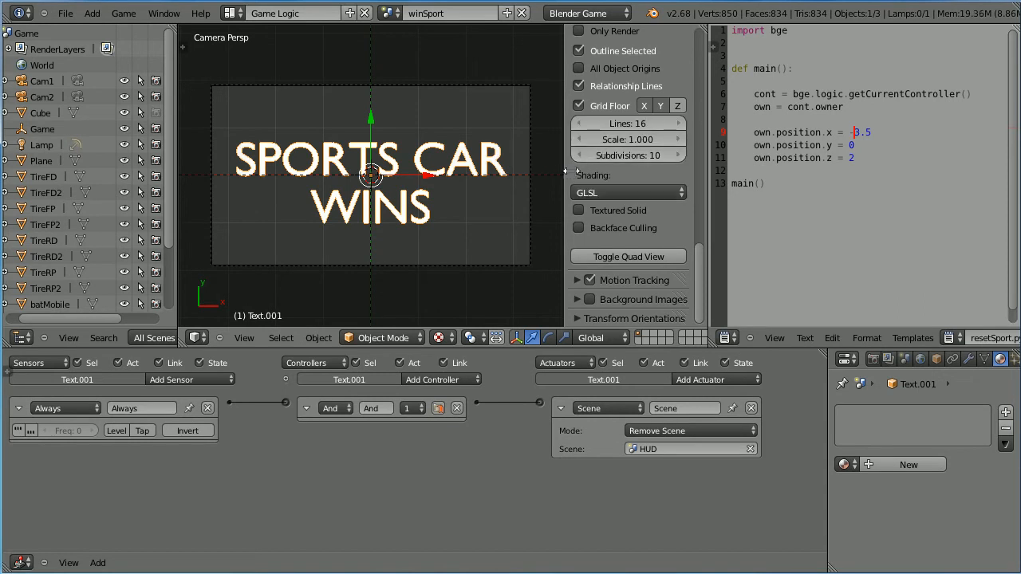
click(843, 464)
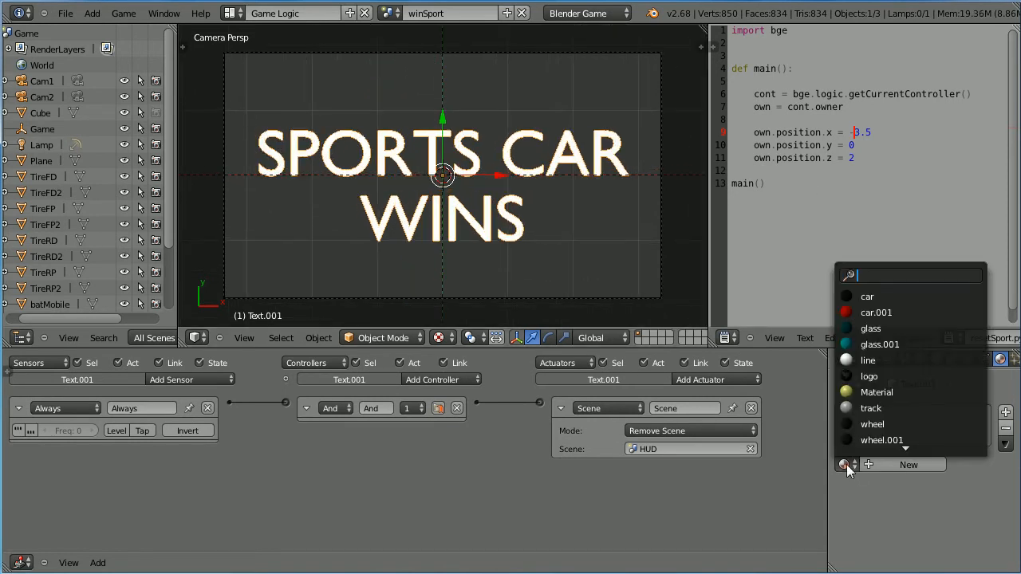
click(868, 360)
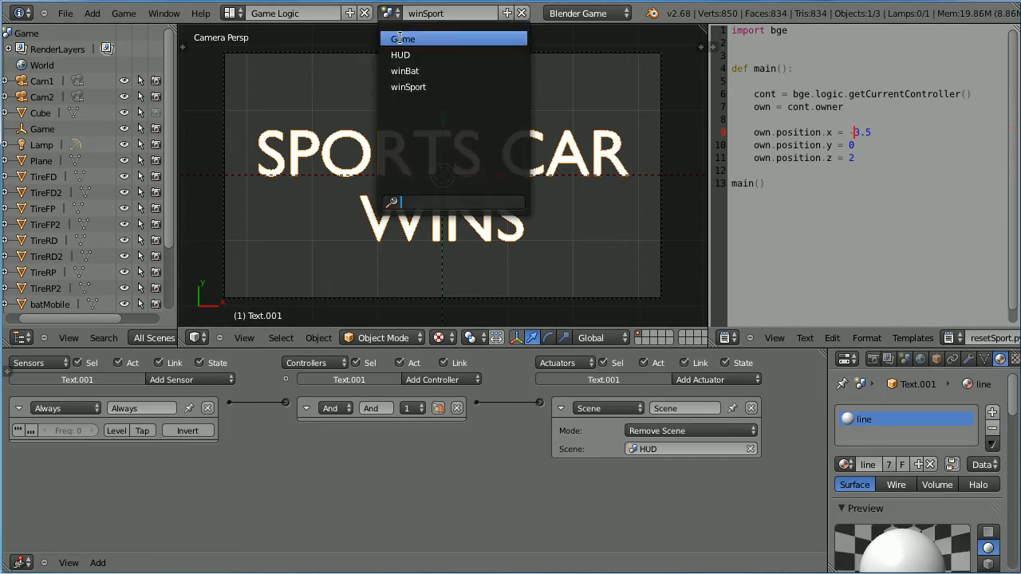
Step: Show the Game scene with both cars on the track, starting a Save As but cancelling it
click(405, 39)
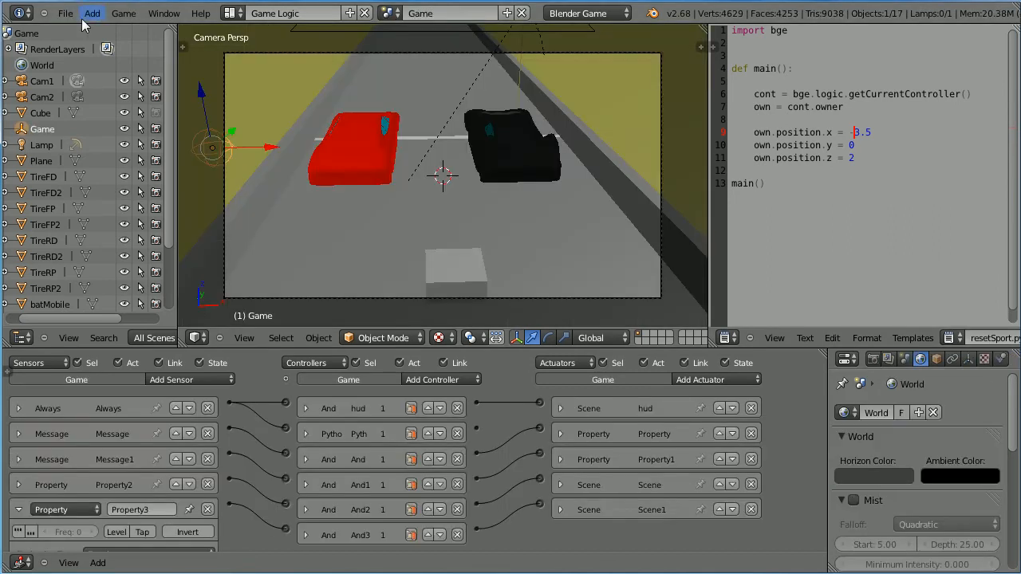
click(65, 13)
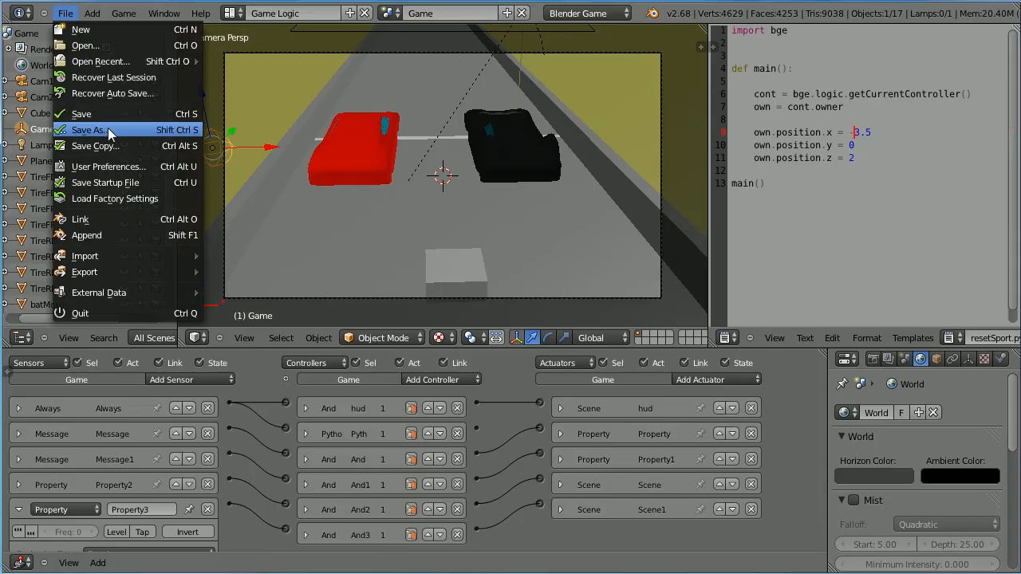
click(88, 129)
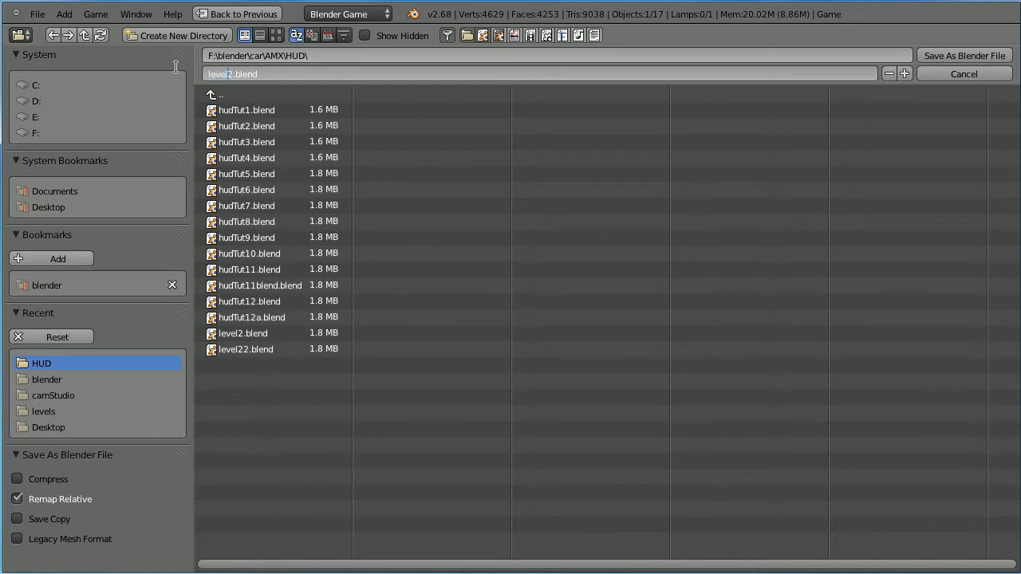
mouse_move(965, 72)
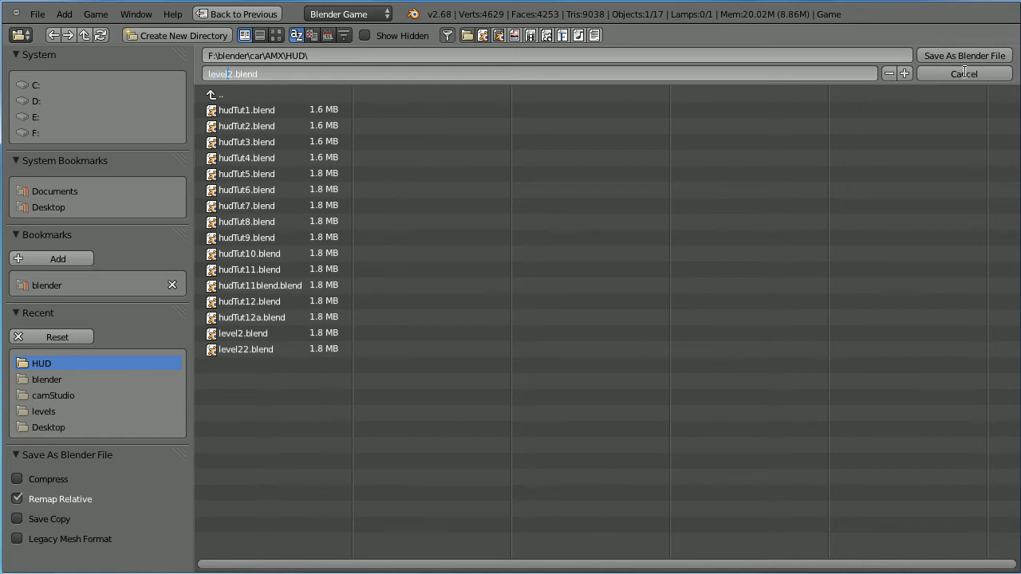
click(963, 74)
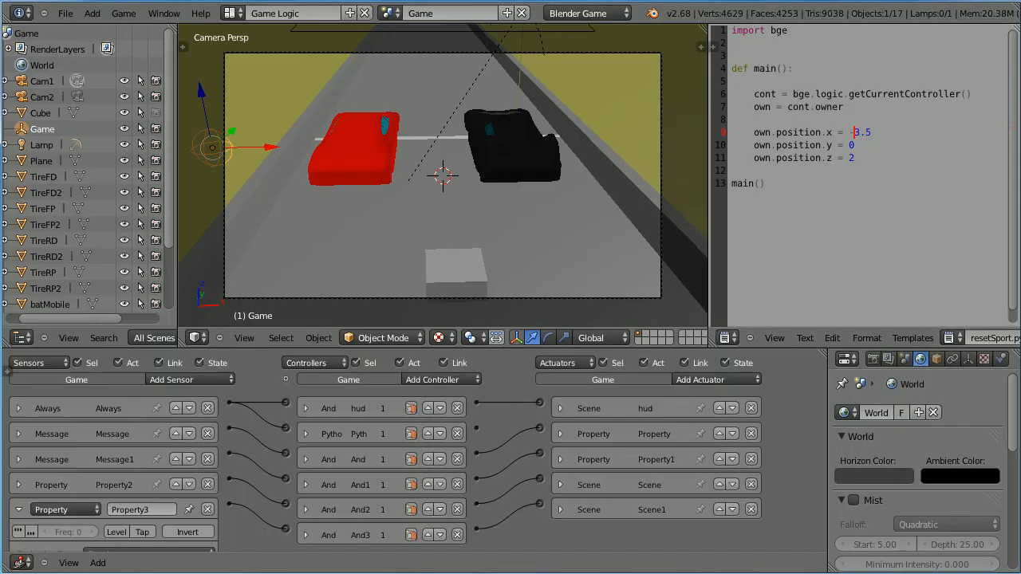
click(64, 13)
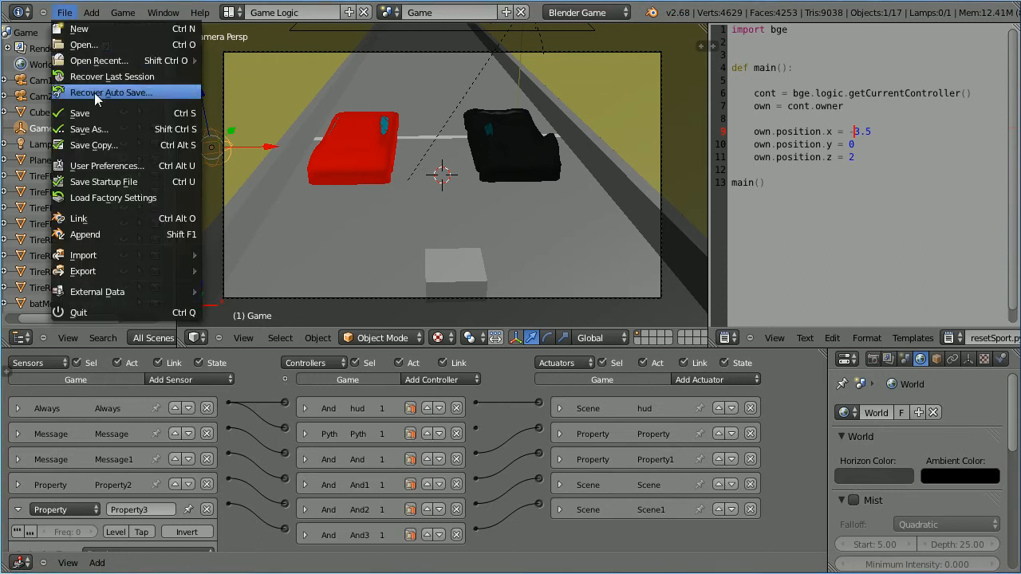
click(90, 127)
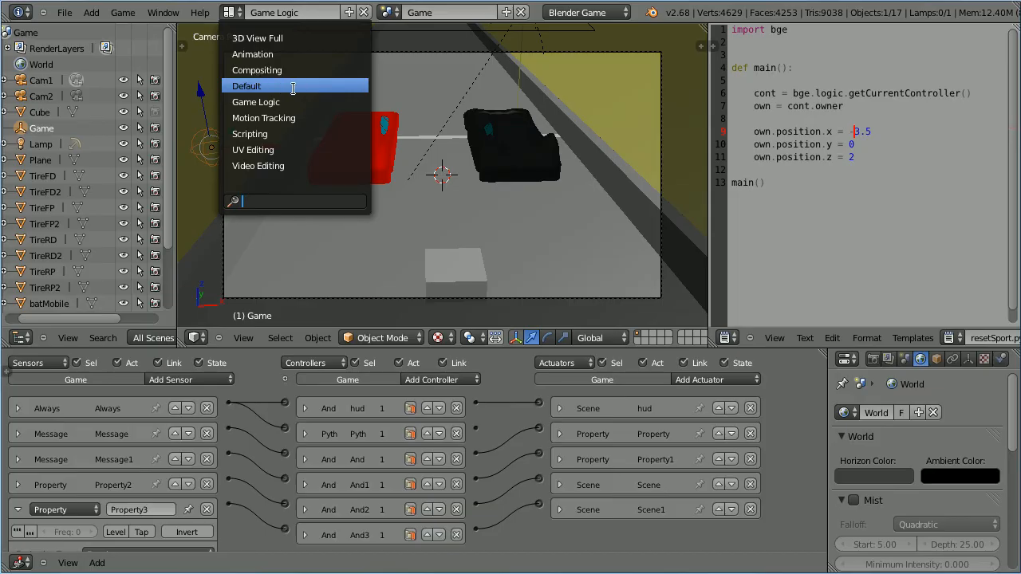
Step: Use the Default screen layout and select the Game scene from the scene list
click(248, 86)
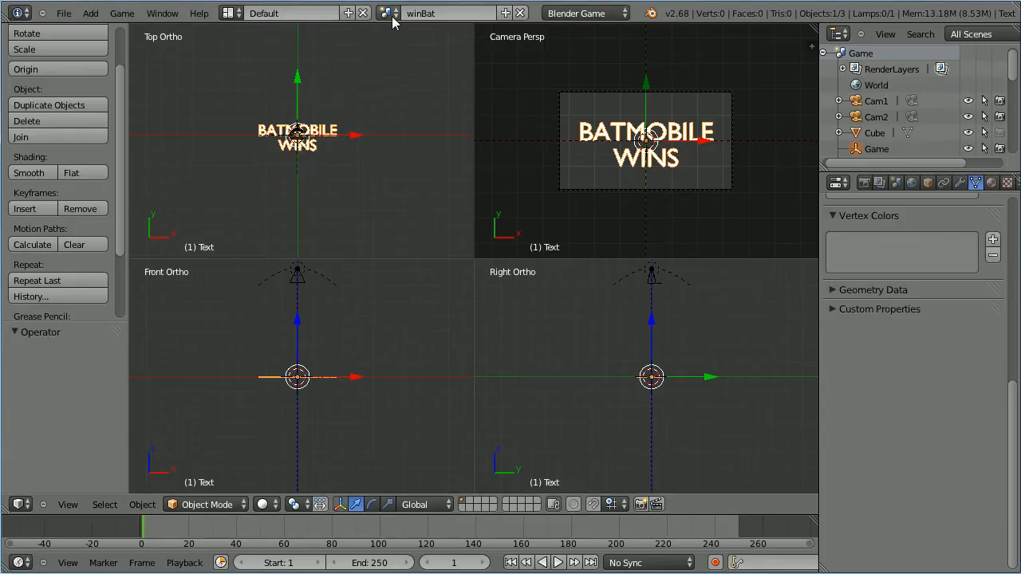
click(389, 12)
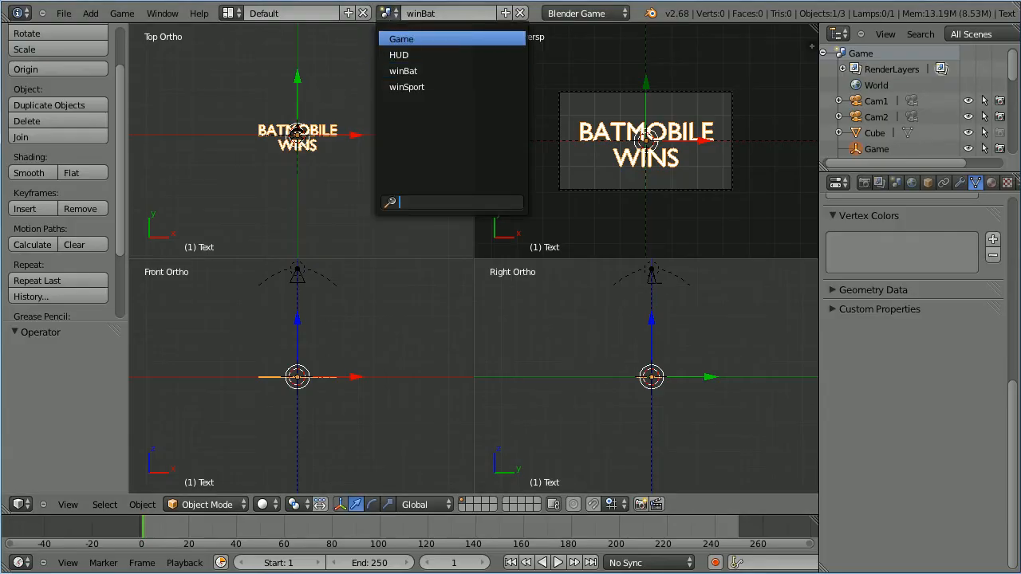
click(67, 504)
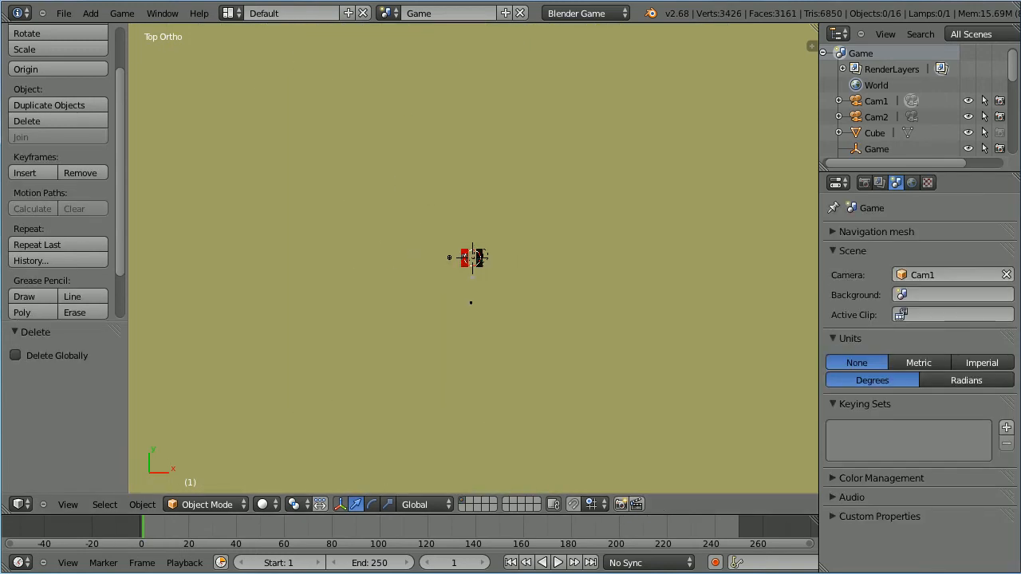
Step: Append from track0d.blend in the blender folder, choosing its track object
click(64, 12)
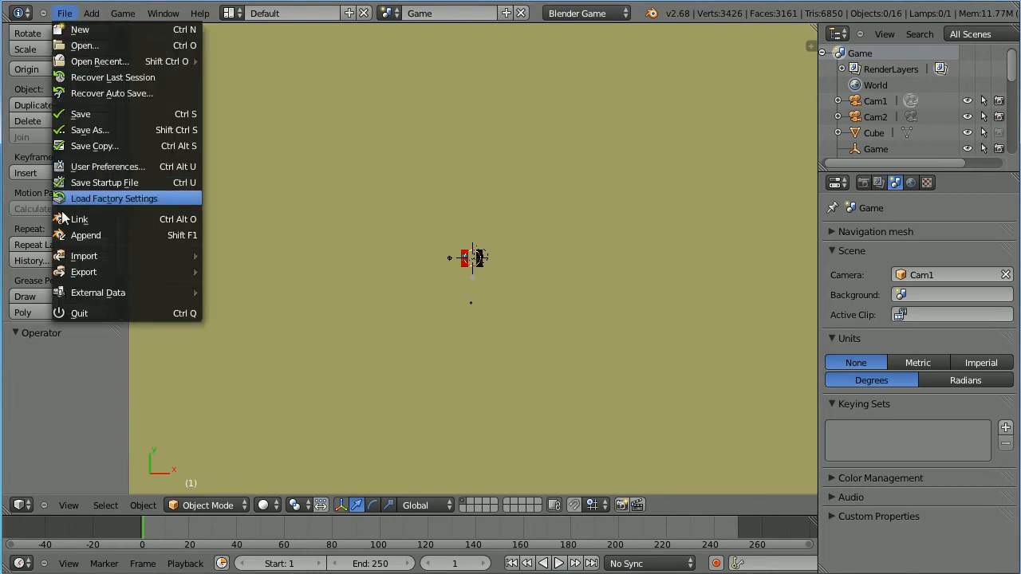
click(87, 235)
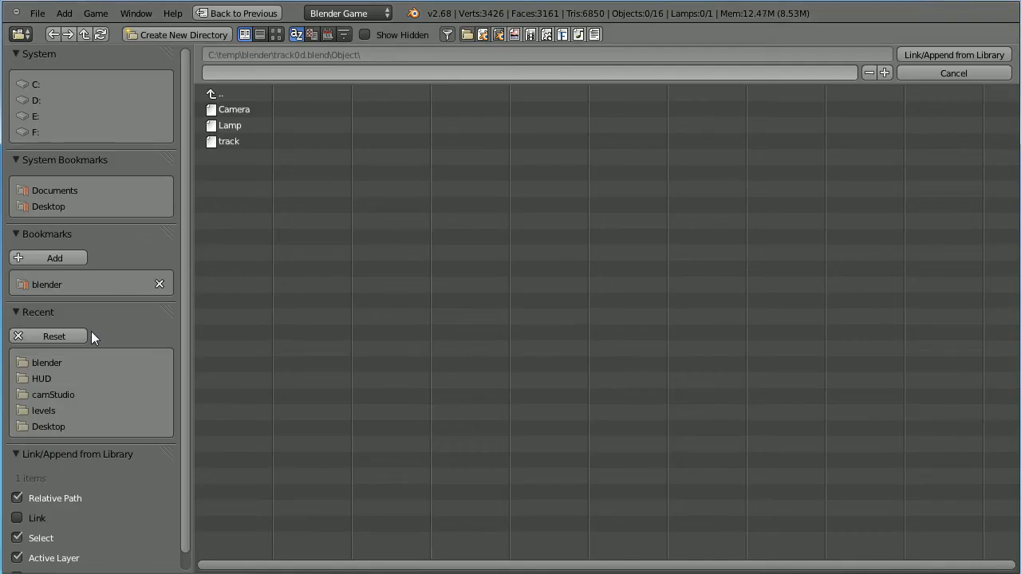
click(47, 362)
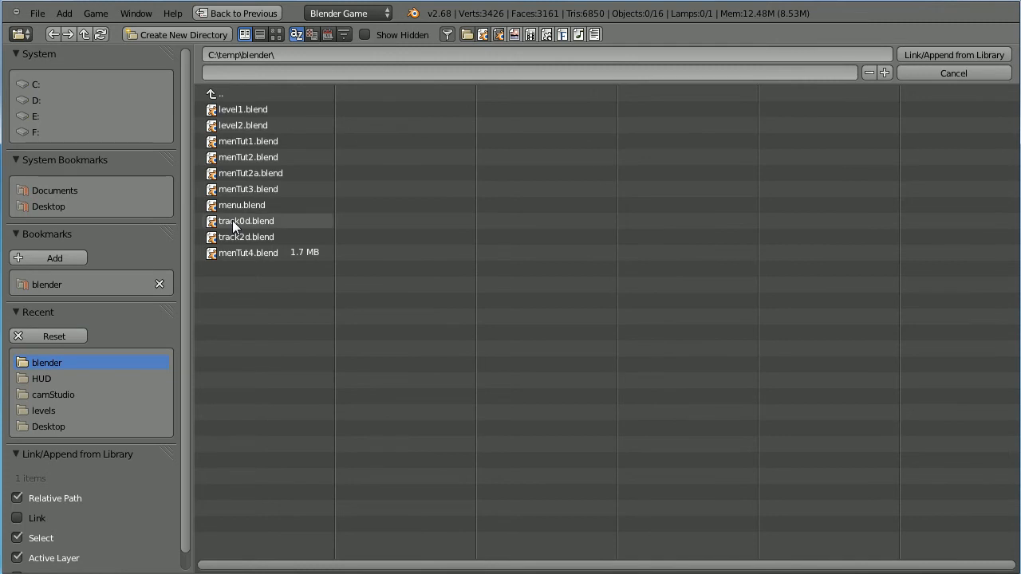
double_click(246, 221)
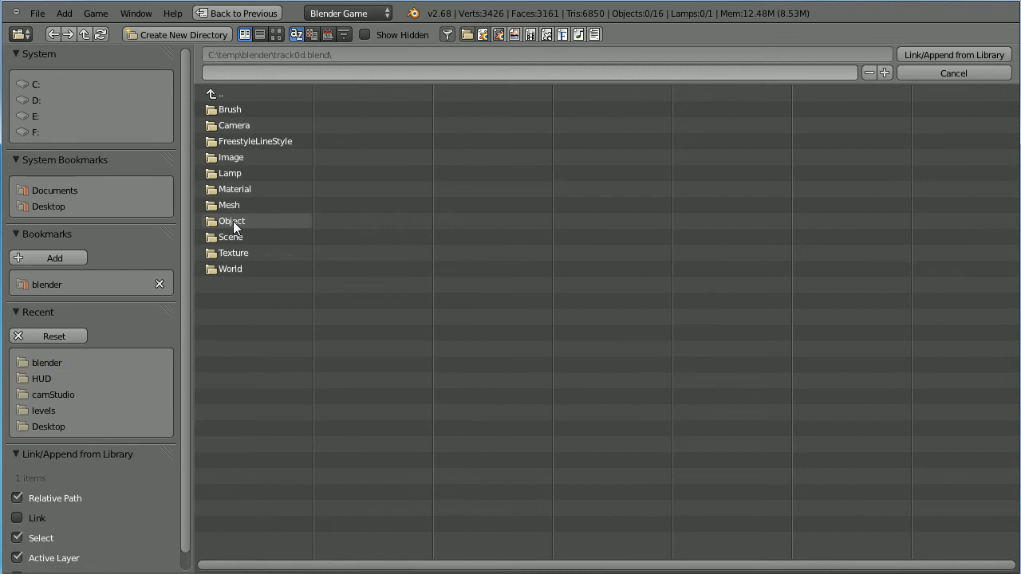
double_click(232, 220)
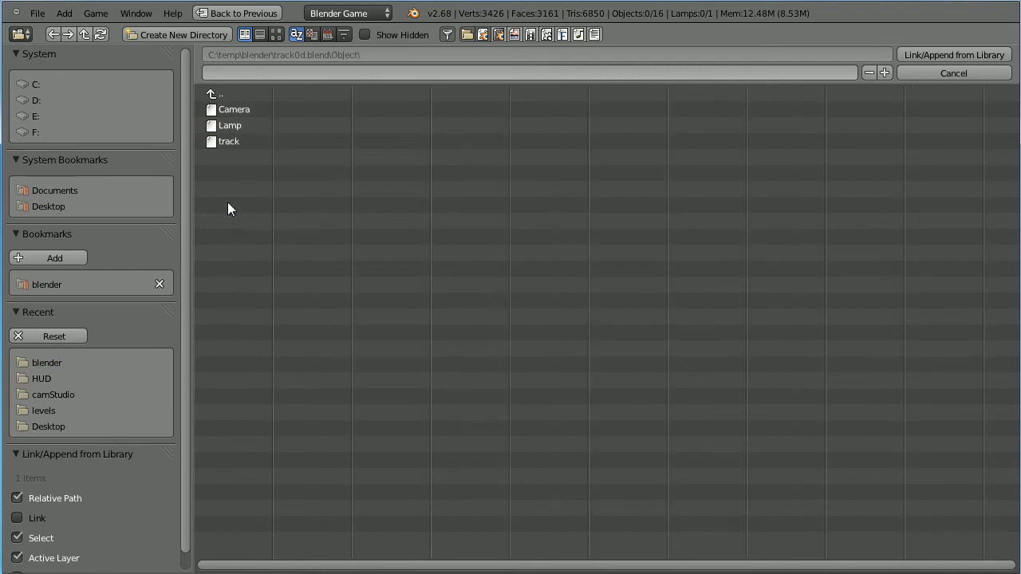
click(230, 140)
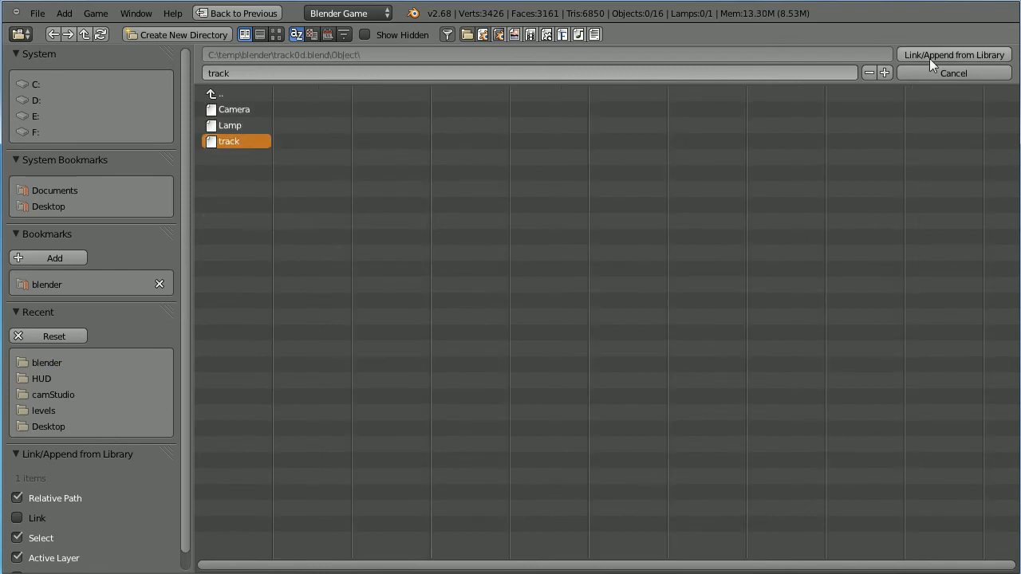
Step: Bring the track object into the Game scene and assign it the existing track material
click(954, 54)
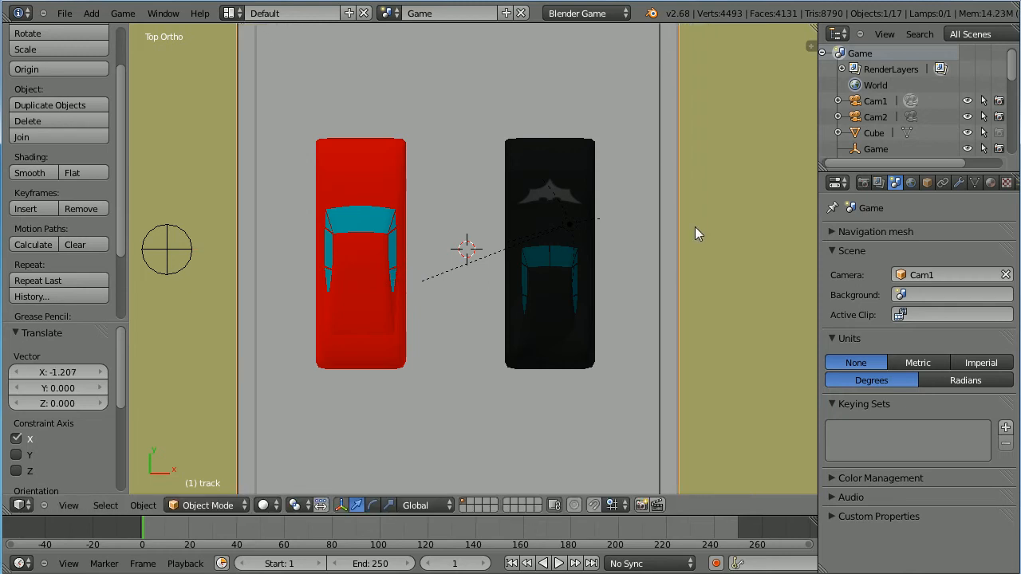
click(991, 182)
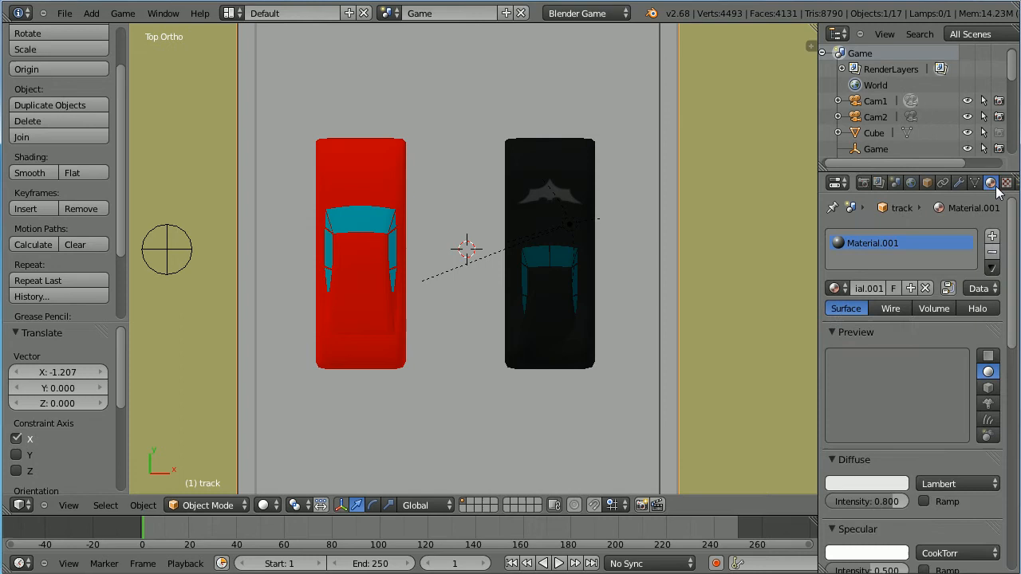
click(836, 287)
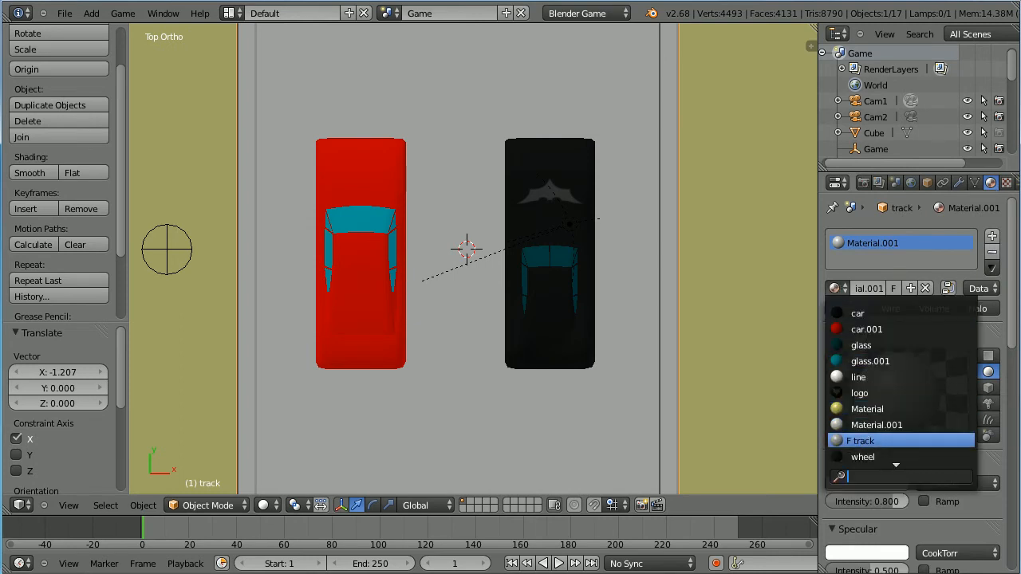
click(859, 440)
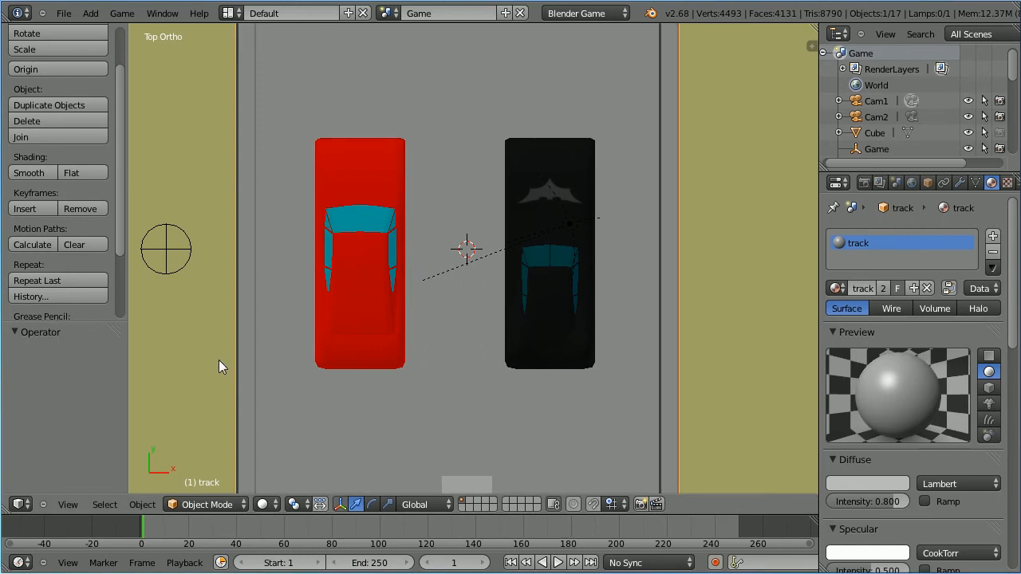
click(206, 504)
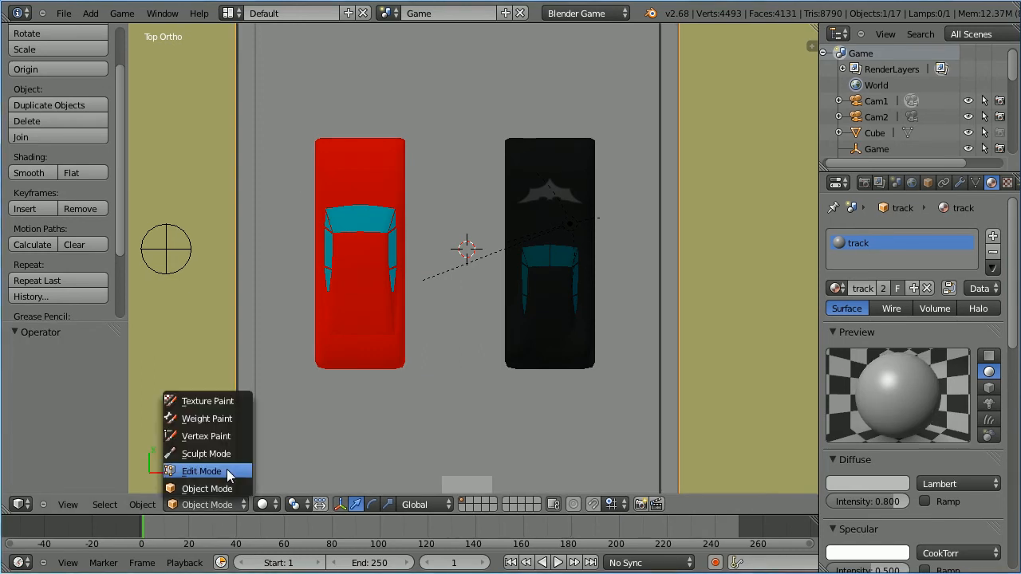
Step: Knife-cut two lines across the track in Edit Mode and give the strip the line material
click(201, 470)
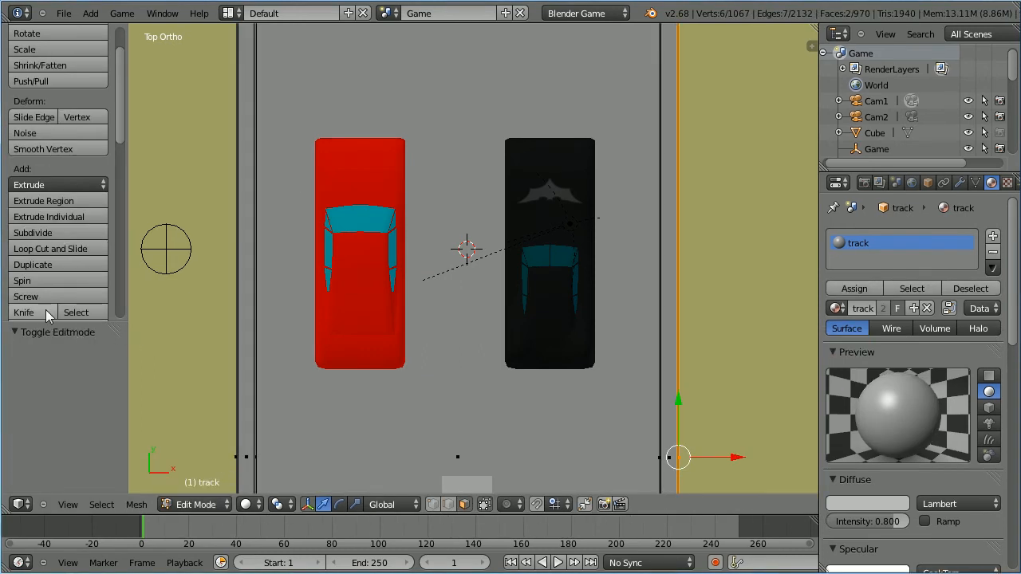
click(22, 311)
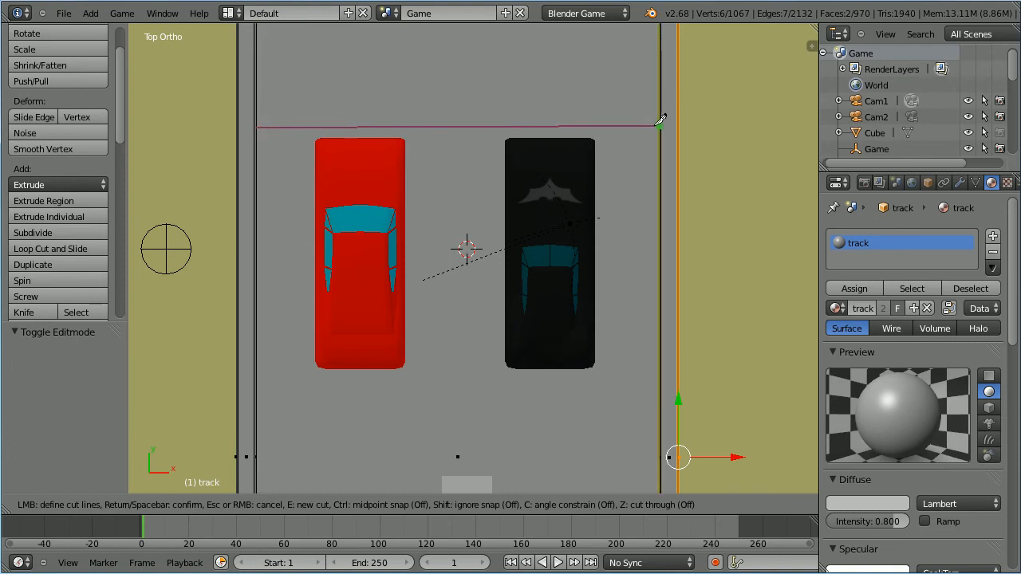
key(Return)
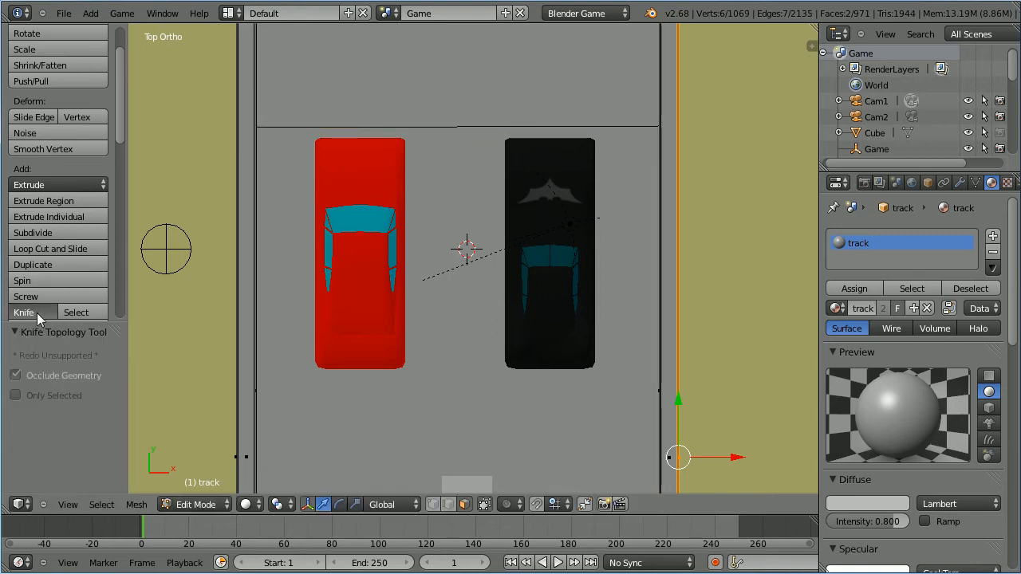
click(24, 311)
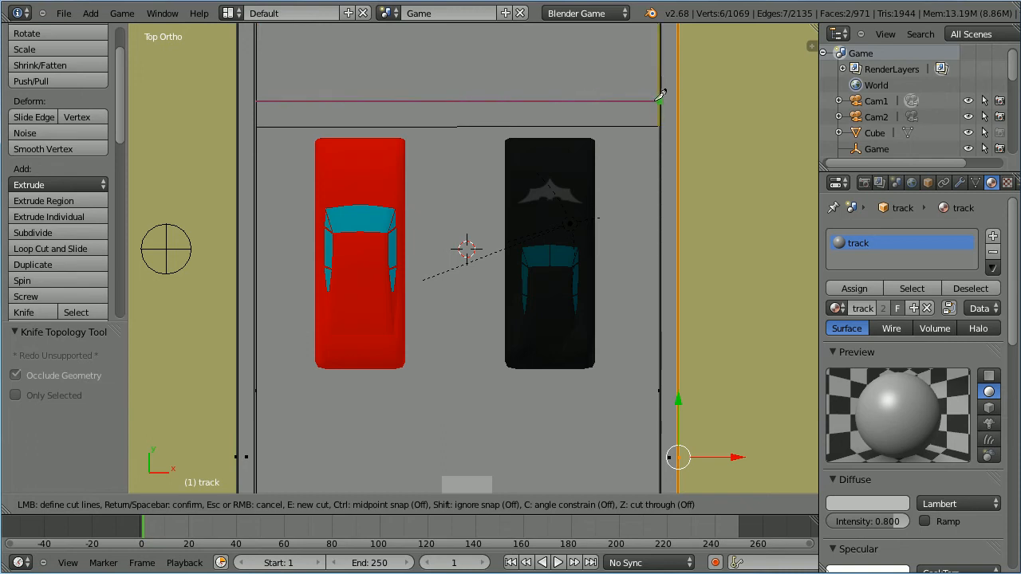
key(Return)
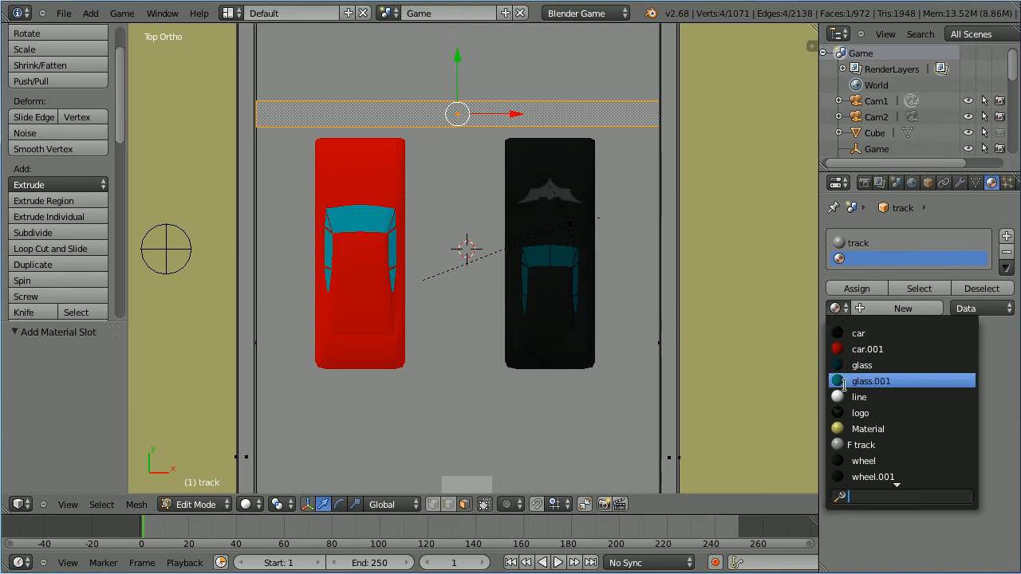
click(858, 396)
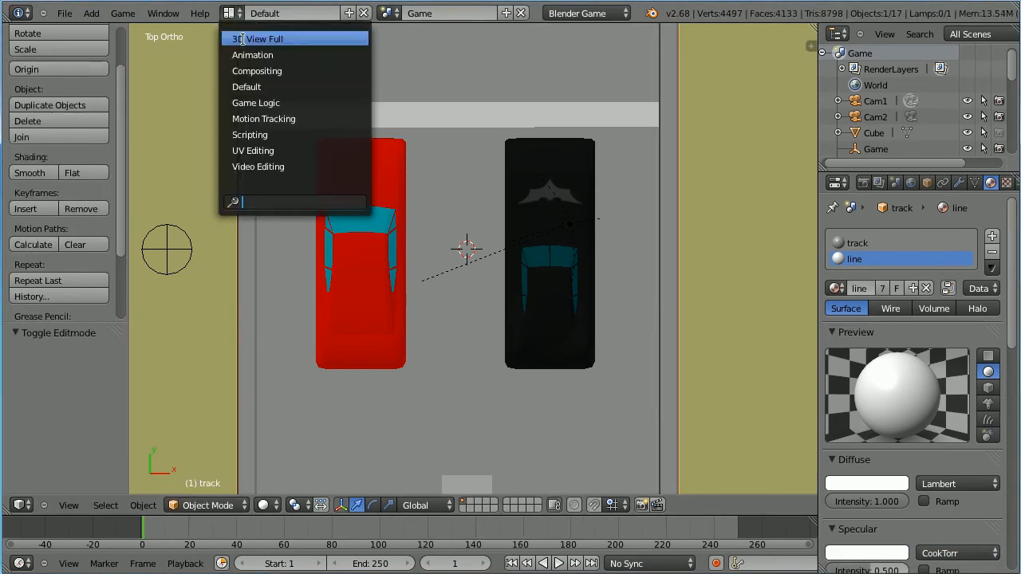
Step: Use the Game Logic layout and show the game player render settings
click(255, 102)
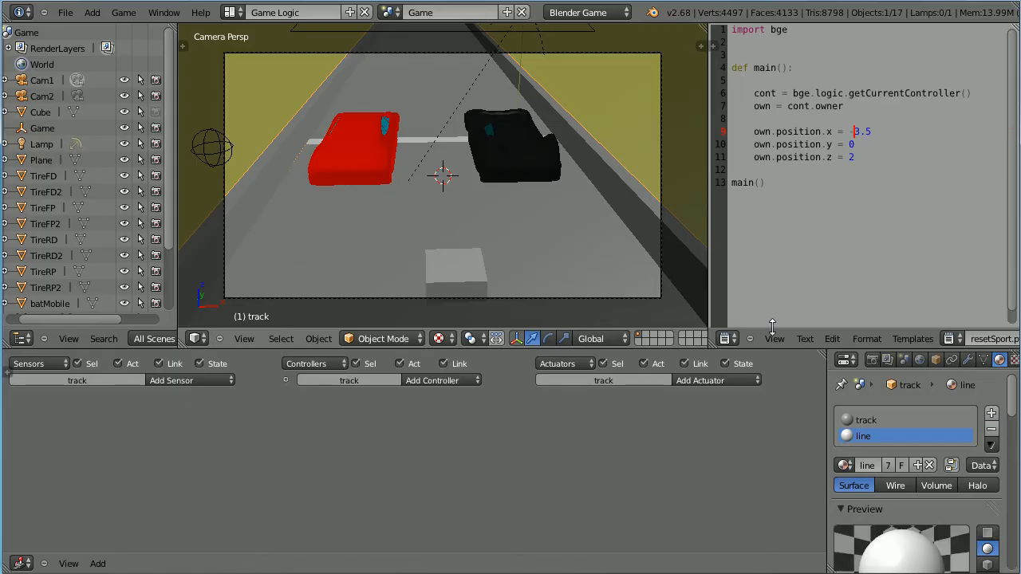
click(871, 360)
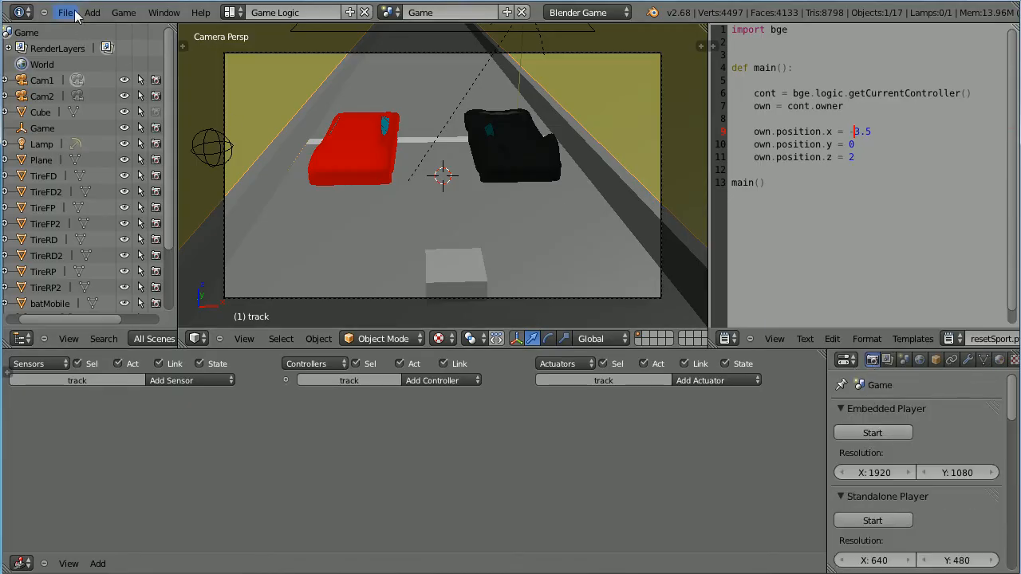
Step: Save the finished track as level3.blend in the blender folder
click(66, 13)
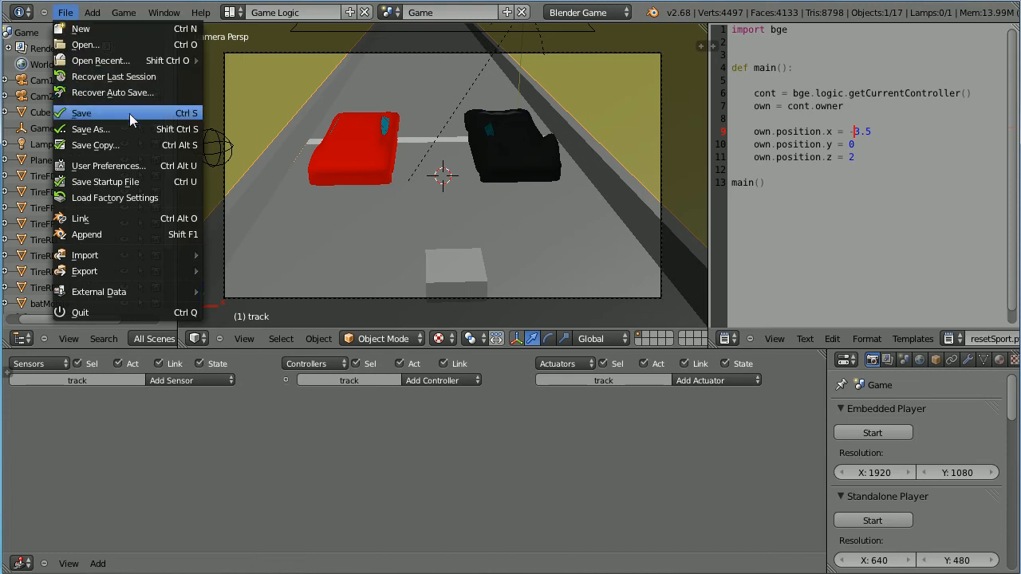
click(80, 112)
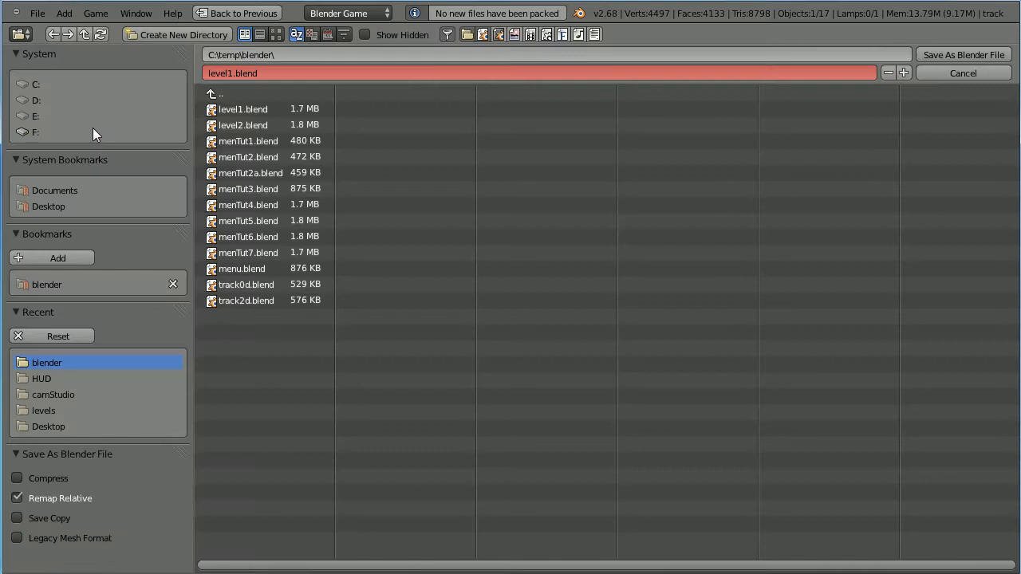
click(236, 73)
text(3)
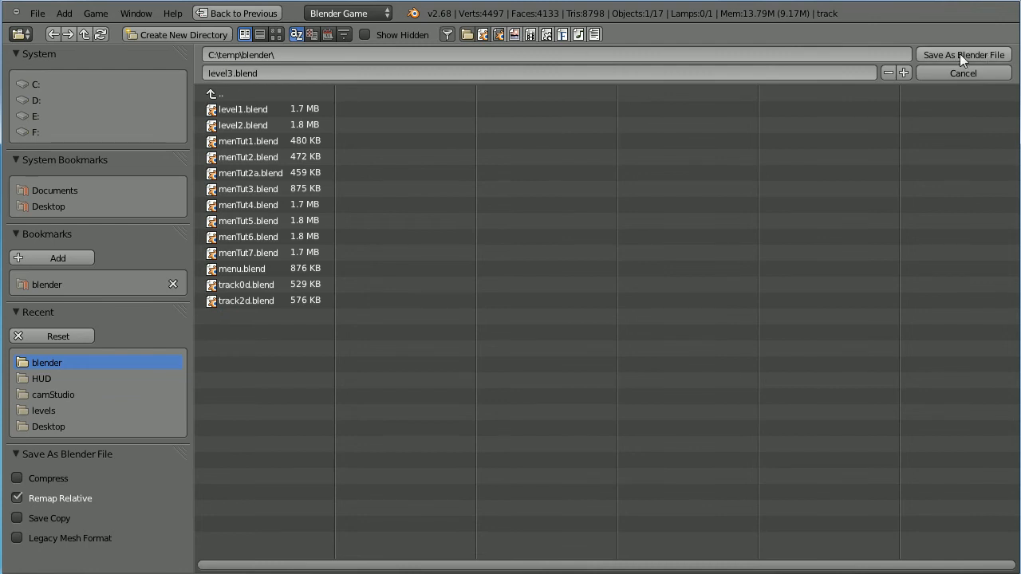
click(962, 73)
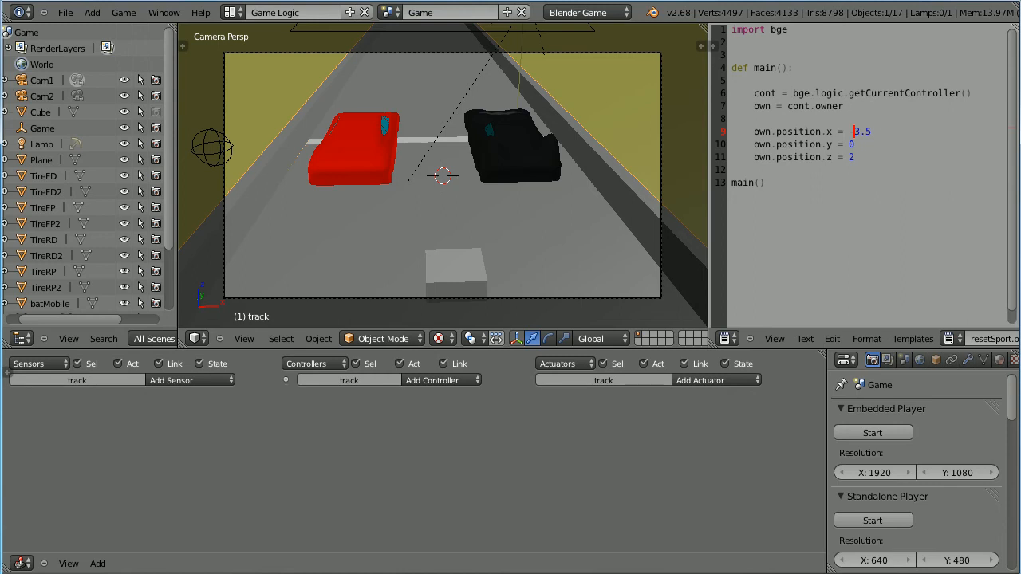
Step: Reopen menu.blend and point its key-1 Game actuator at level1.blend
click(64, 13)
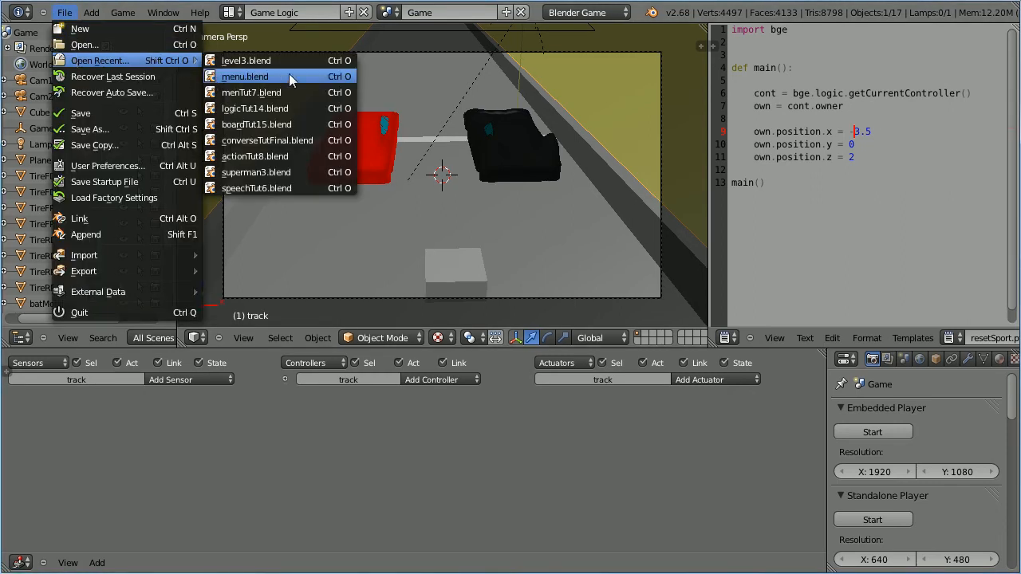
click(246, 77)
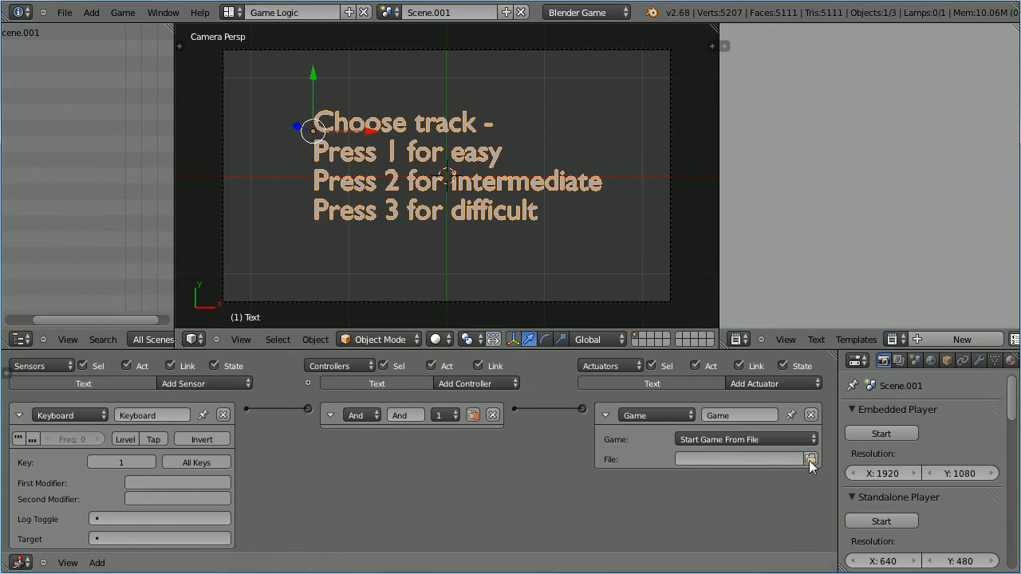
click(811, 459)
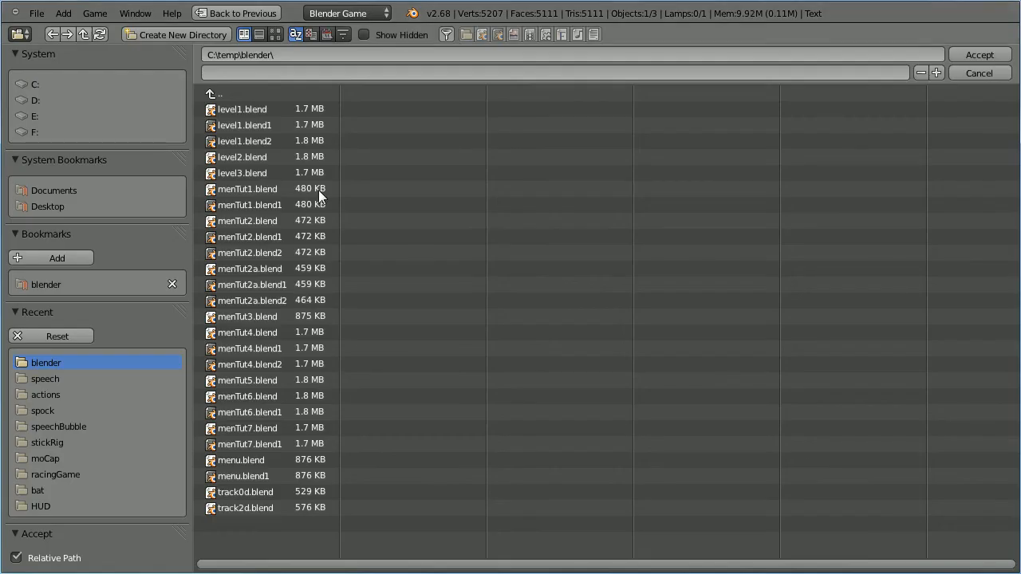
click(242, 109)
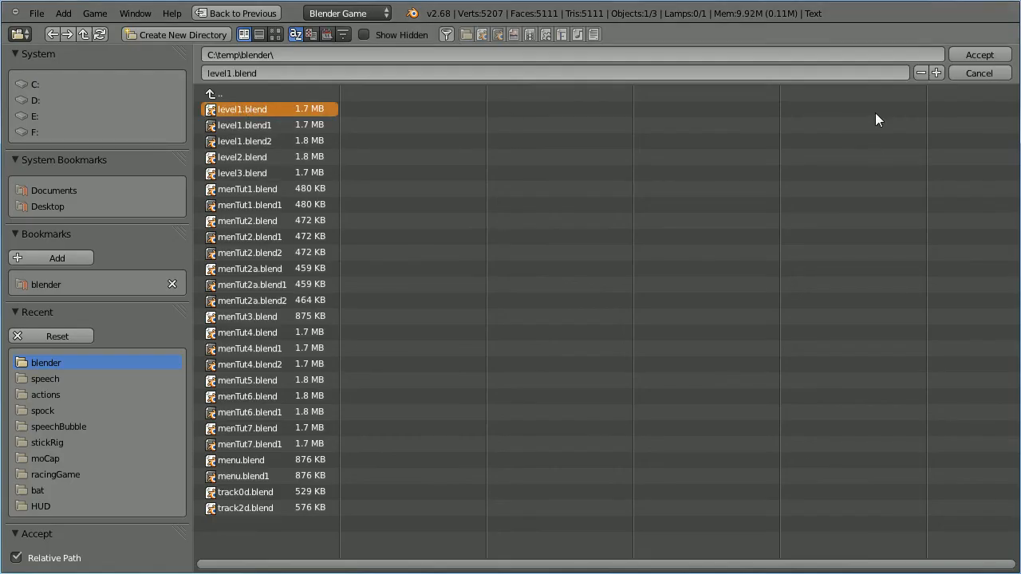
click(979, 54)
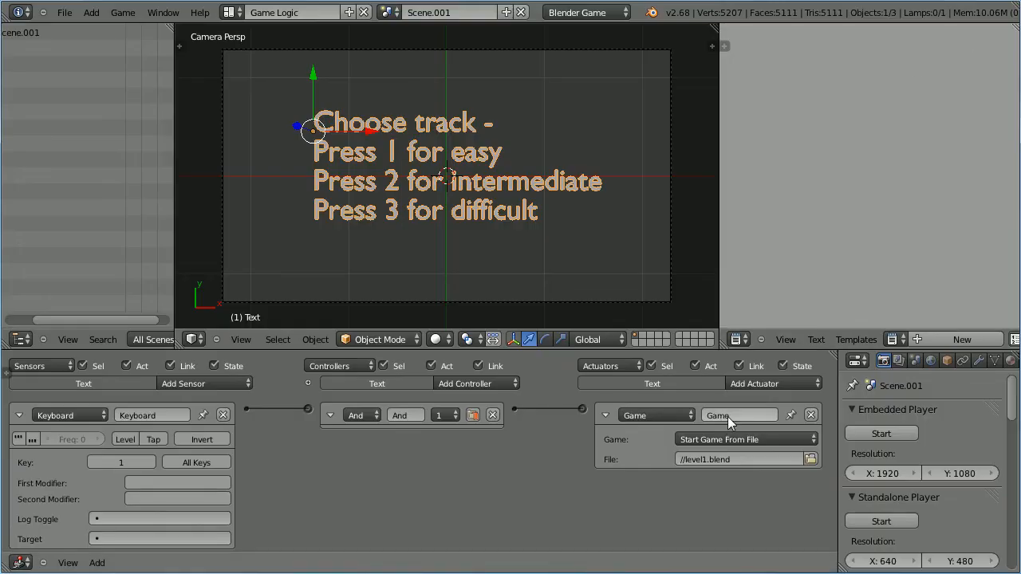
Step: Rename the Game actuator and Keyboard sensor to 1 and collapse the bricks
click(737, 414)
text(1)
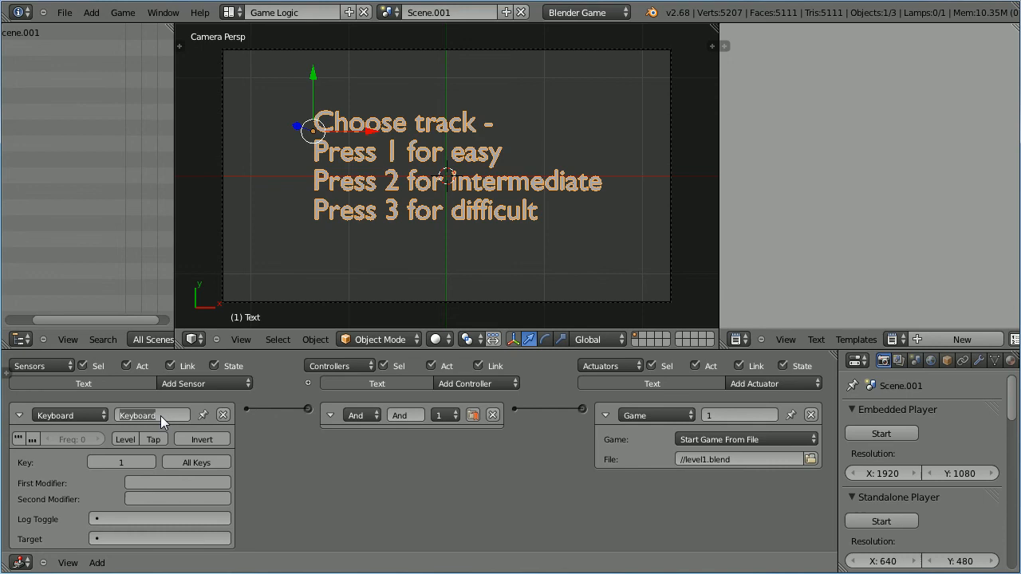
click(152, 415)
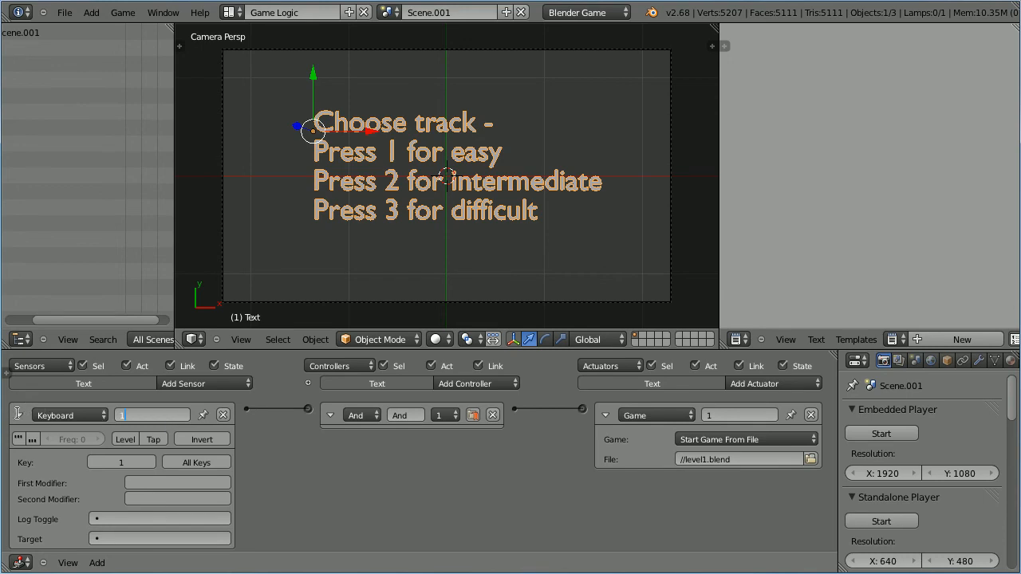
click(17, 415)
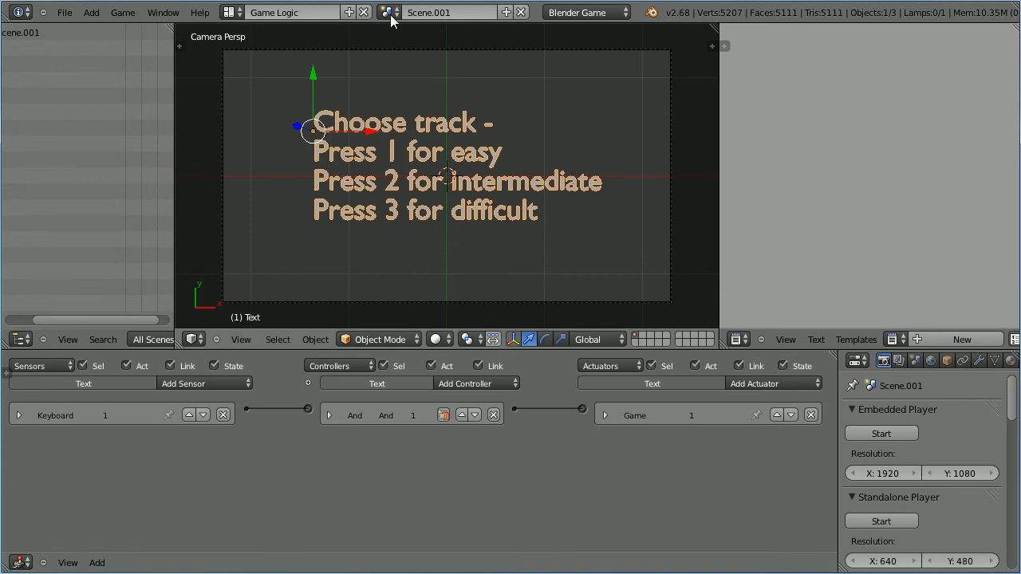
mouse_move(183, 383)
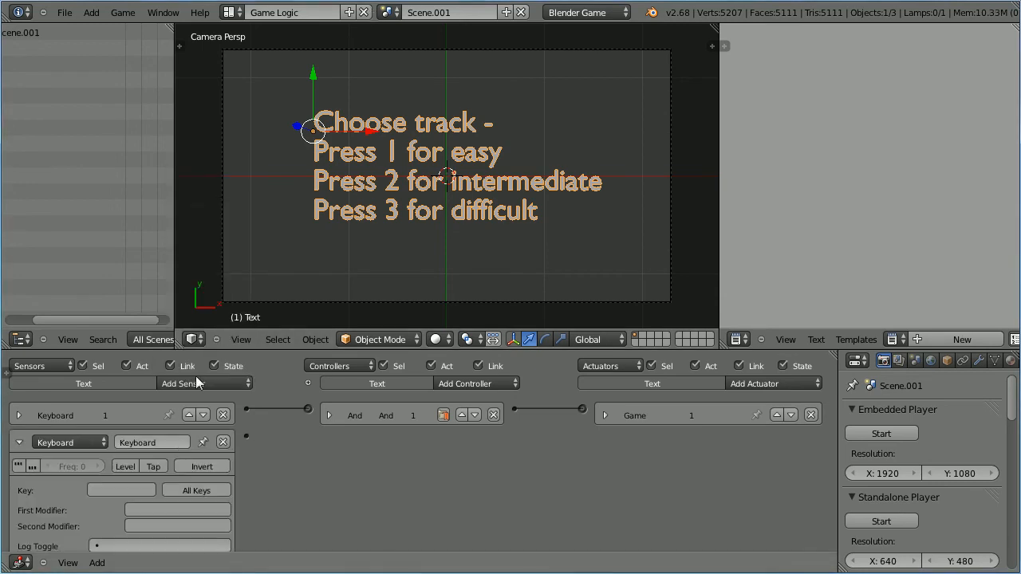
Step: Add a Keyboard sensor for key 2 with an And controller and a Game actuator
text(2)
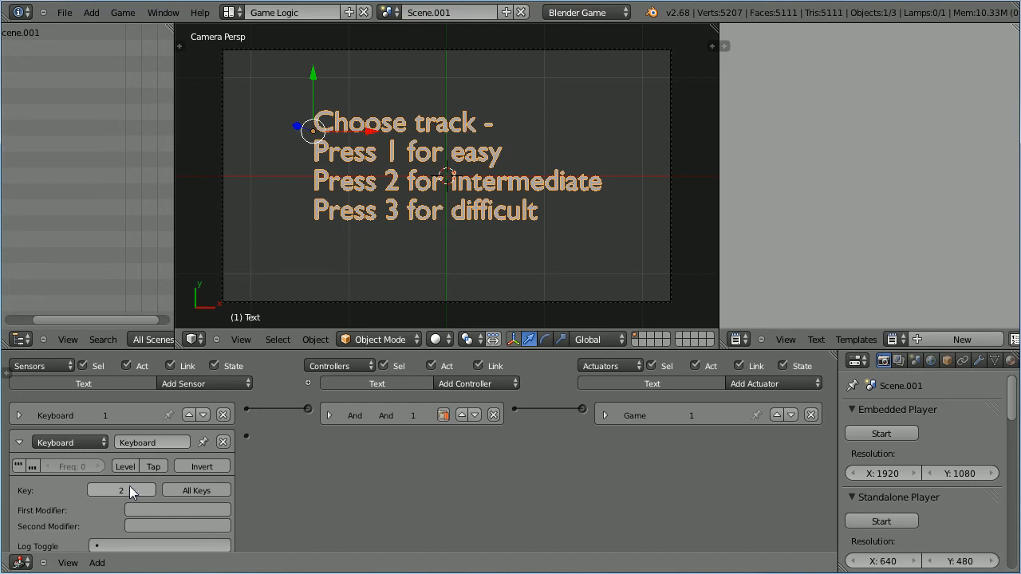
click(475, 383)
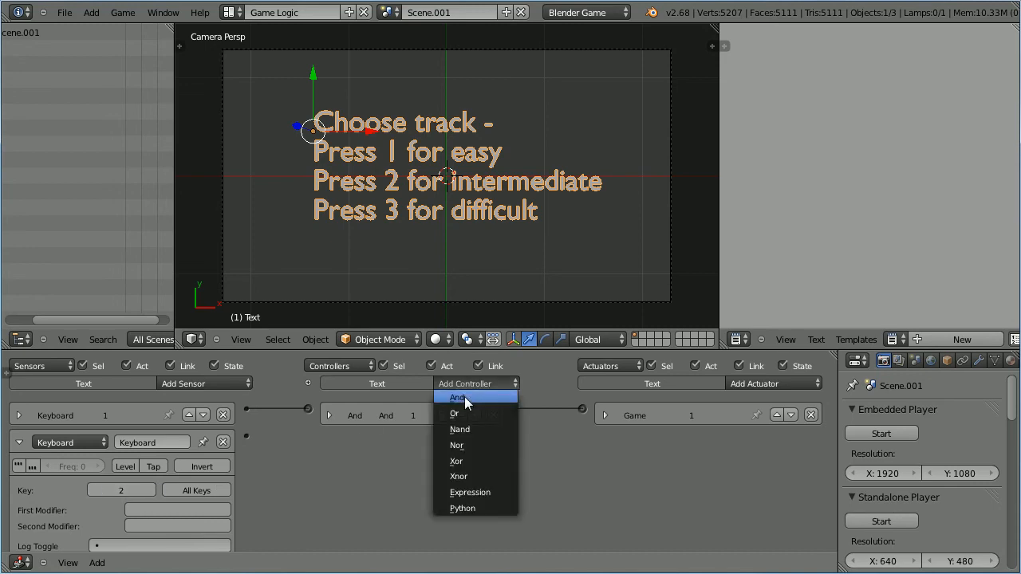
click(456, 397)
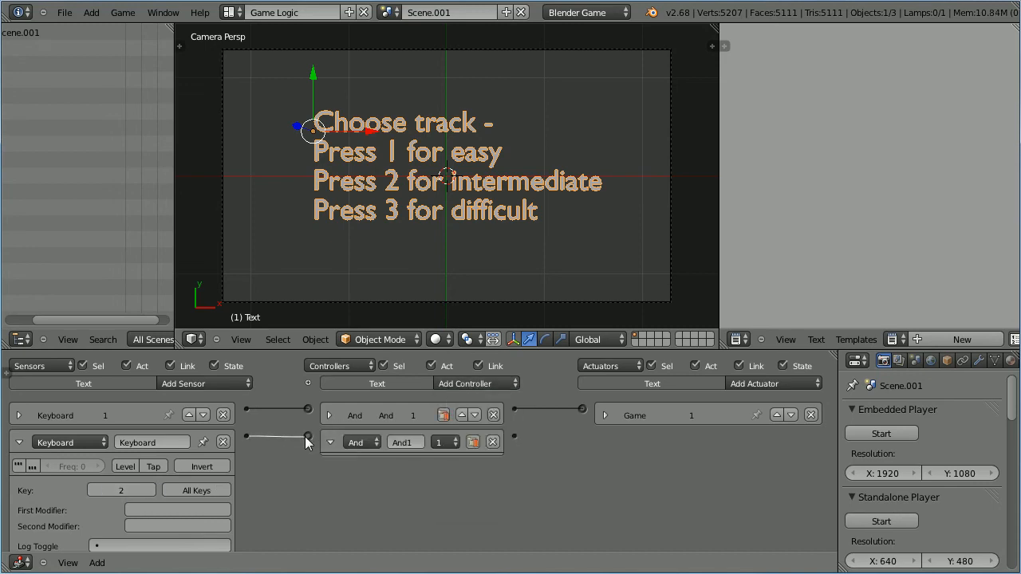
click(772, 383)
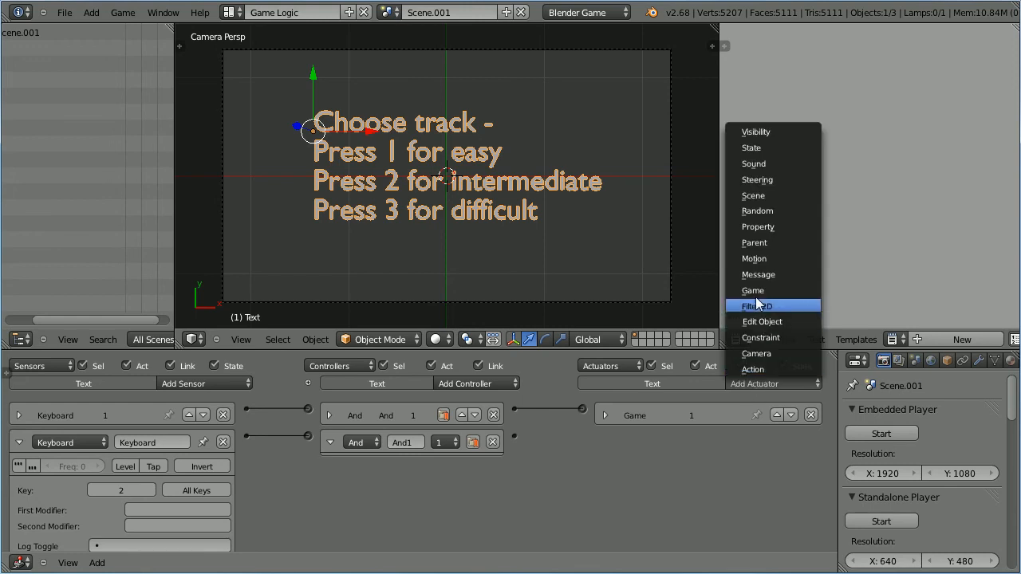
click(753, 290)
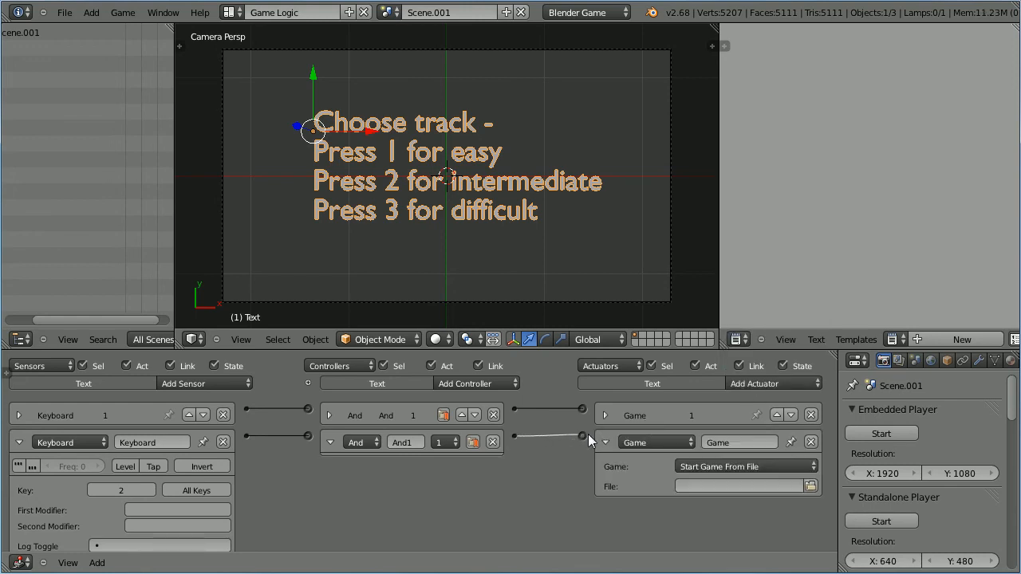
Step: Point the key-2 actuator at level2.blend and collapse the finished logic
click(810, 485)
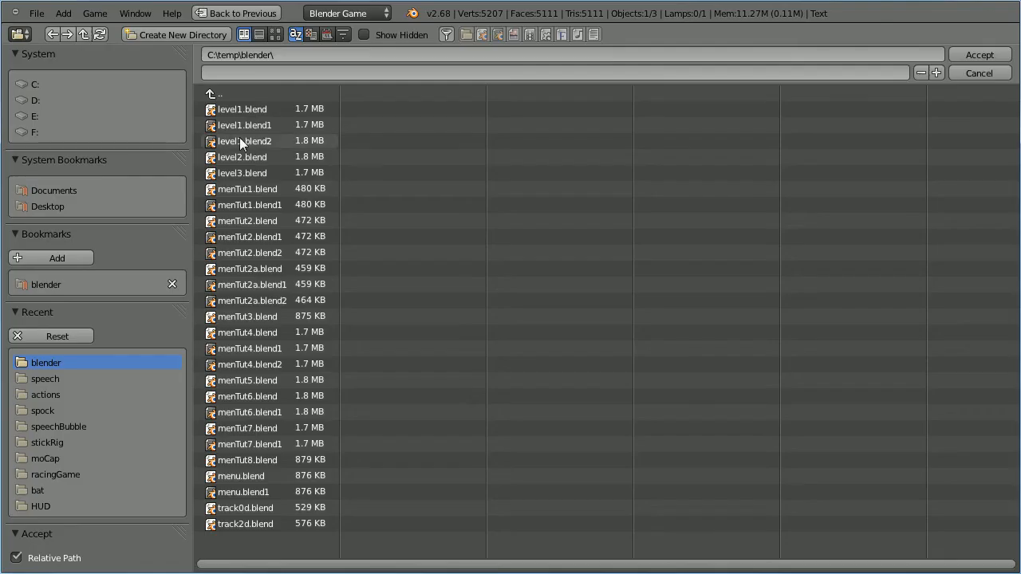
click(243, 158)
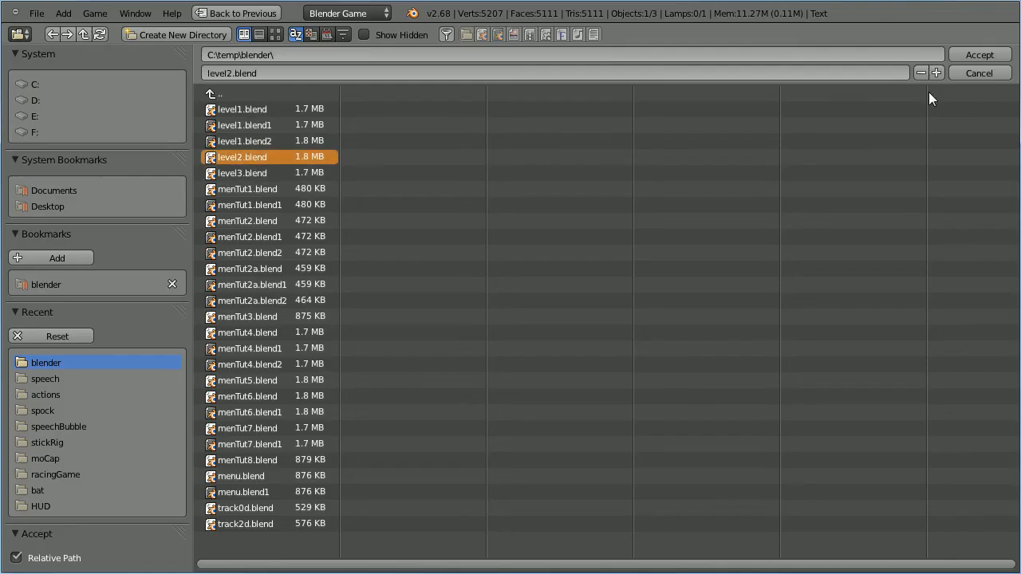
click(979, 55)
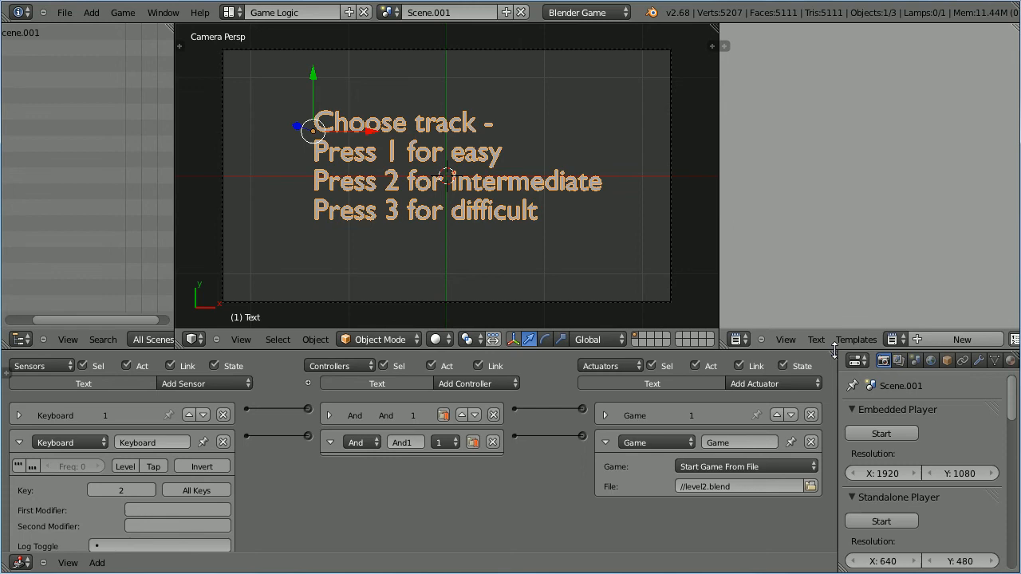
click(737, 442)
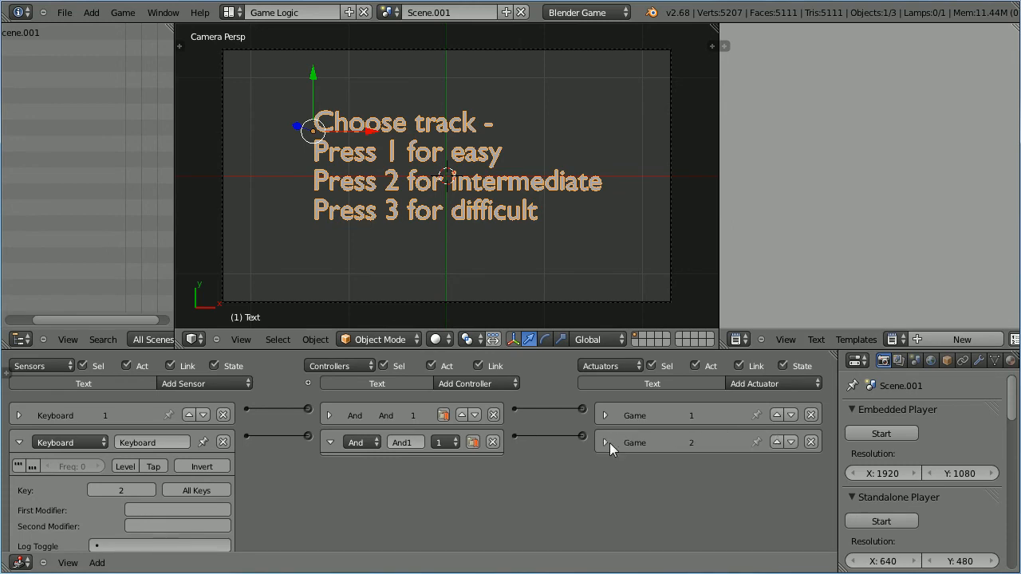
click(152, 442)
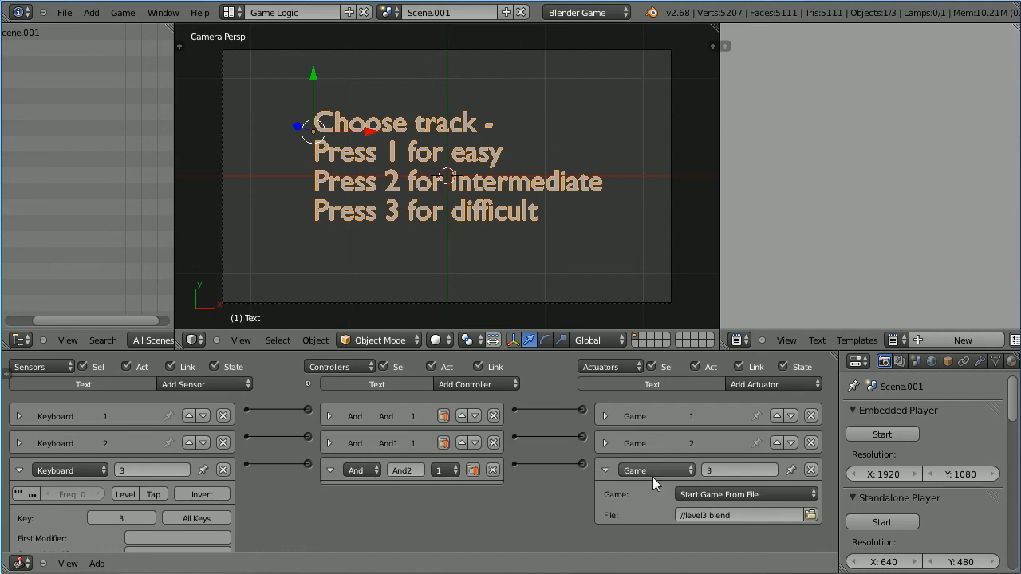
mouse_move(122, 517)
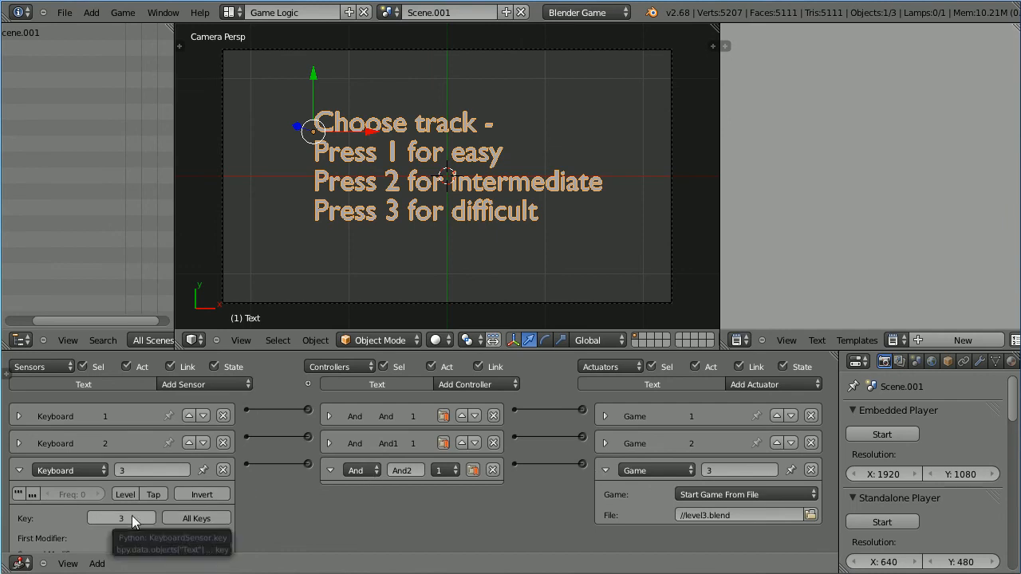
mouse_move(700, 515)
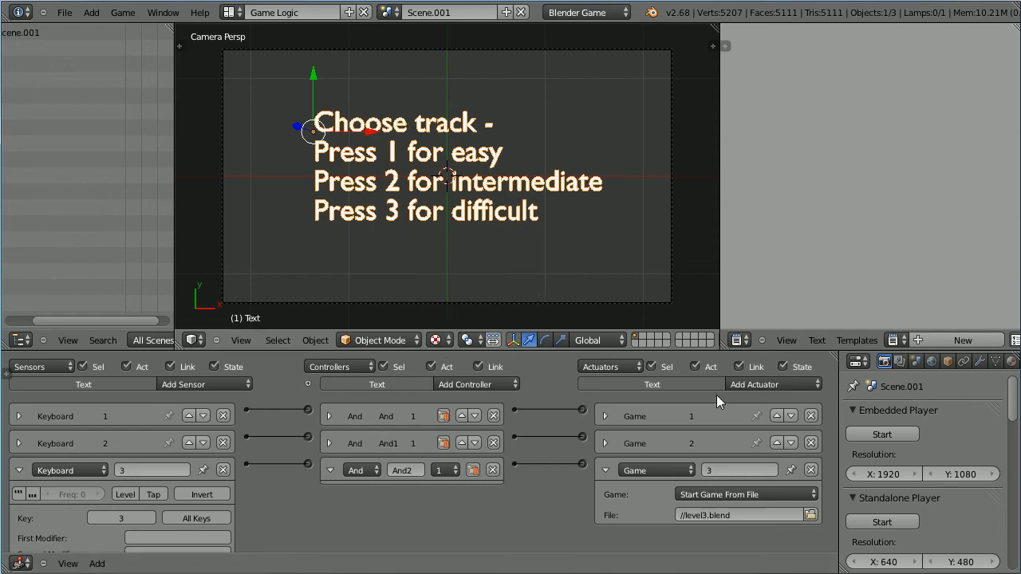
Step: Preview the menu text with textured viewport shading as it will render
click(530, 340)
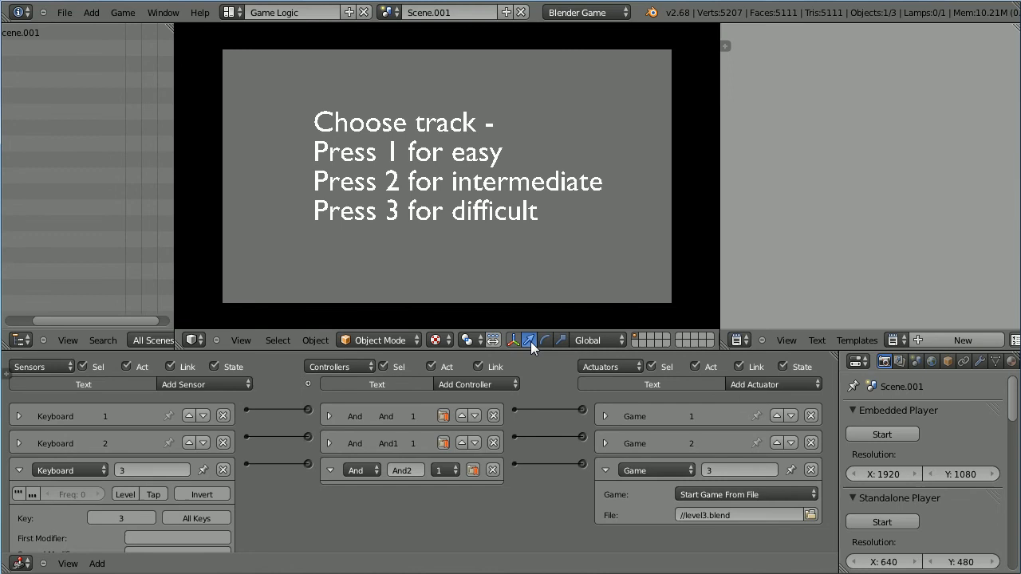
mouse_move(528, 351)
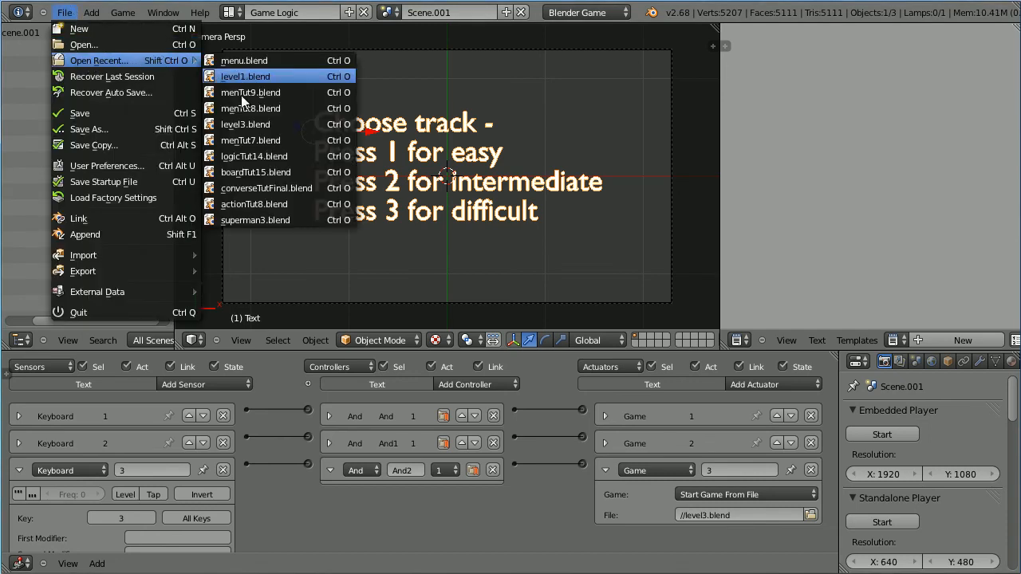
Step: In level1.blend's winBat scene, add a Delay sensor of 120 that starts //menu.blend
click(245, 76)
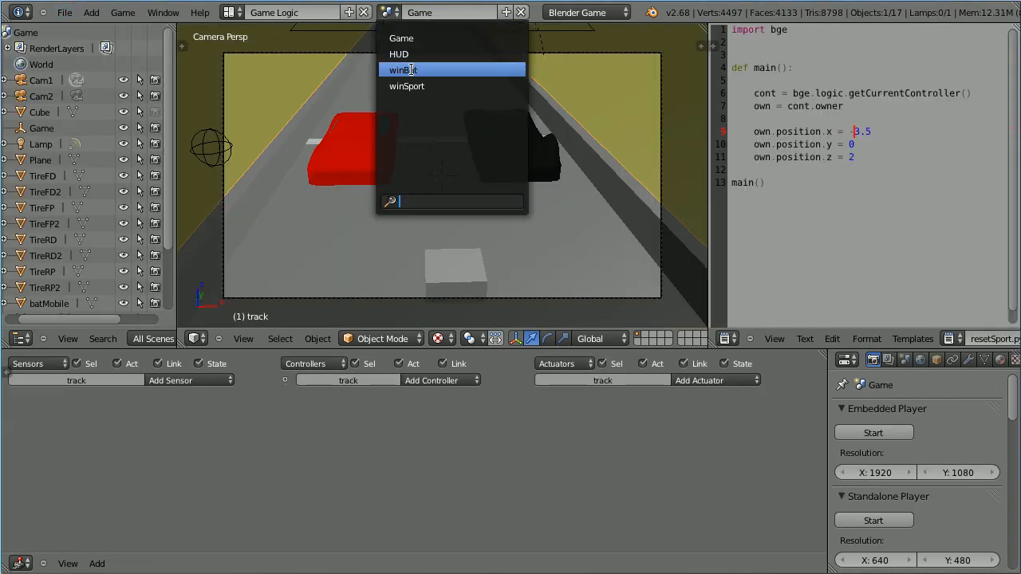
click(402, 70)
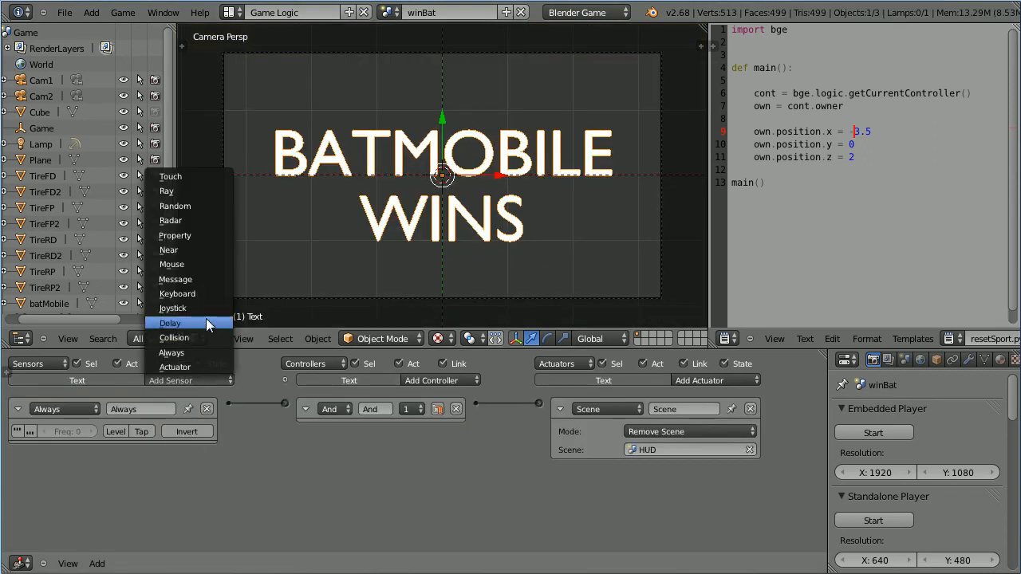
click(169, 323)
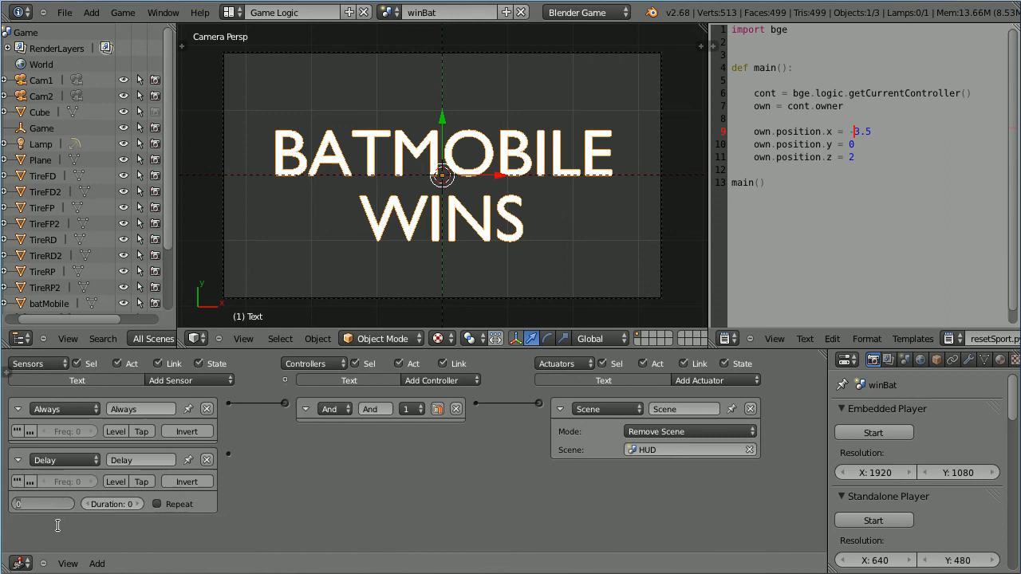
text(120)
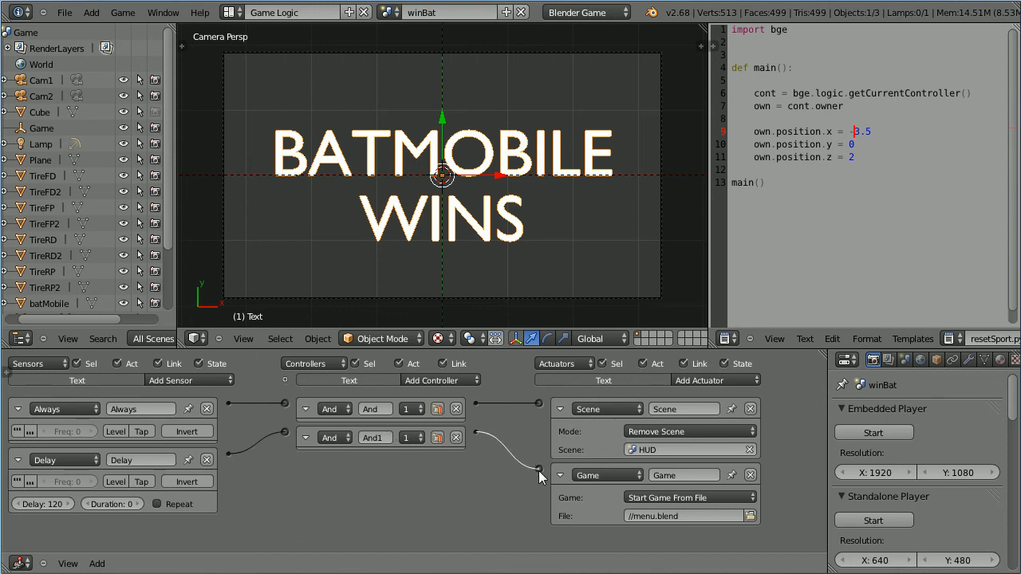
Step: Repeat the 120-delay return to menu.blend in the winSport scene, then go back to the Game scene
click(390, 13)
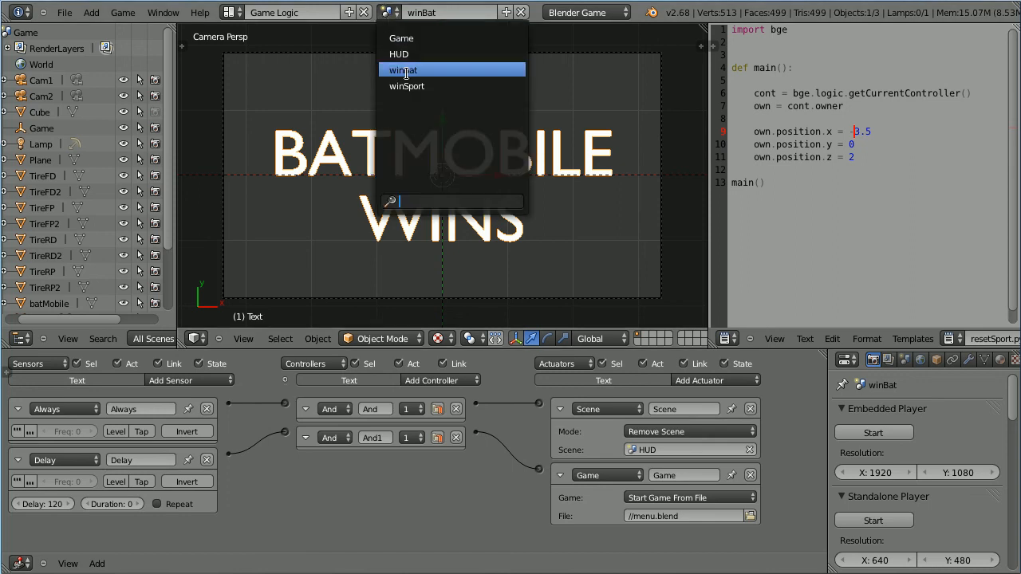
click(406, 86)
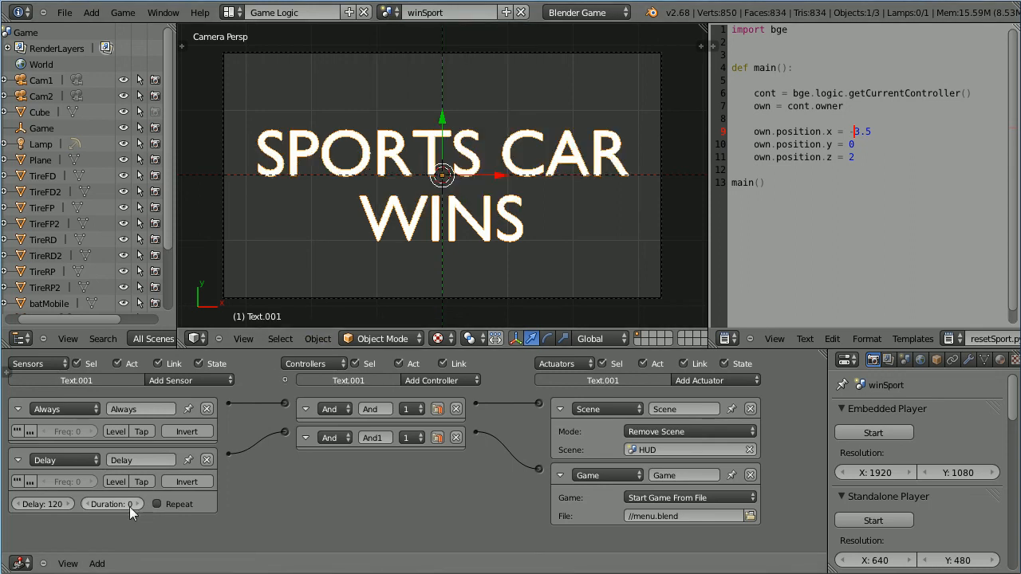
mouse_move(635, 517)
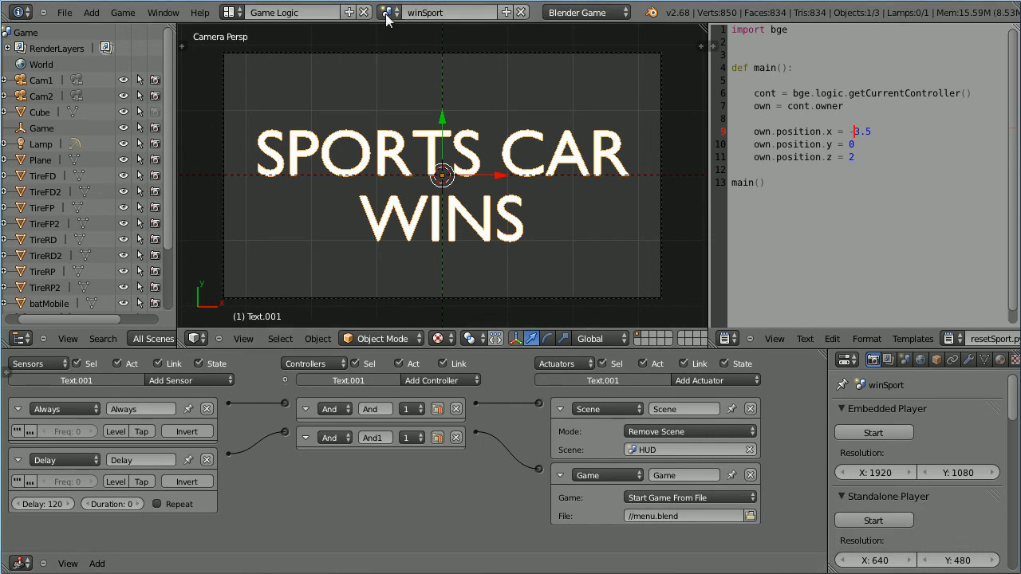
click(391, 13)
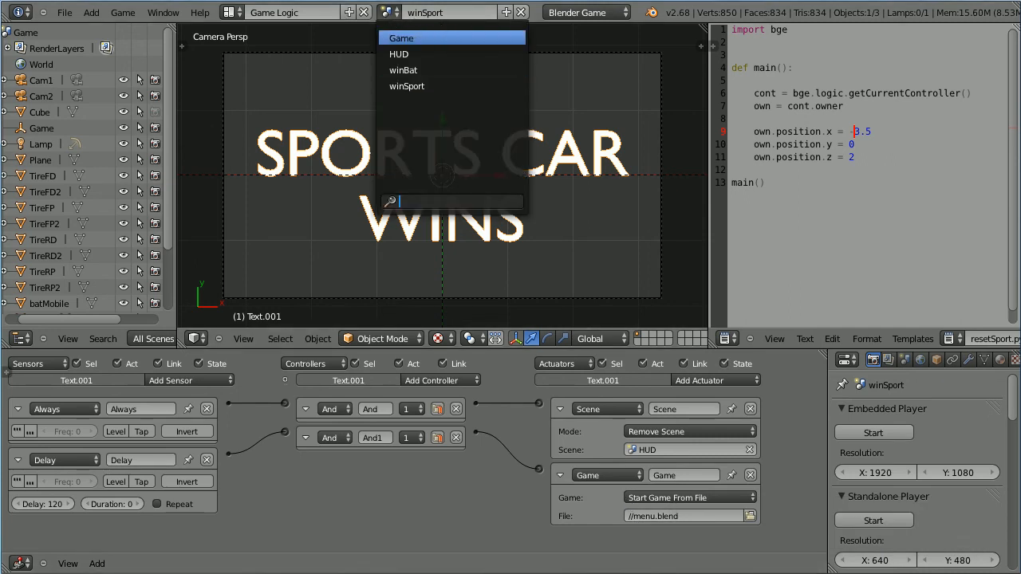
click(402, 39)
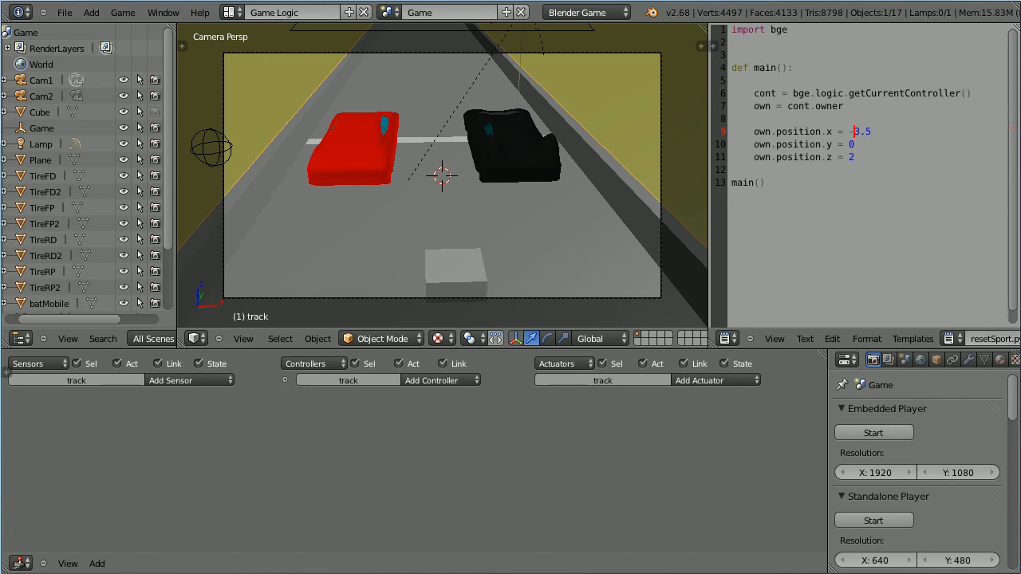
Step: Reopen menu.blend from the recent files
click(63, 13)
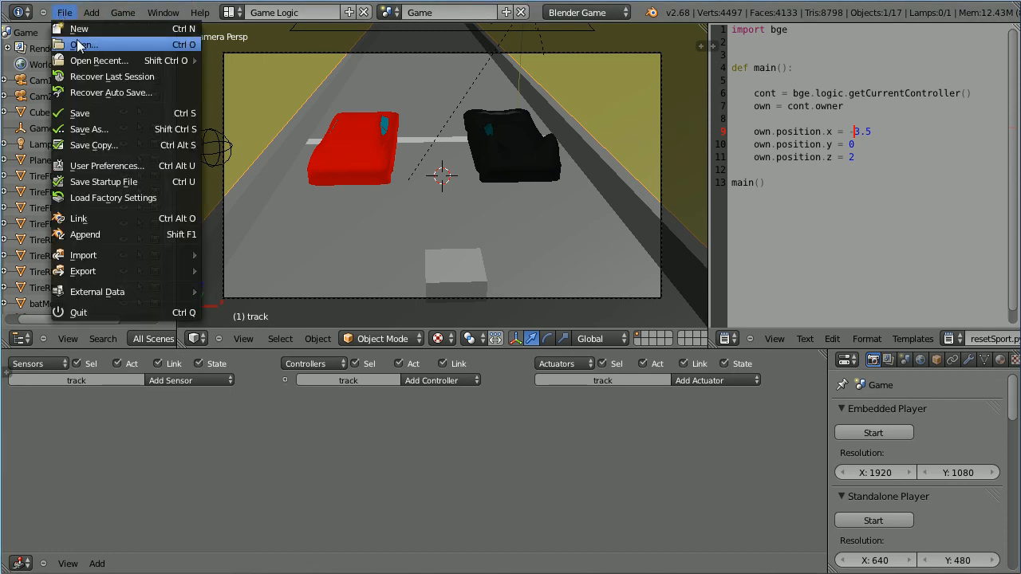
click(99, 60)
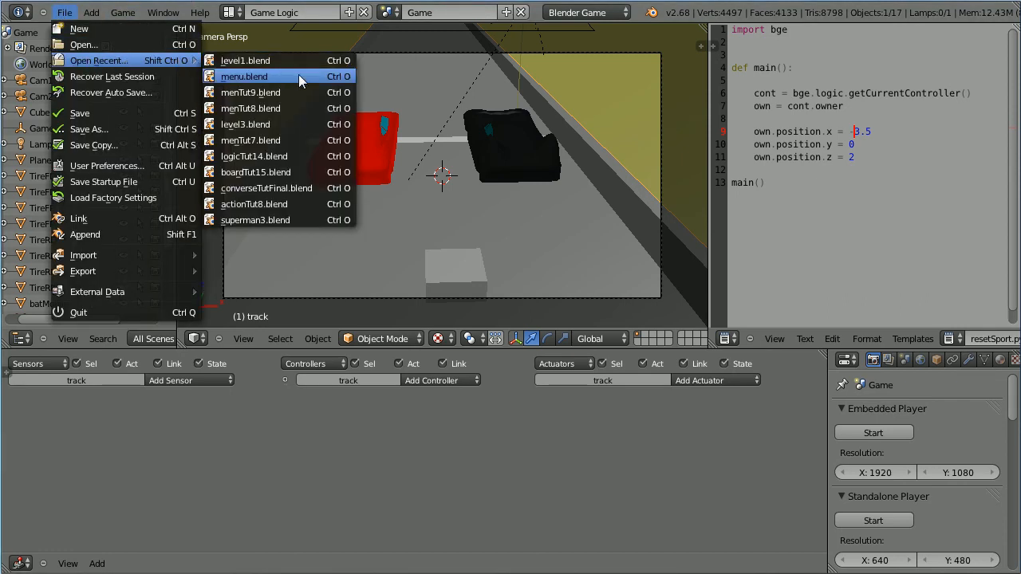
click(244, 76)
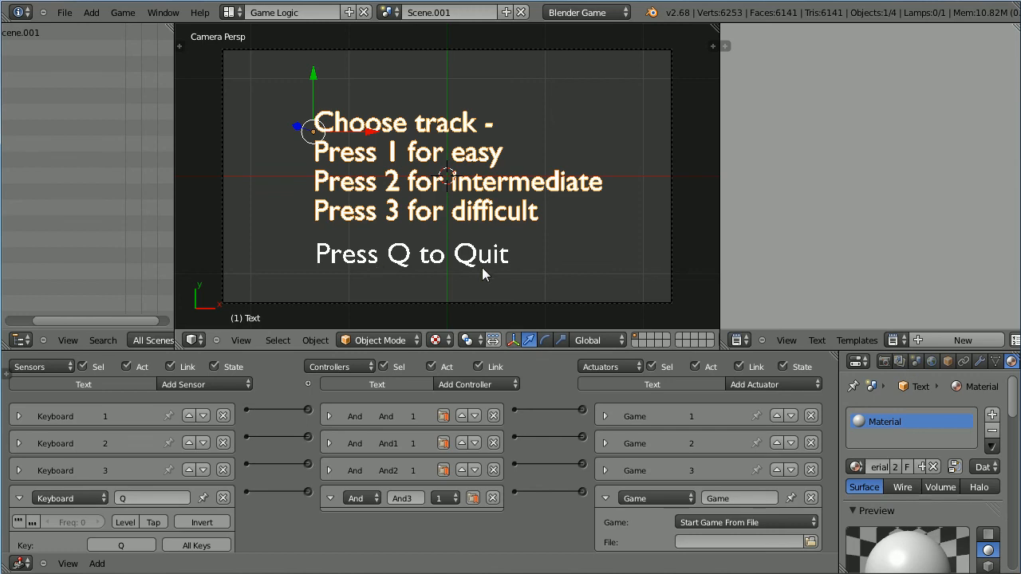
mouse_move(151, 498)
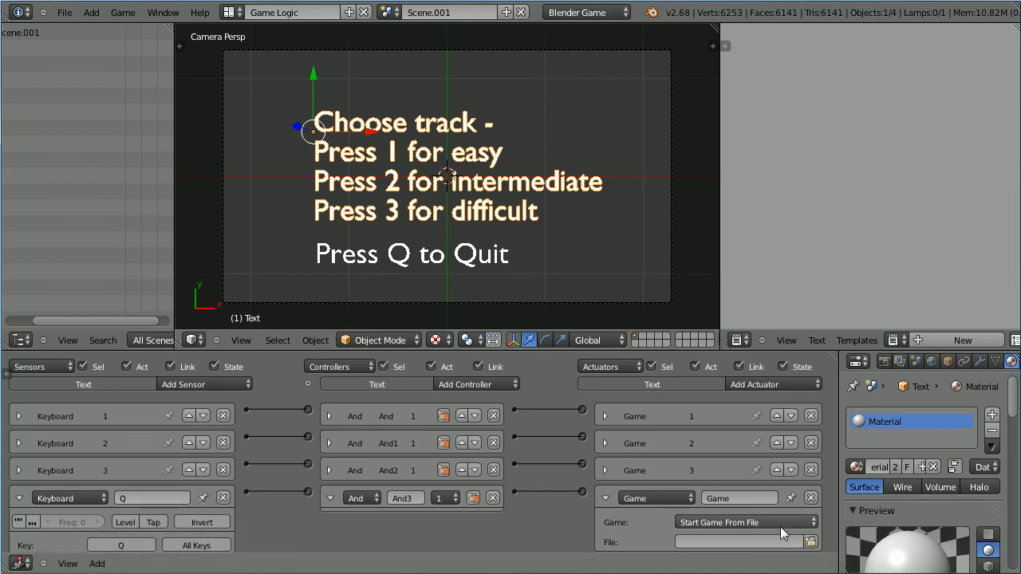
Step: Set the Q key's Game actuator to Quit Game and test-run the menu in the embedded player
click(745, 522)
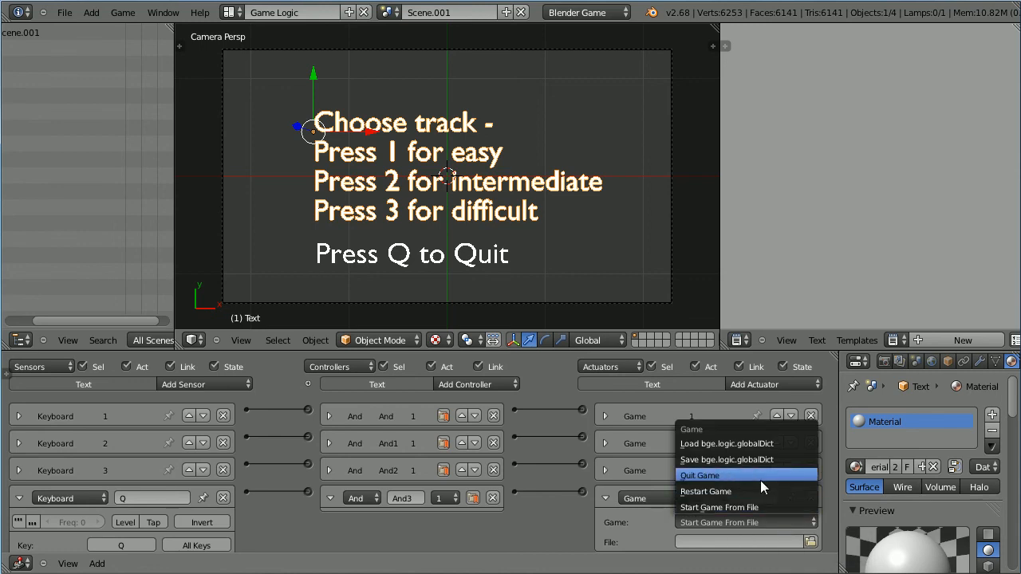
click(699, 475)
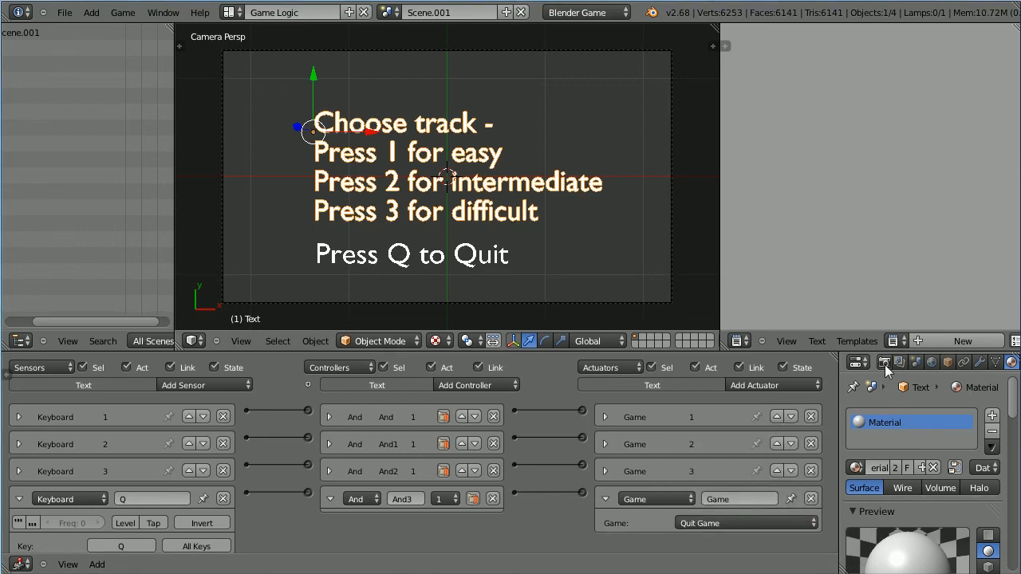
click(884, 362)
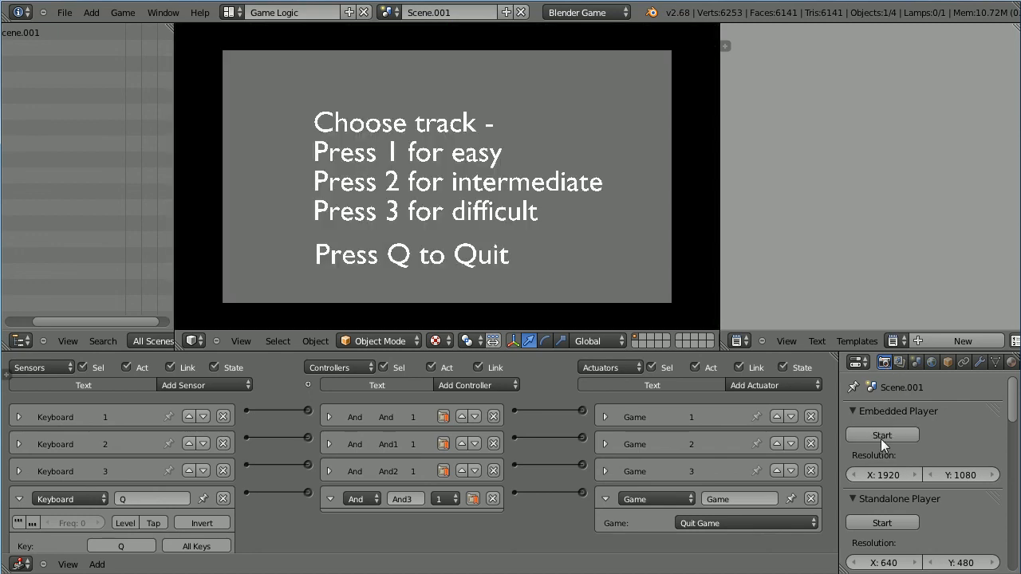
mouse_move(747, 354)
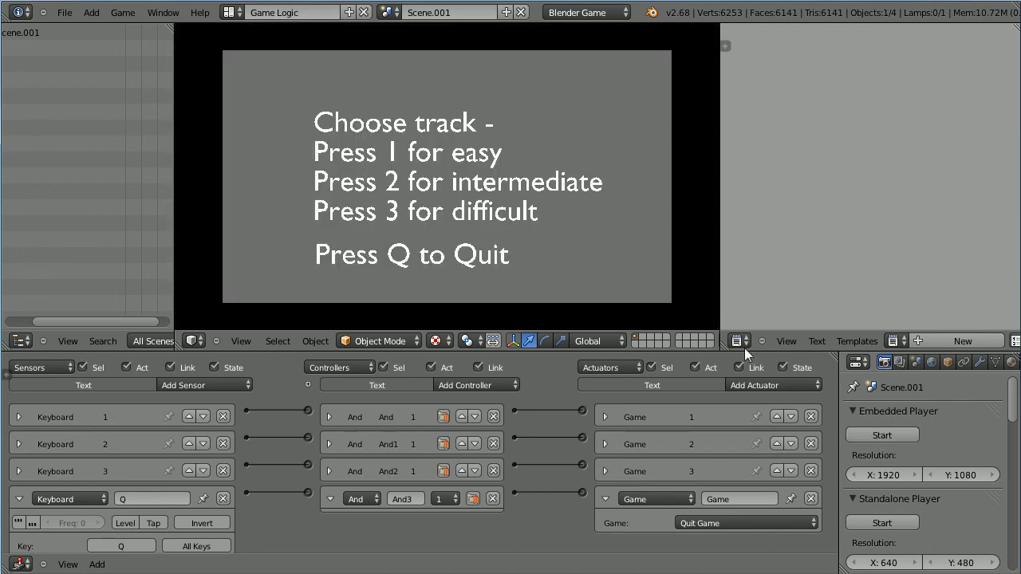